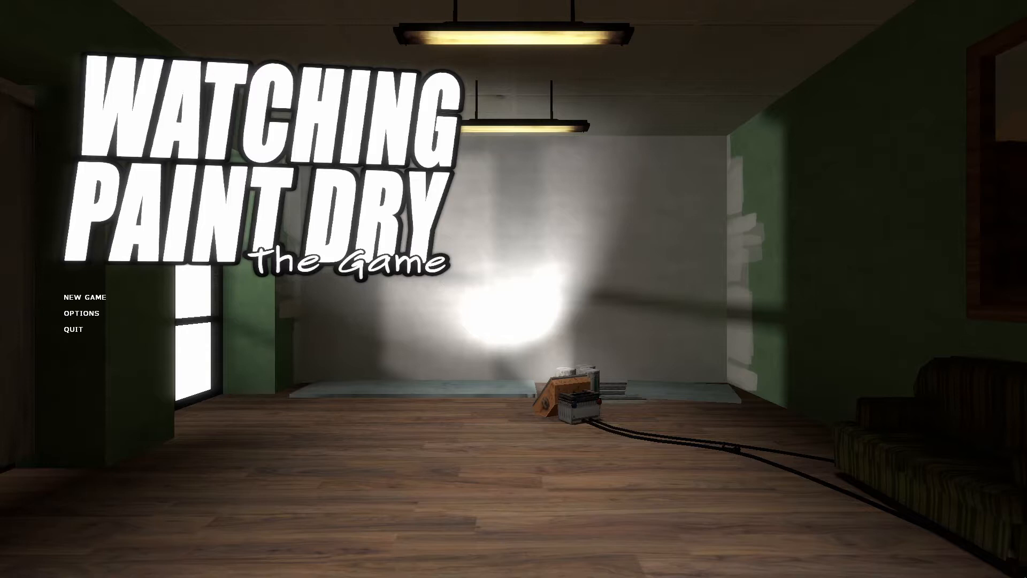
{"action": "mouse_move", "coordinate": [1015, 577]}
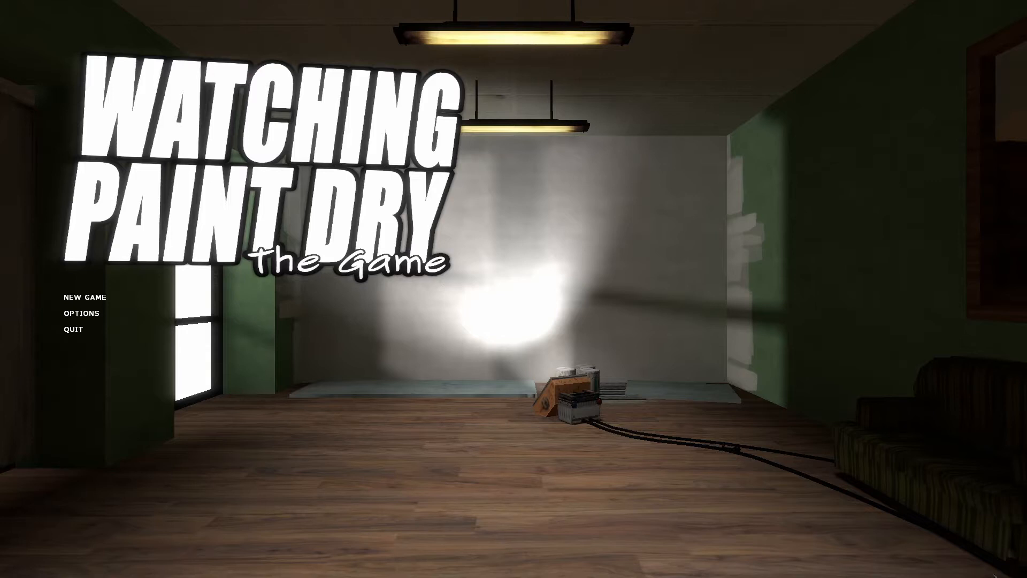
{"action": "mouse_move", "coordinate": [86, 296]}
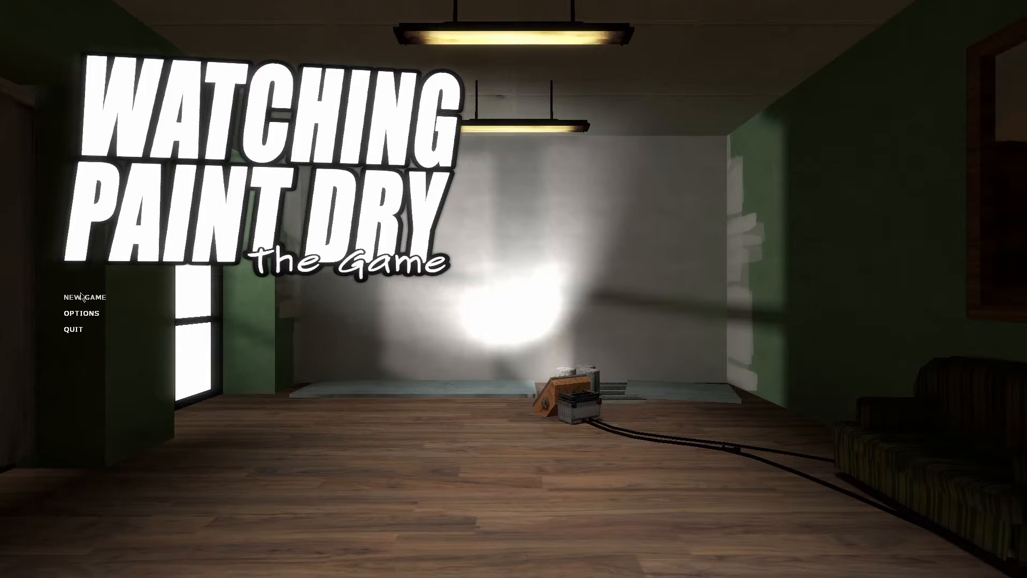
Choose NEW GAME on the title screen to reach the chapter selection
{"action": "left_click", "coordinate": [83, 296]}
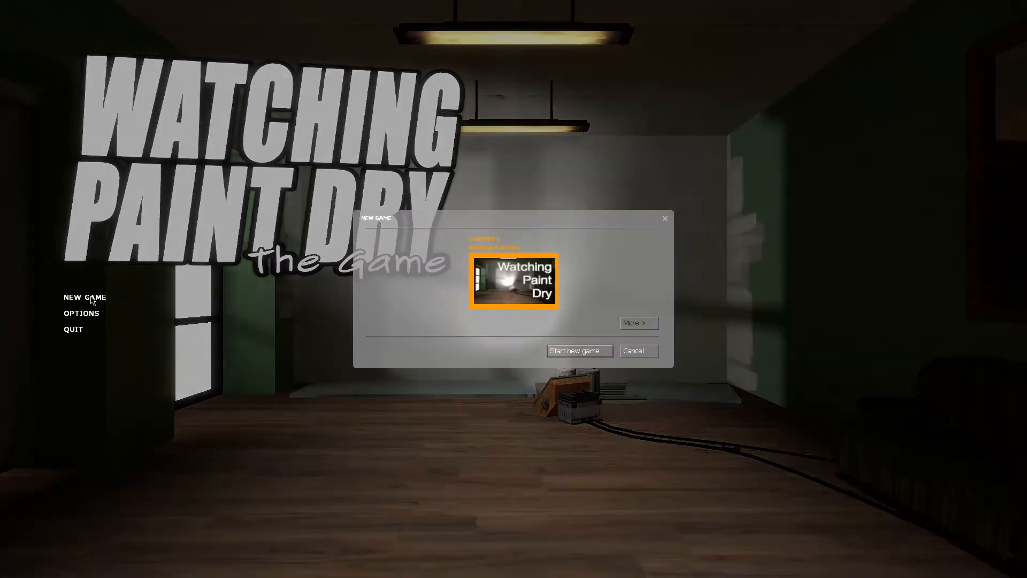
Start the first chapter and spawn in the room with the freshly painted wall
{"action": "left_click", "coordinate": [579, 350]}
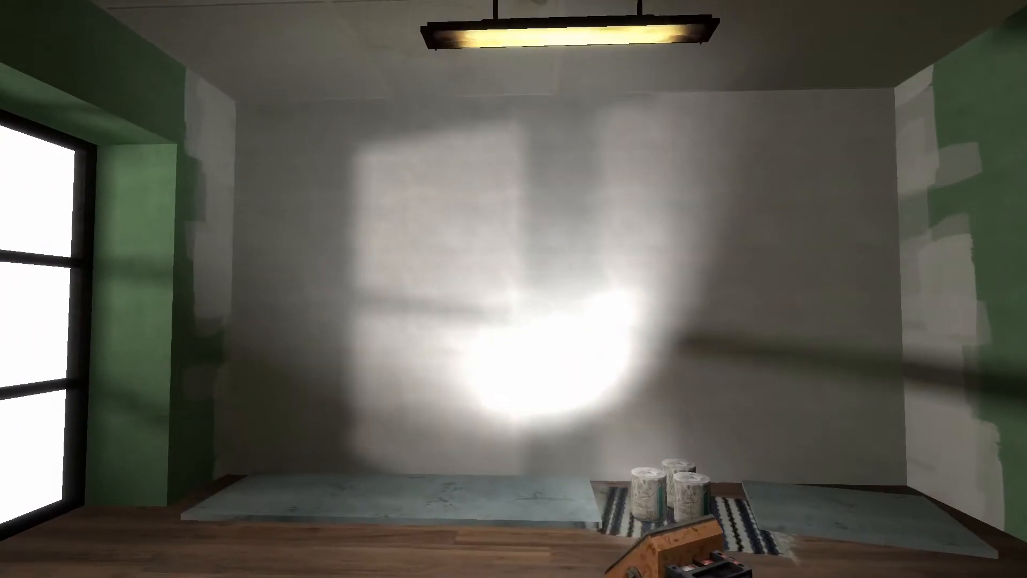
{"action": "mouse_move", "coordinate": [514, 289]}
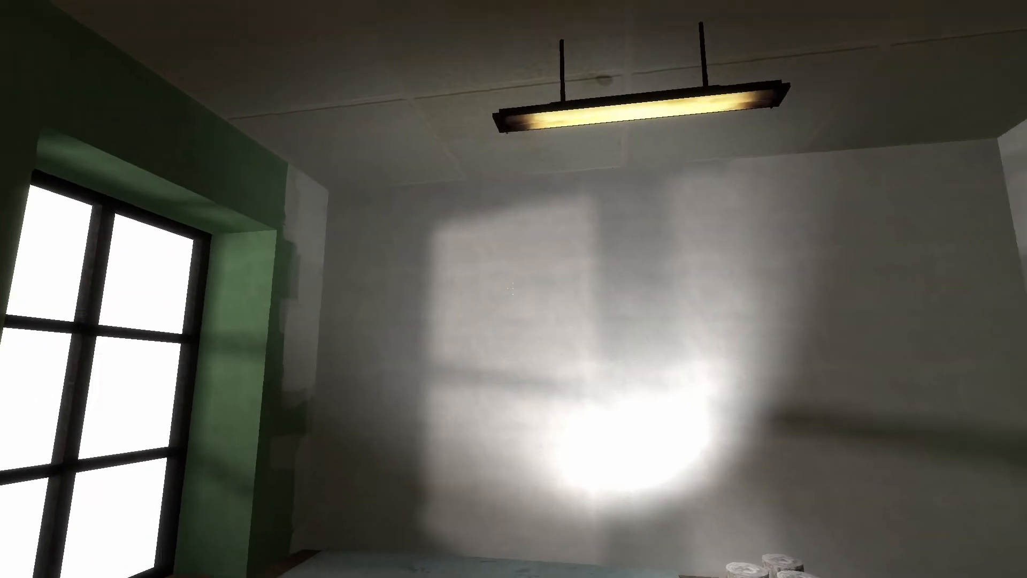
{"action": "mouse_move", "coordinate": [514, 288]}
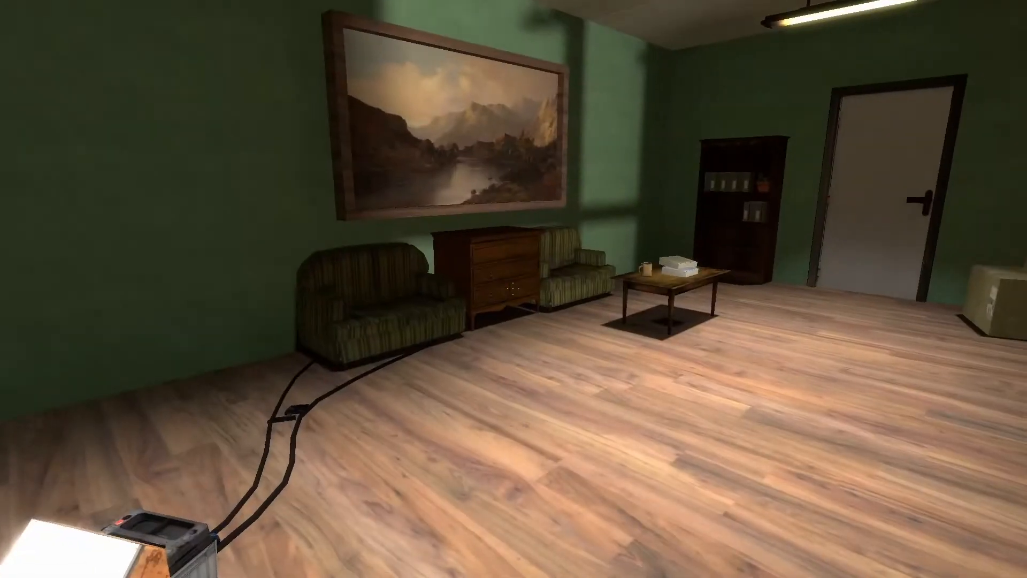
{"action": "mouse_move", "coordinate": [589, 287]}
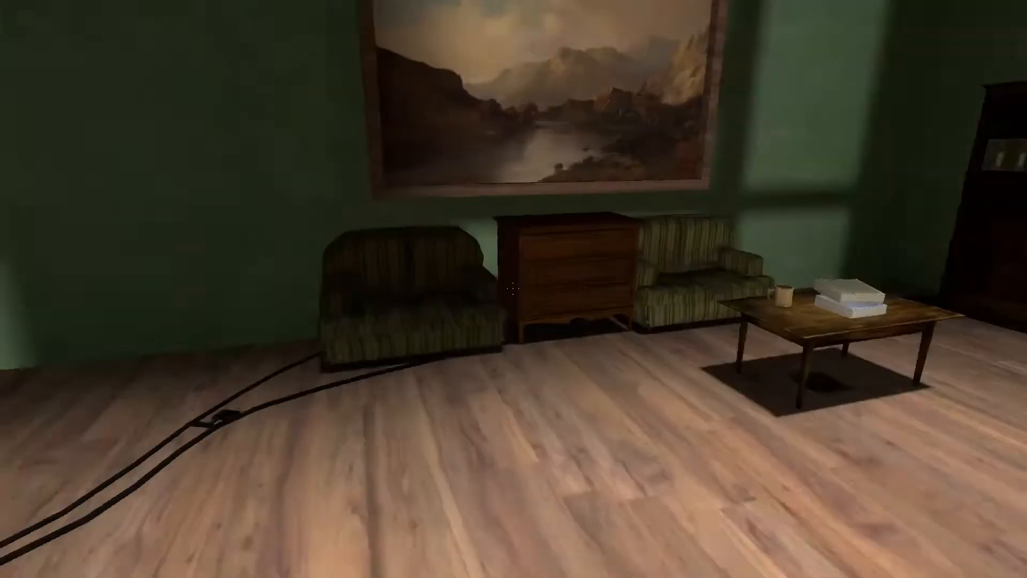
{"action": "mouse_move", "coordinate": [514, 289]}
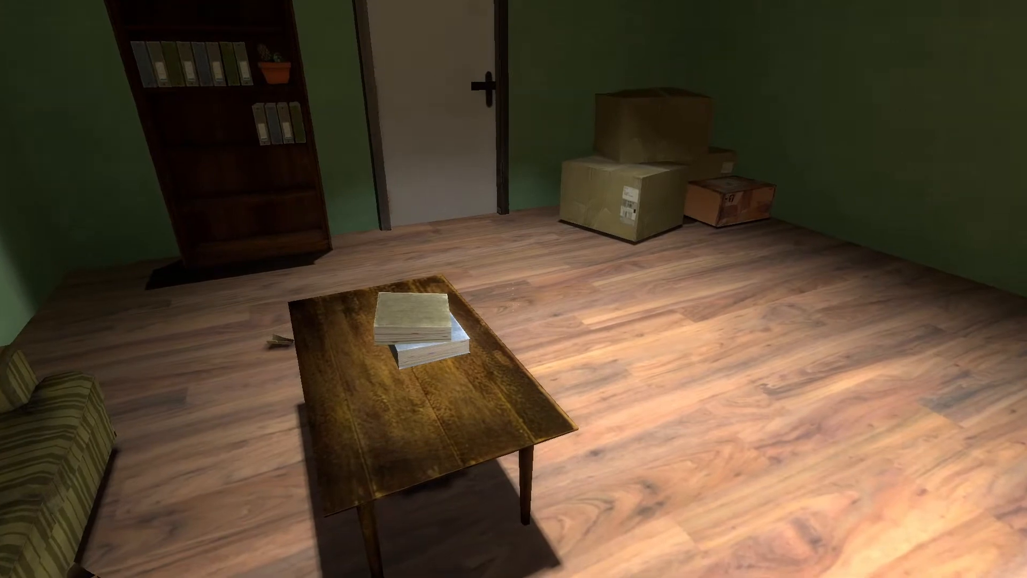
{"action": "mouse_move", "coordinate": [513, 288]}
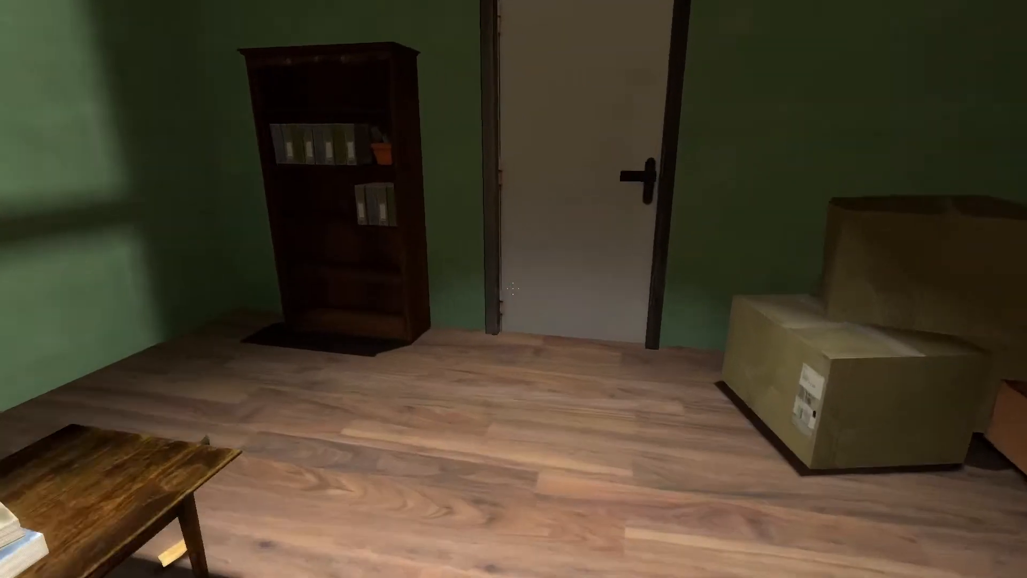
{"action": "mouse_move", "coordinate": [513, 288]}
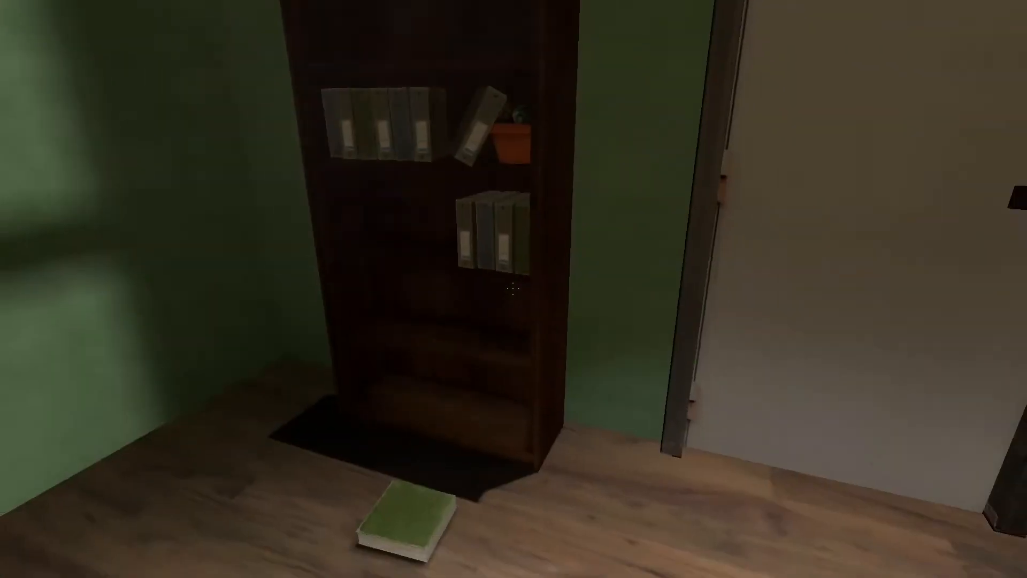
{"action": "mouse_move", "coordinate": [514, 289]}
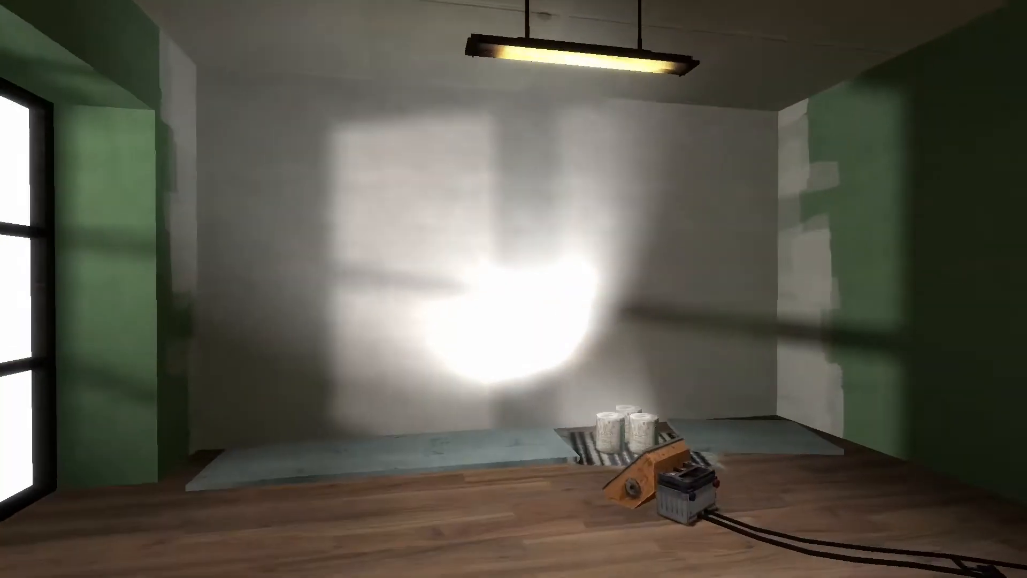
{"action": "mouse_move", "coordinate": [513, 289]}
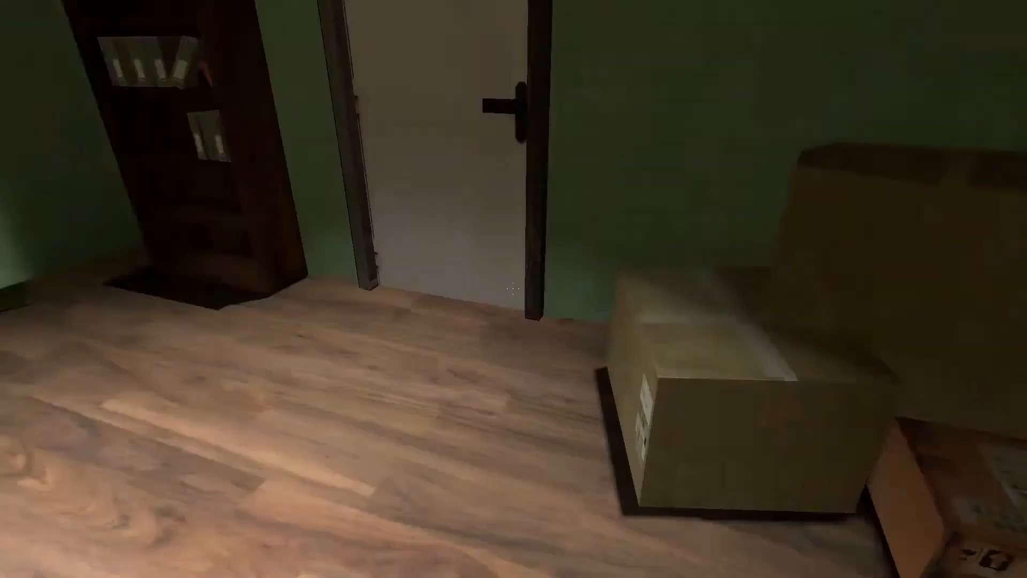
{"action": "mouse_move", "coordinate": [513, 289]}
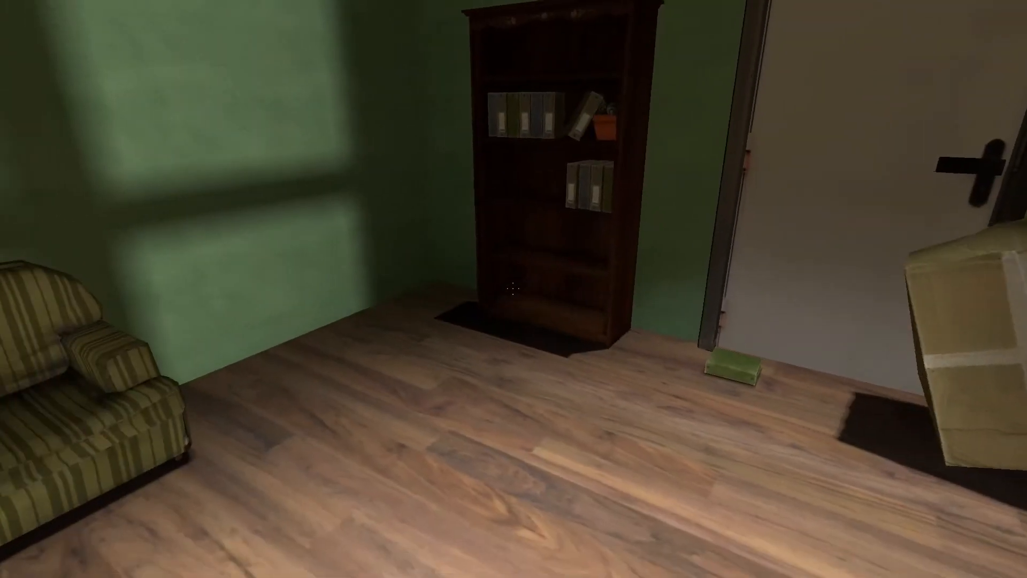
{"action": "mouse_move", "coordinate": [514, 289]}
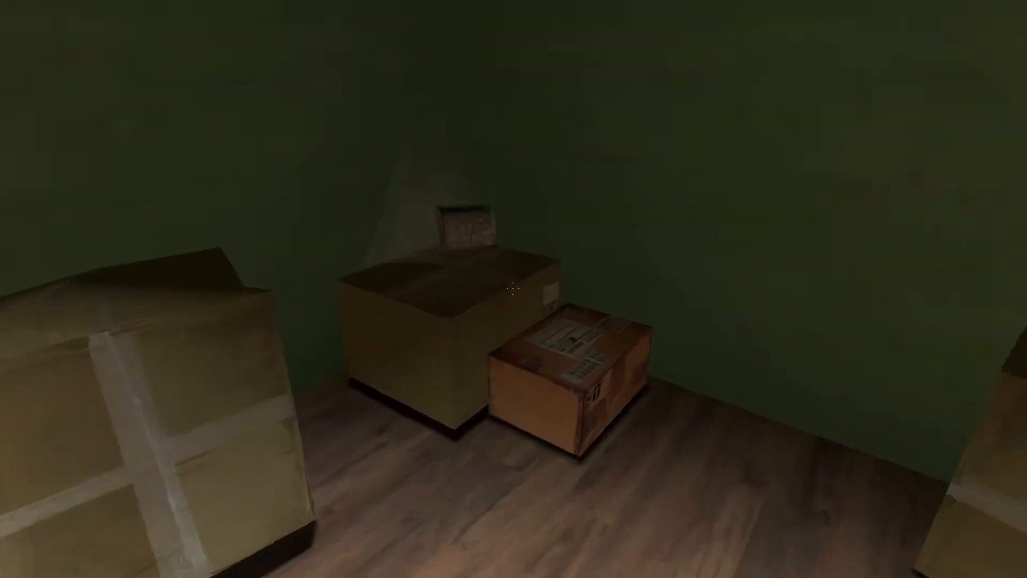
{"action": "mouse_move", "coordinate": [514, 289]}
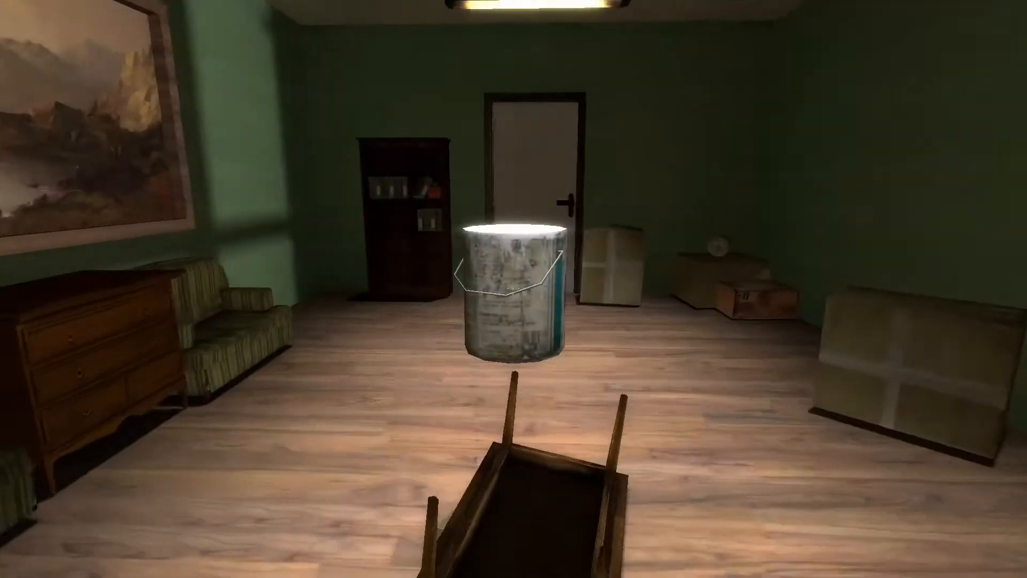
{"action": "mouse_move", "coordinate": [513, 288]}
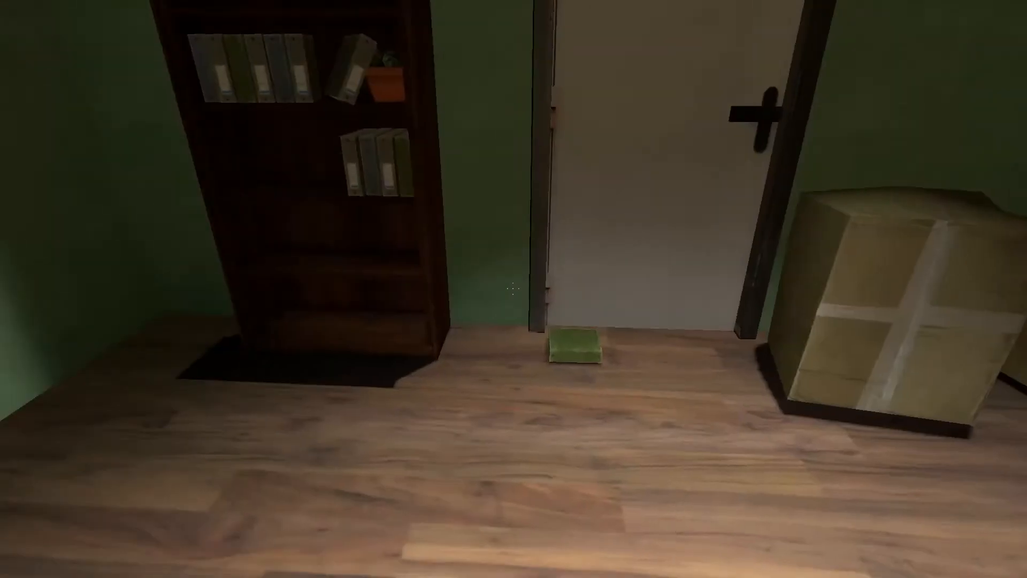
{"action": "mouse_move", "coordinate": [514, 289]}
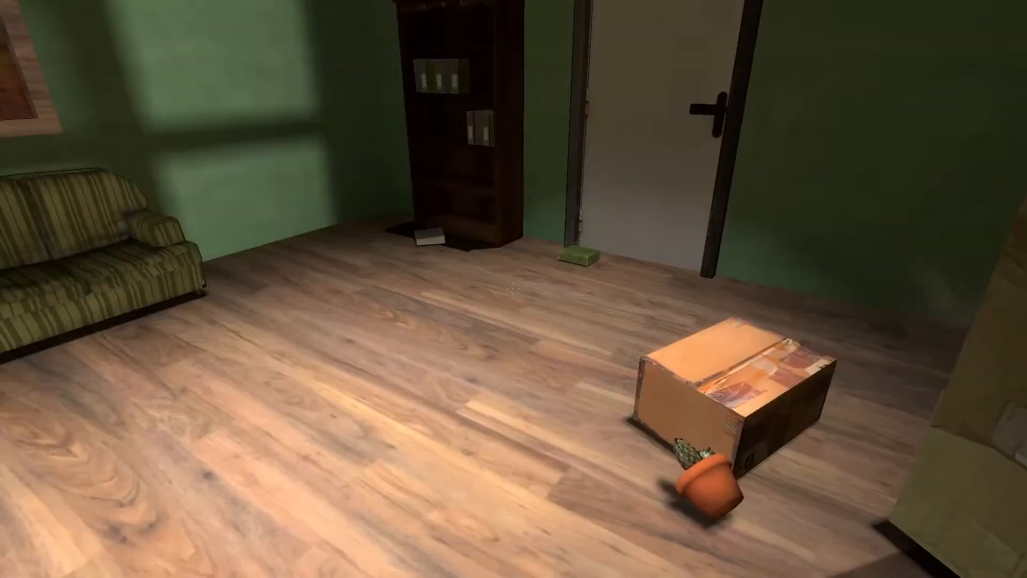
{"action": "mouse_move", "coordinate": [514, 289]}
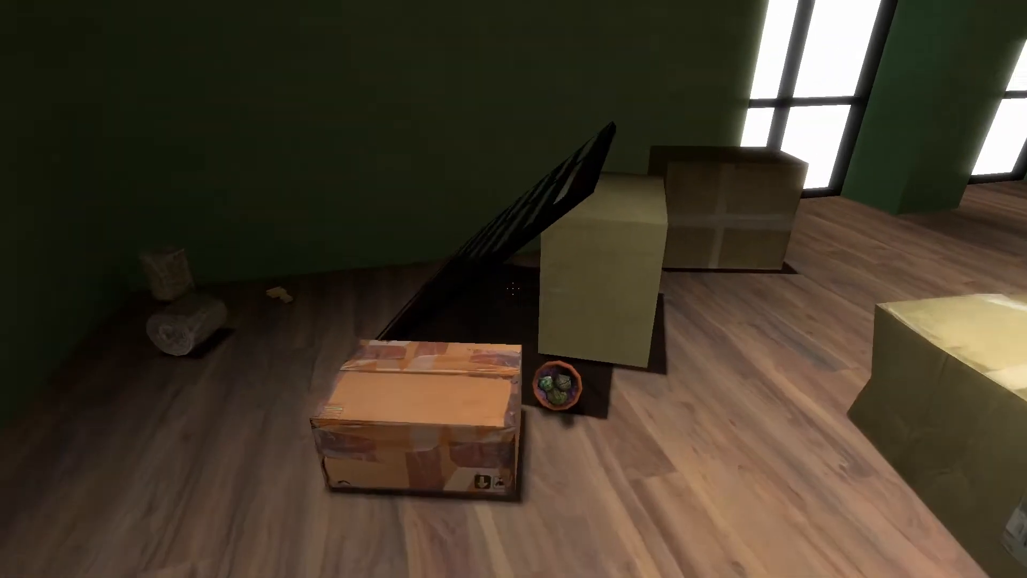
{"action": "mouse_move", "coordinate": [513, 289]}
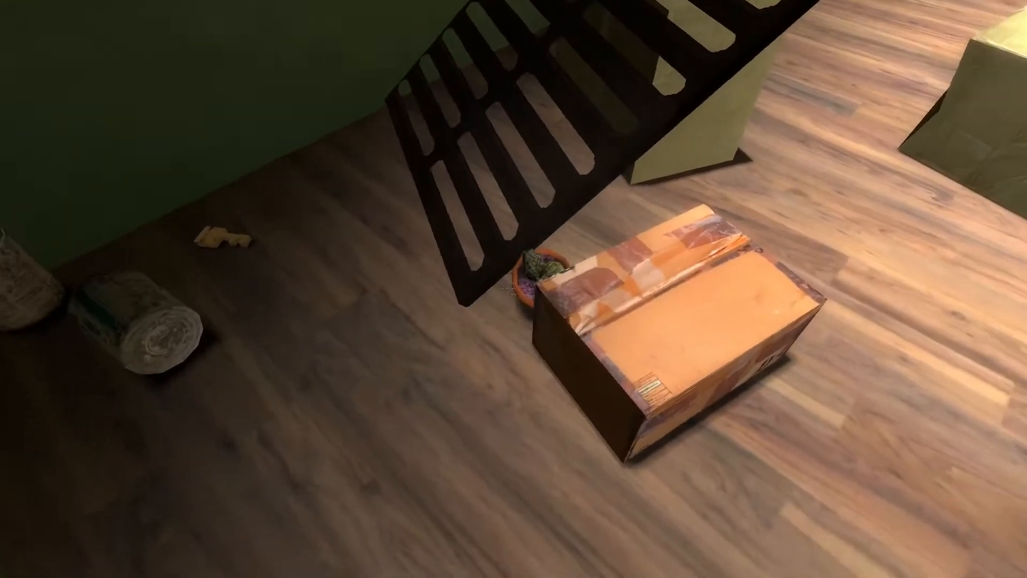
{"action": "mouse_move", "coordinate": [514, 289]}
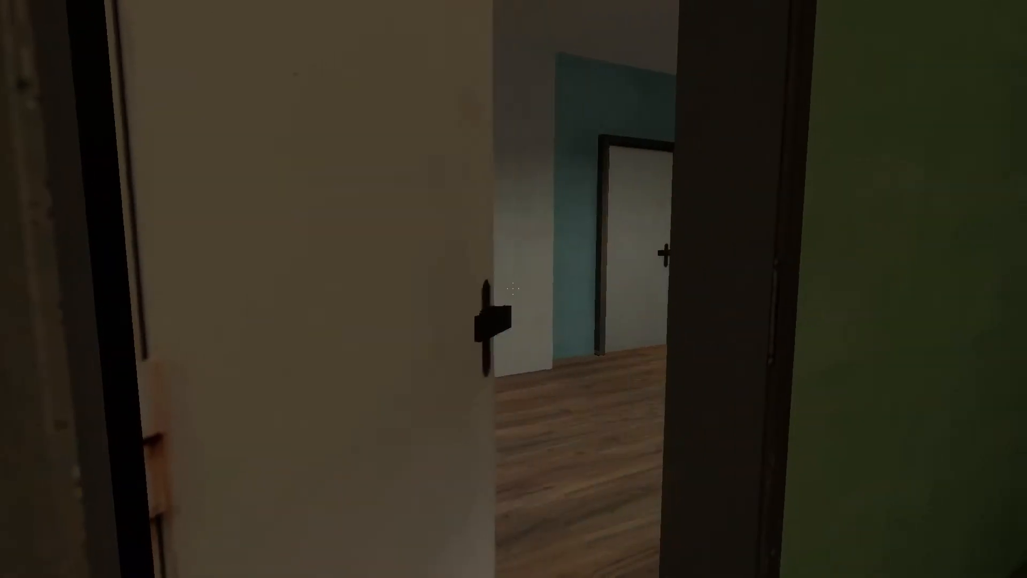
Walk forward through the open door into the kitchen with counters and stools
{"action": "key", "text": "w"}
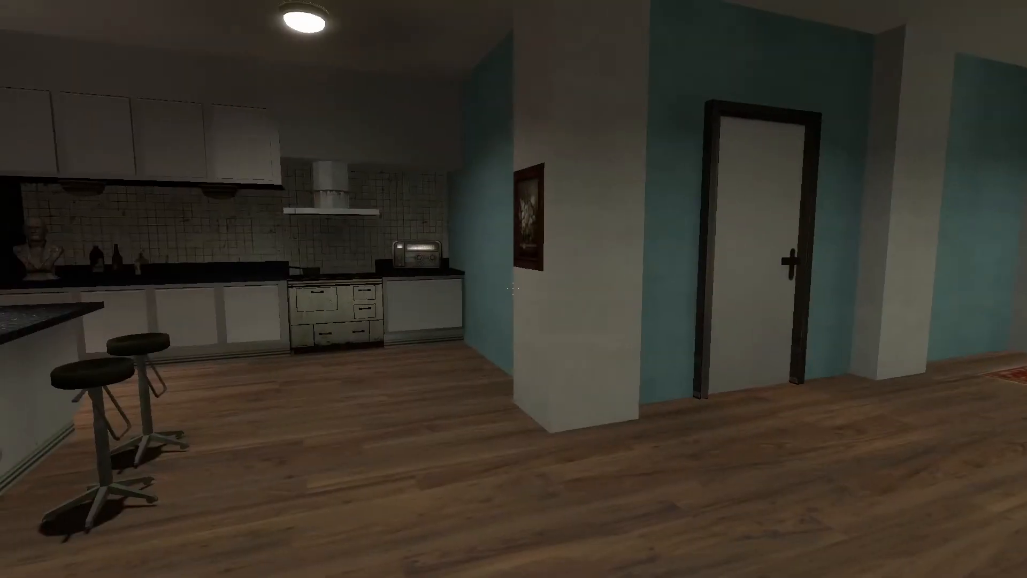
{"action": "mouse_move", "coordinate": [513, 289]}
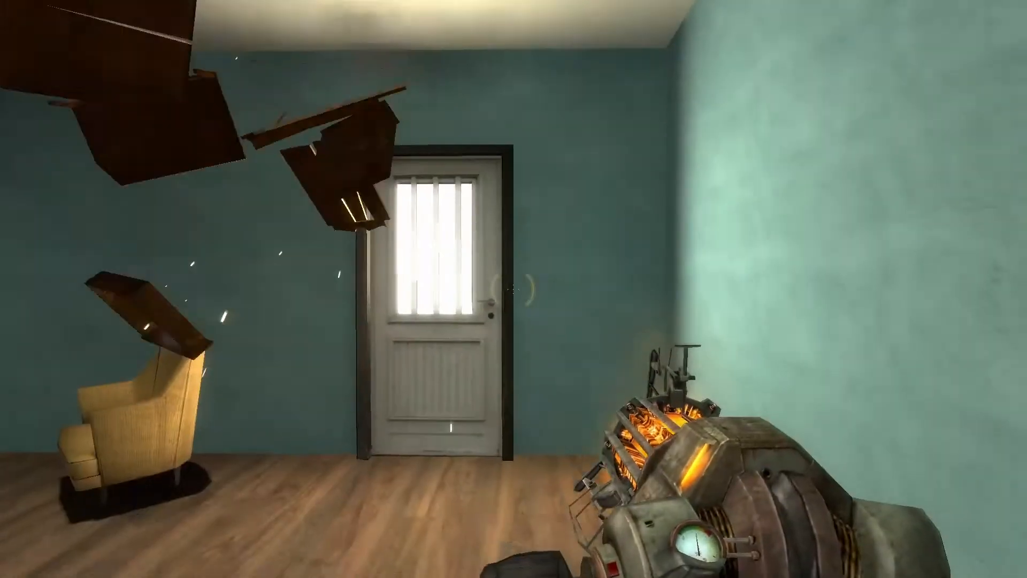
{"action": "mouse_move", "coordinate": [514, 289]}
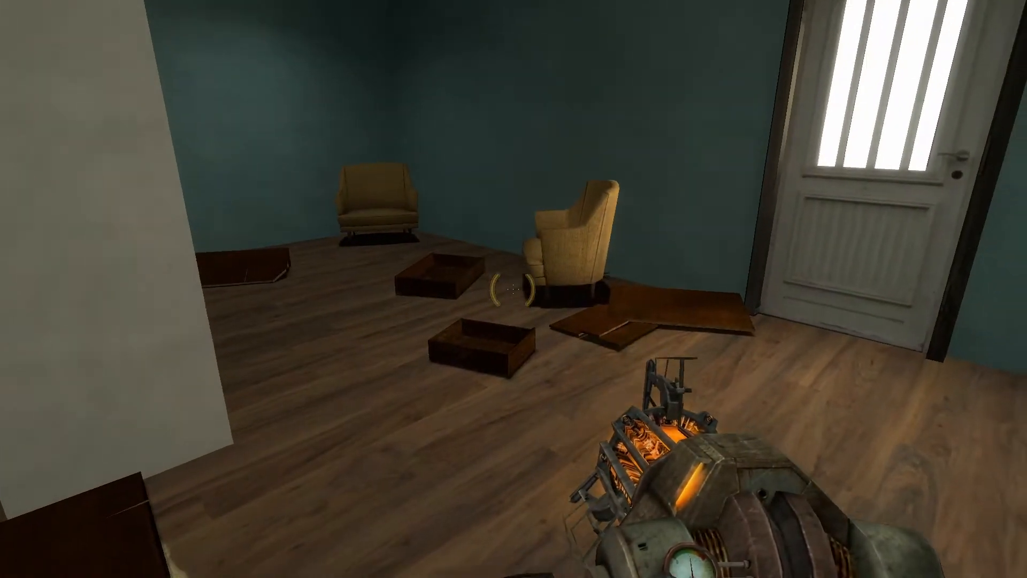
{"action": "mouse_move", "coordinate": [513, 289]}
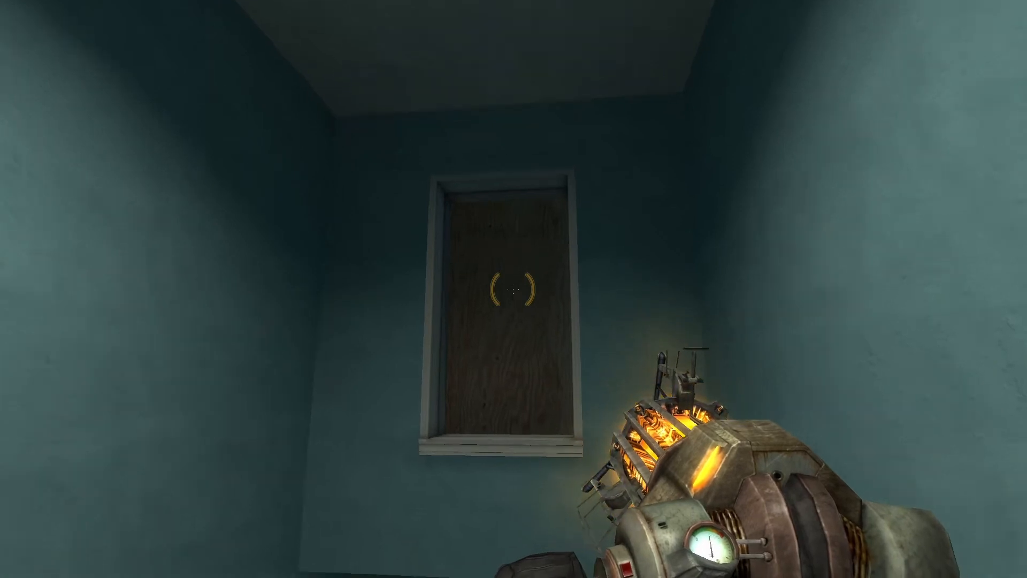
{"action": "mouse_move", "coordinate": [513, 289]}
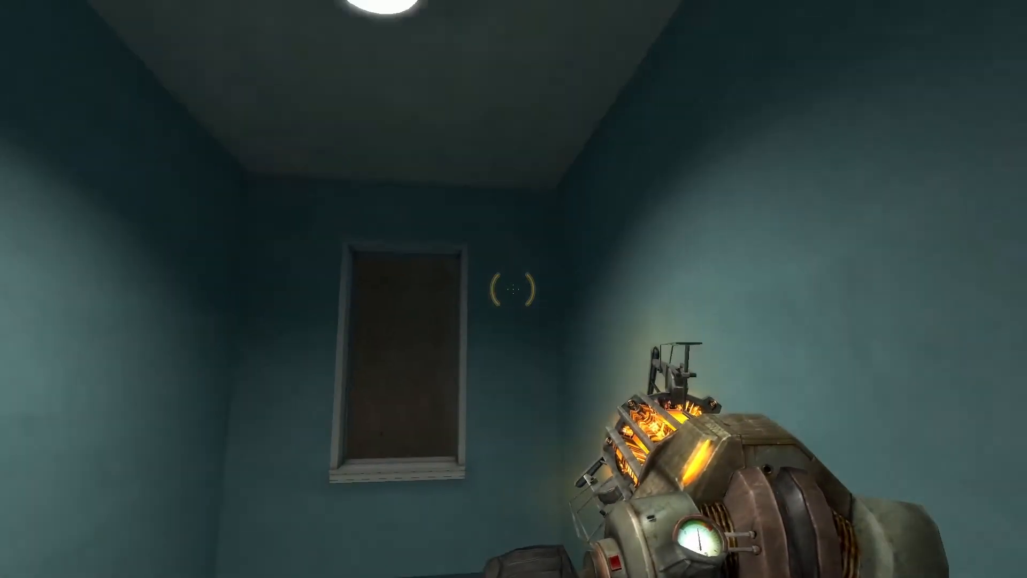
{"action": "mouse_move", "coordinate": [514, 288]}
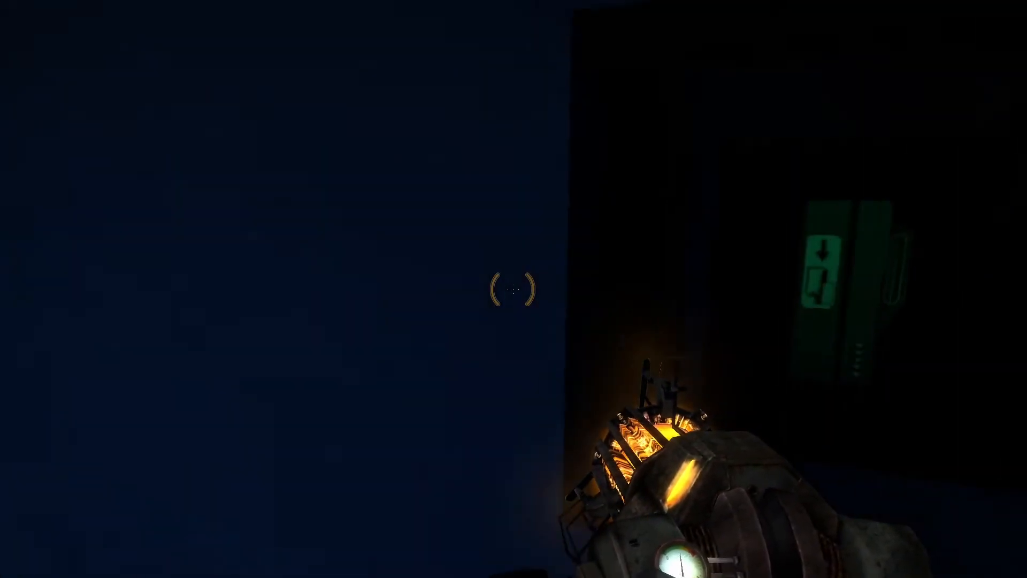
{"action": "mouse_move", "coordinate": [513, 289]}
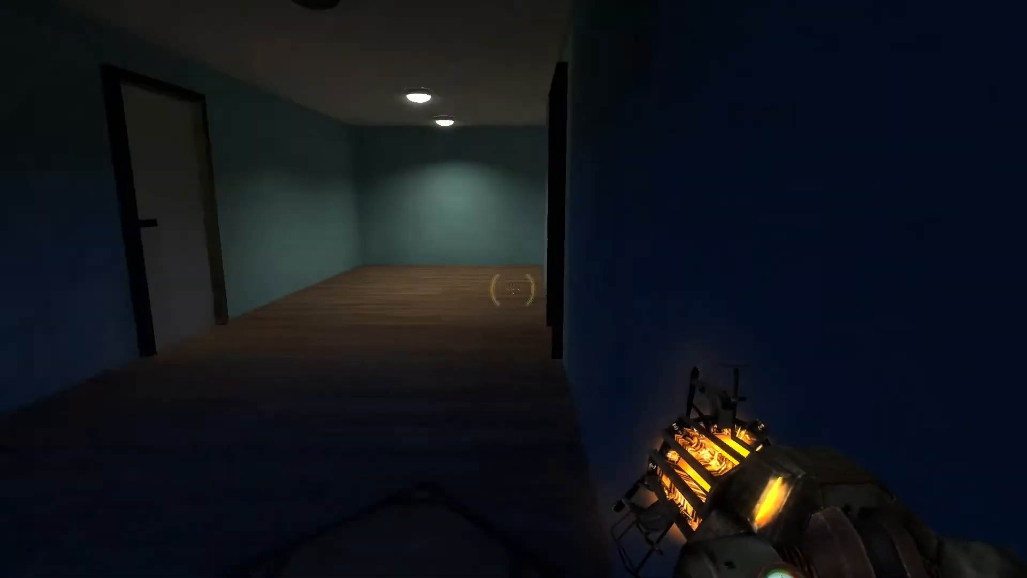
{"action": "mouse_move", "coordinate": [514, 288]}
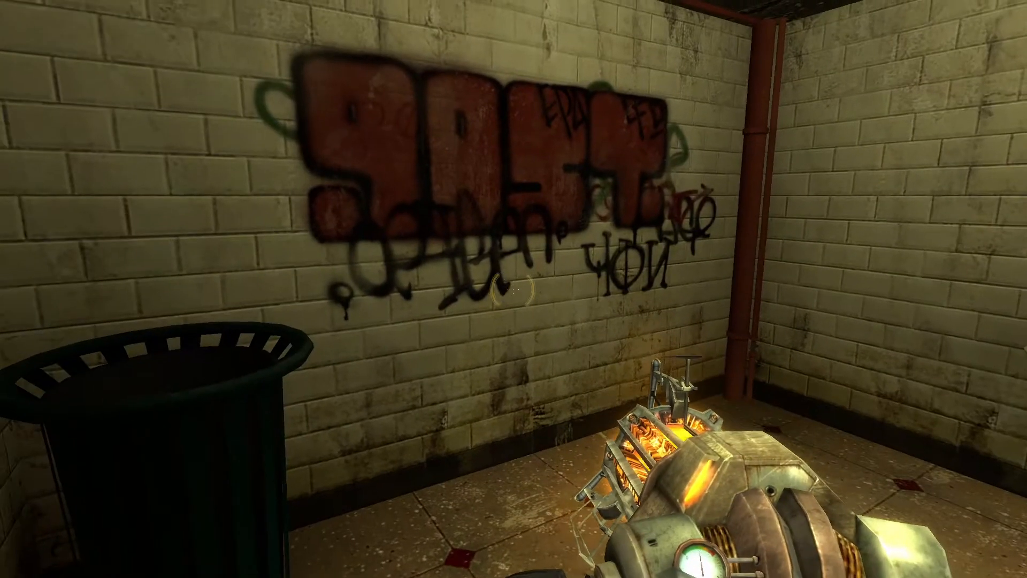
{"action": "mouse_move", "coordinate": [513, 288]}
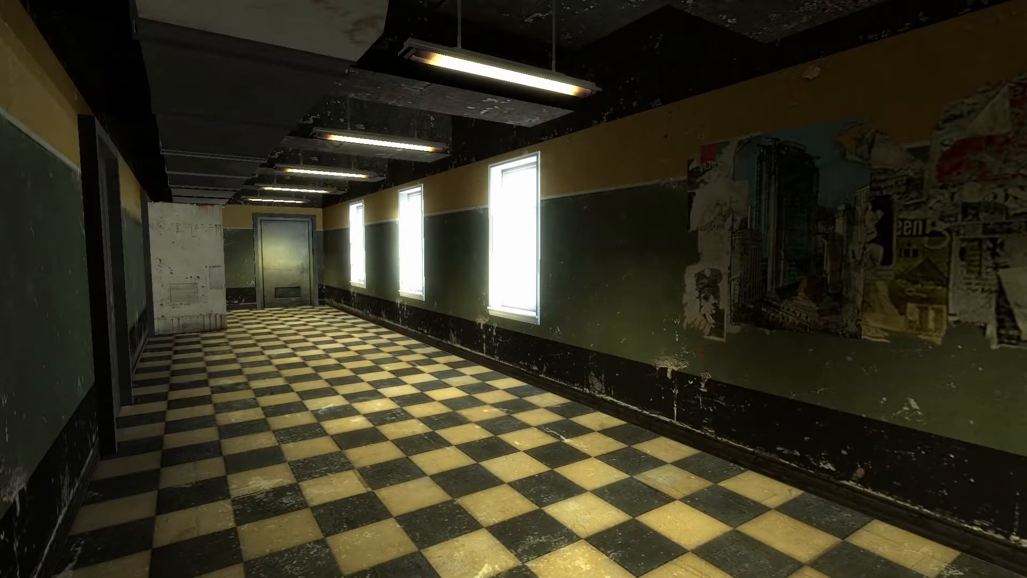
{"action": "mouse_move", "coordinate": [514, 288]}
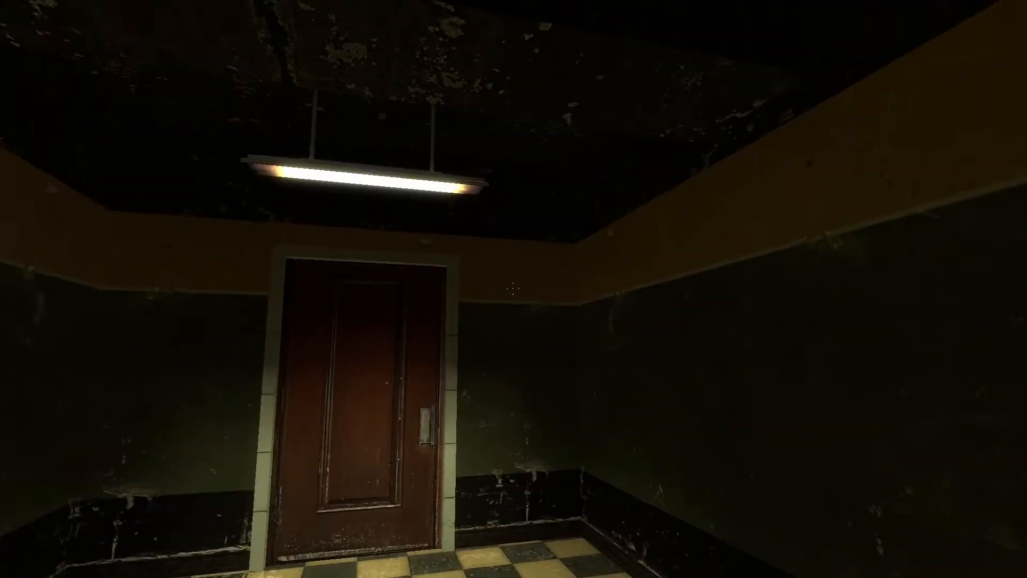
{"action": "mouse_move", "coordinate": [514, 289]}
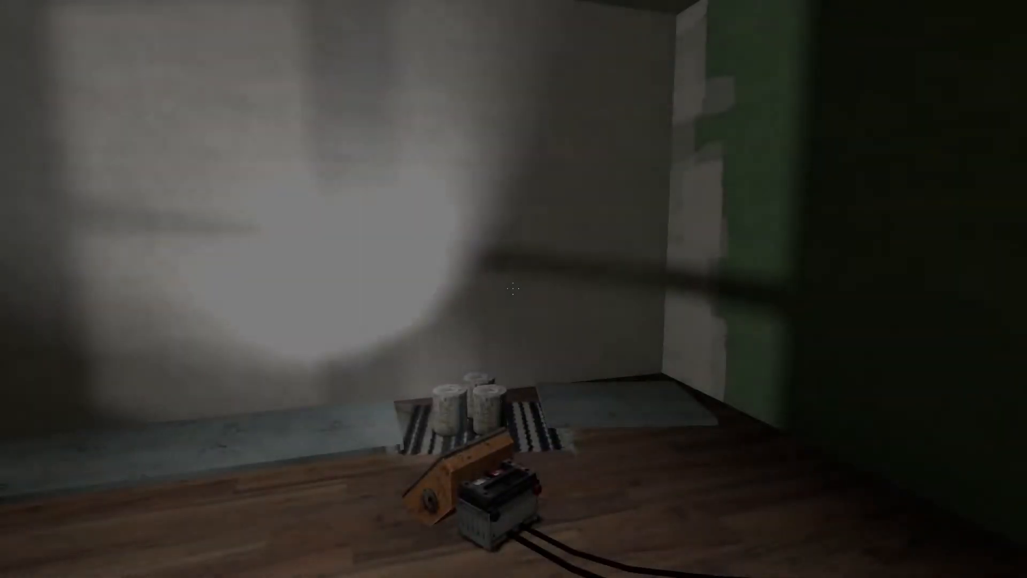
{"action": "mouse_move", "coordinate": [514, 288]}
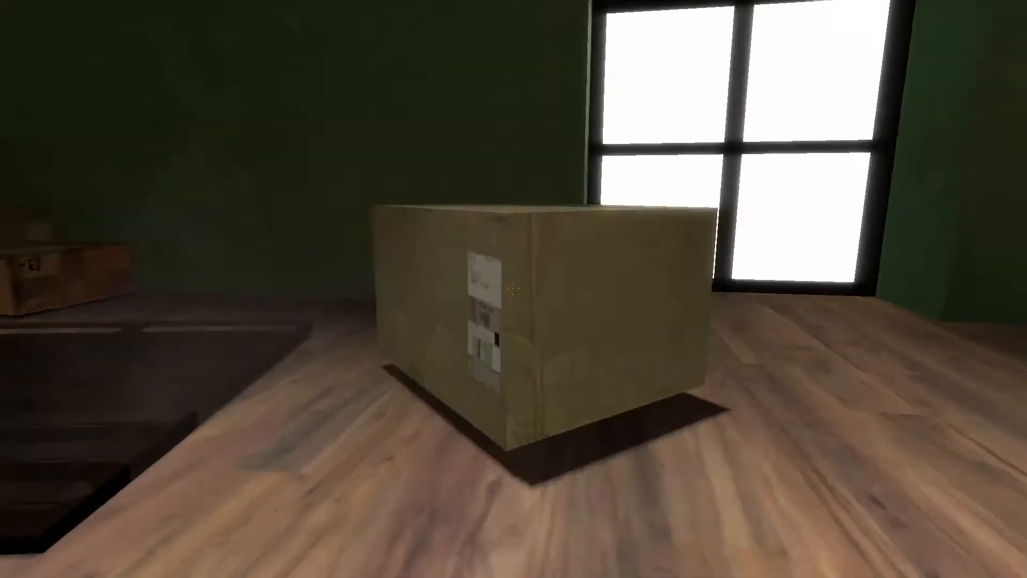
{"action": "mouse_move", "coordinate": [513, 289]}
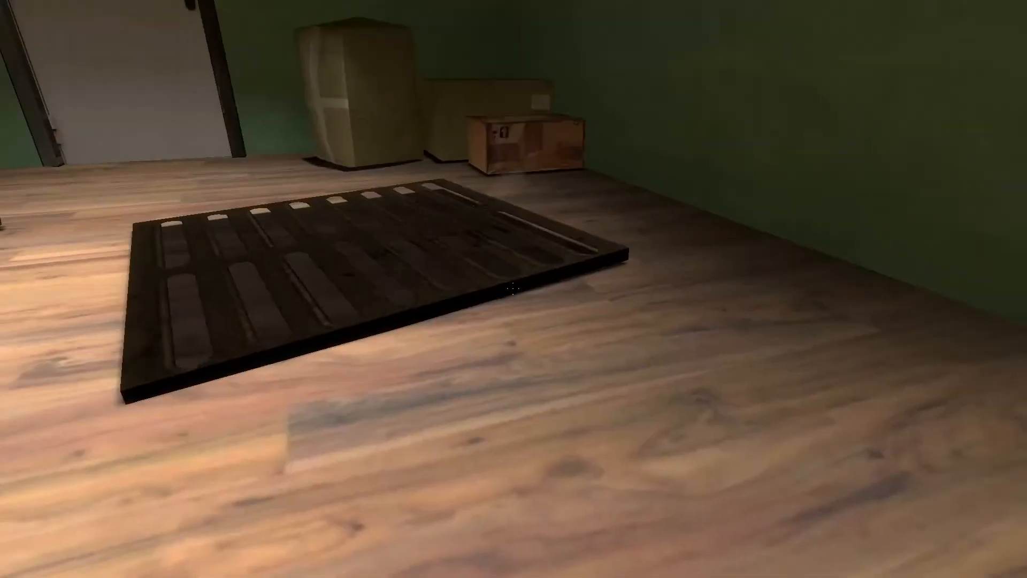
{"action": "mouse_move", "coordinate": [513, 289]}
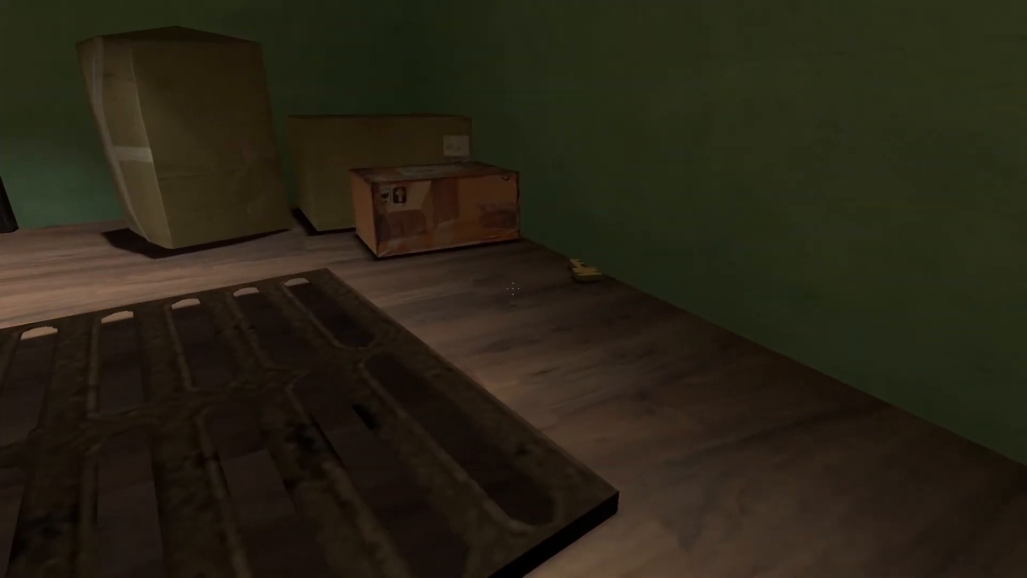
{"action": "mouse_move", "coordinate": [513, 288]}
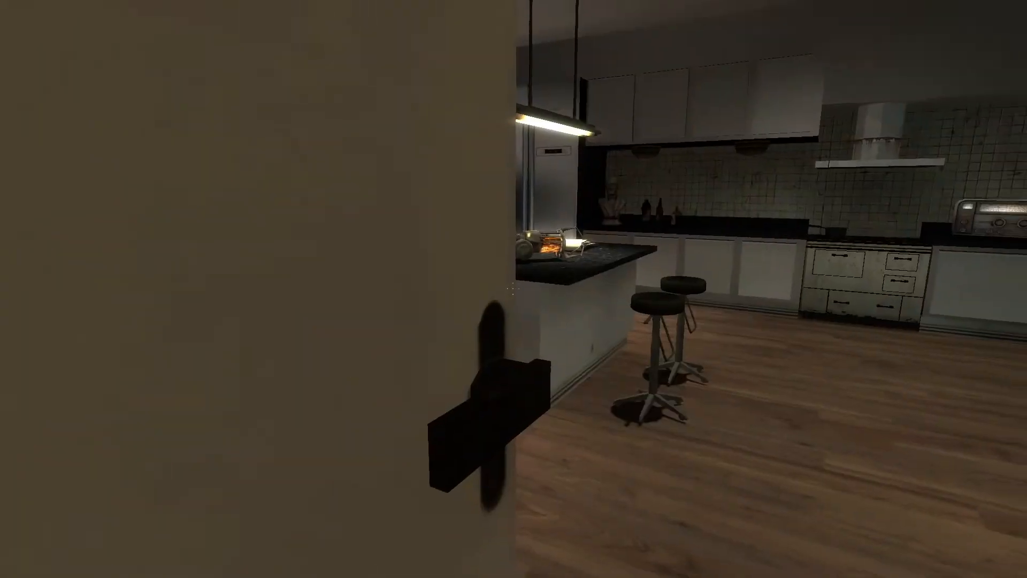
{"action": "mouse_move", "coordinate": [514, 288]}
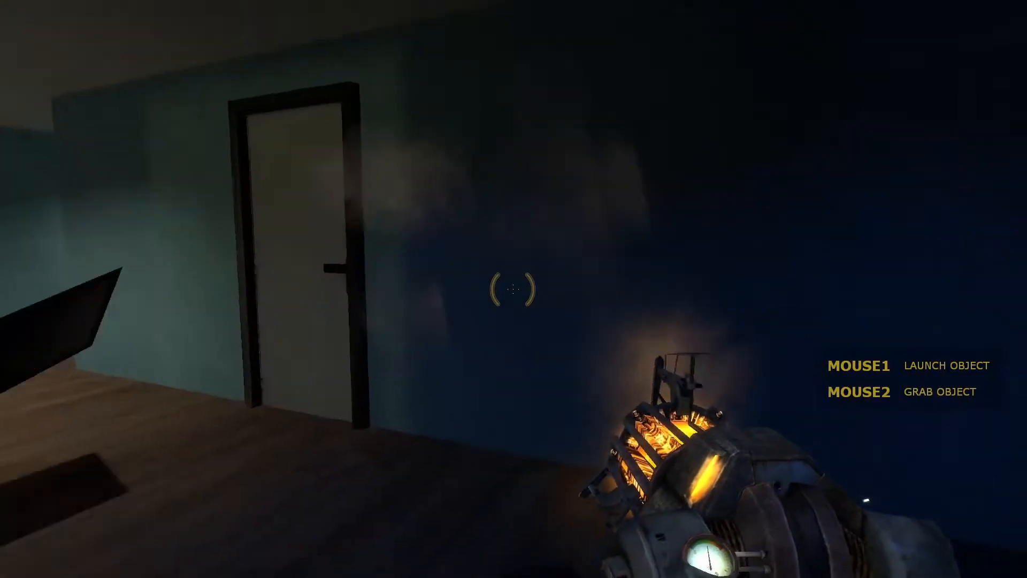
{"action": "mouse_move", "coordinate": [514, 289]}
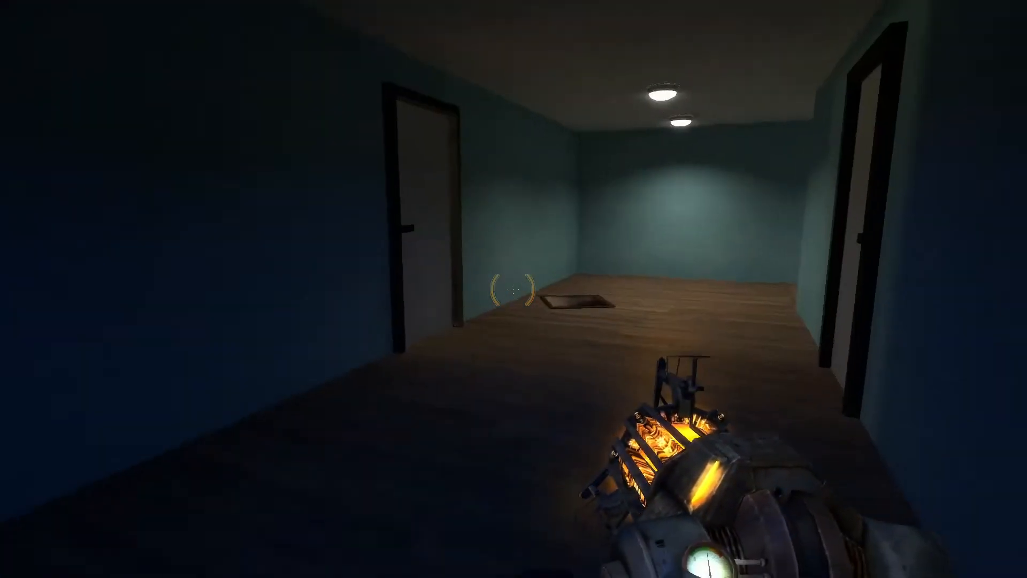
Walk down the blue hallway and get the bathroom door open, revealing the tiled room
{"action": "key", "text": "w"}
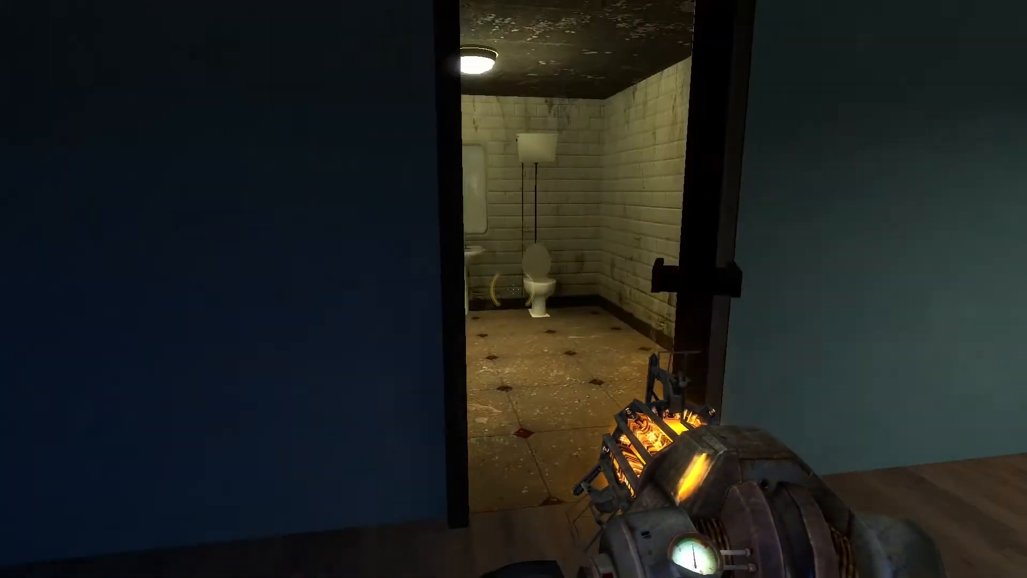
{"action": "key", "text": "w"}
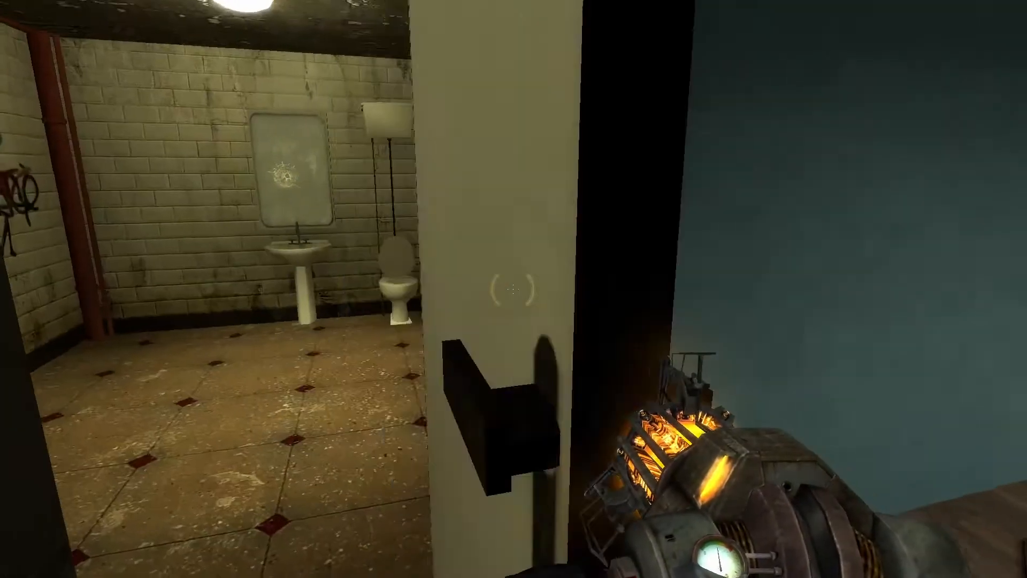
{"action": "mouse_move", "coordinate": [514, 289]}
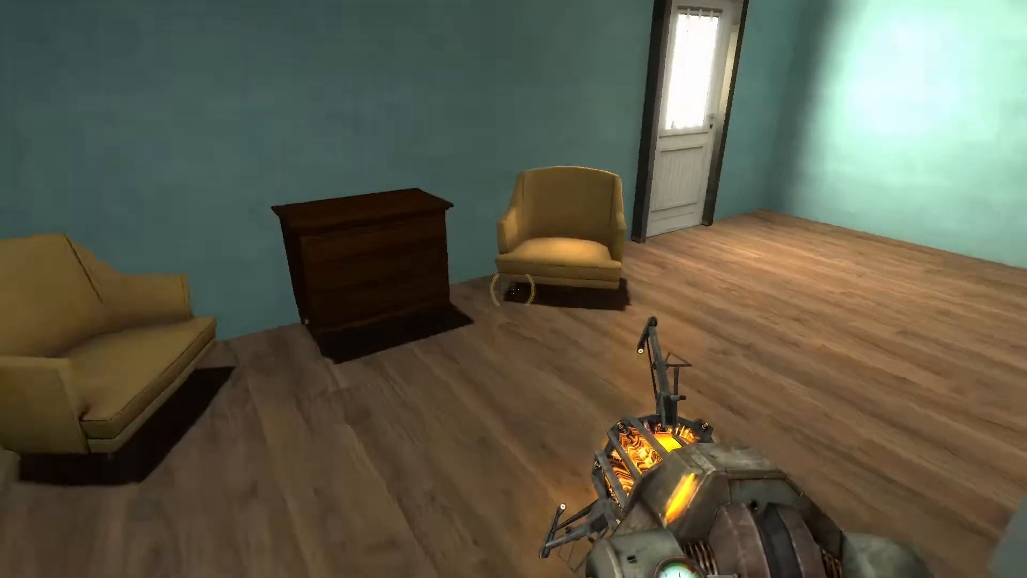
Fire the gravity gun at the wooden dresser, sending it flying across the living room
{"action": "left_click", "coordinate": [513, 289]}
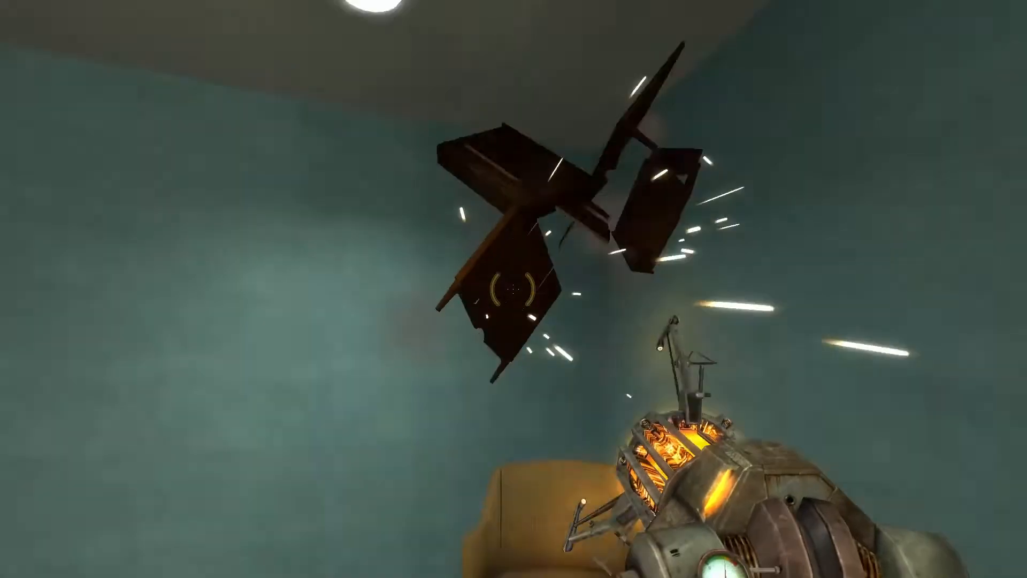
{"action": "mouse_move", "coordinate": [513, 289]}
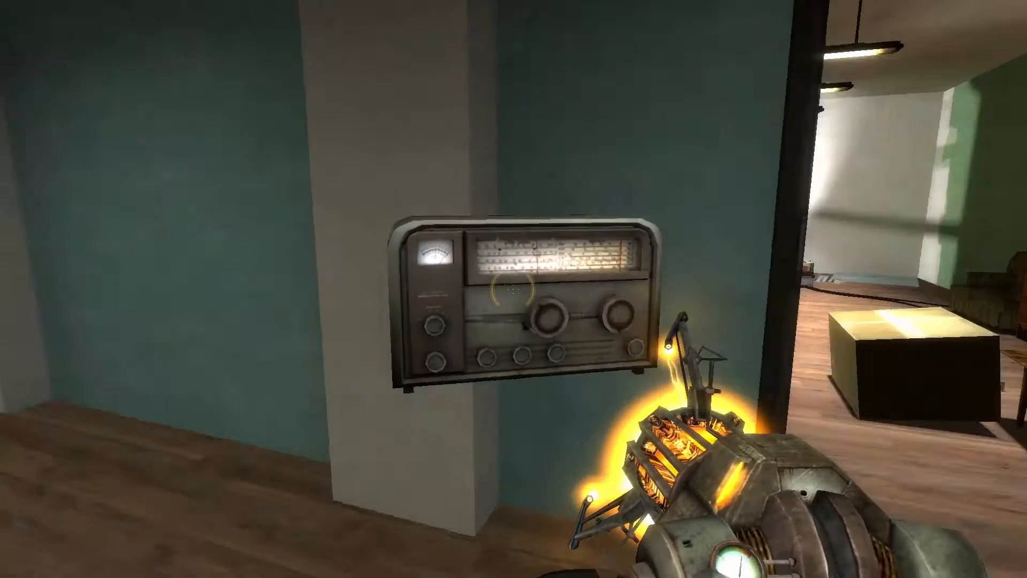
{"action": "mouse_move", "coordinate": [513, 289]}
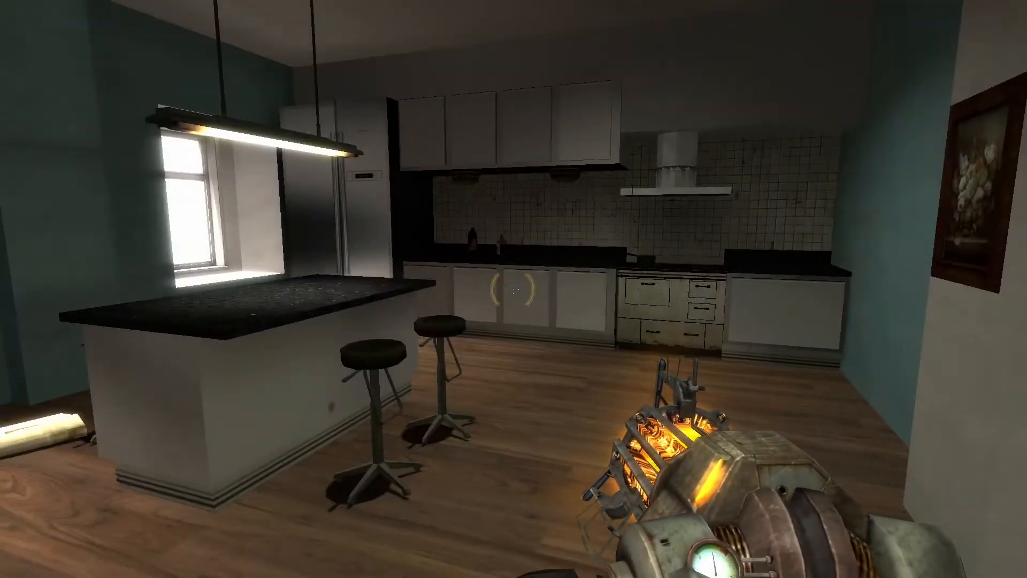
{"action": "mouse_move", "coordinate": [513, 289]}
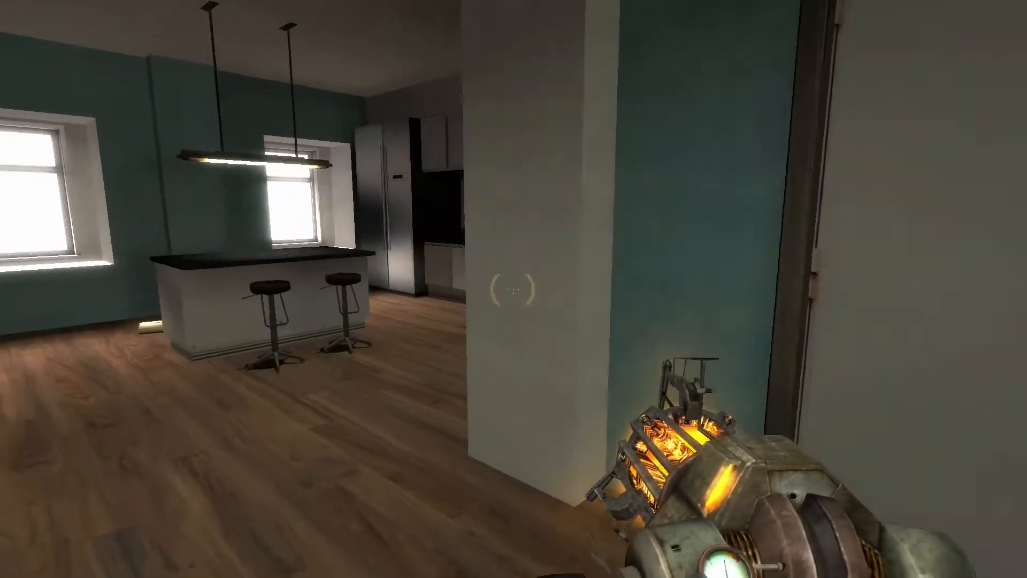
{"action": "mouse_move", "coordinate": [514, 289]}
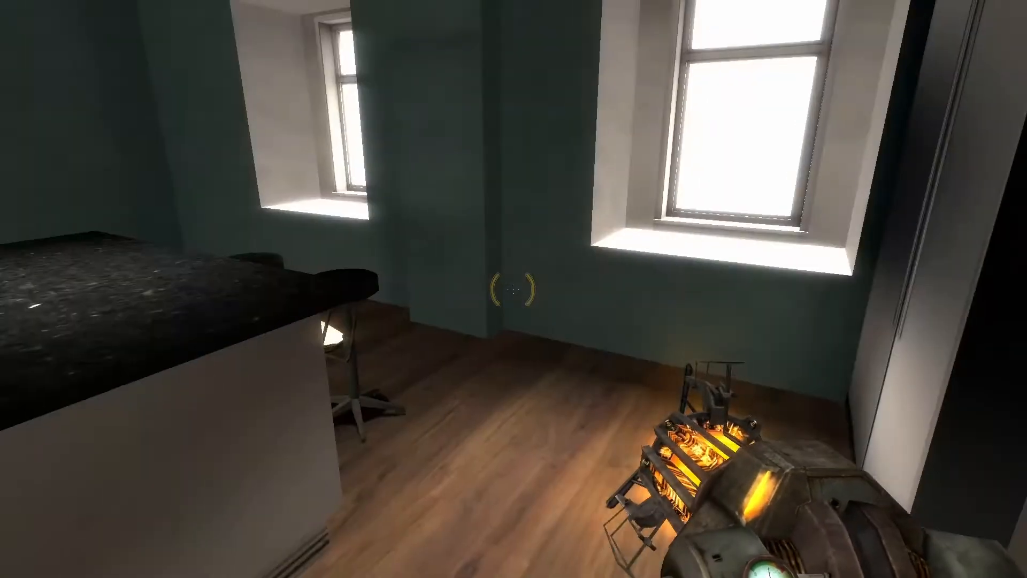
{"action": "mouse_move", "coordinate": [514, 289]}
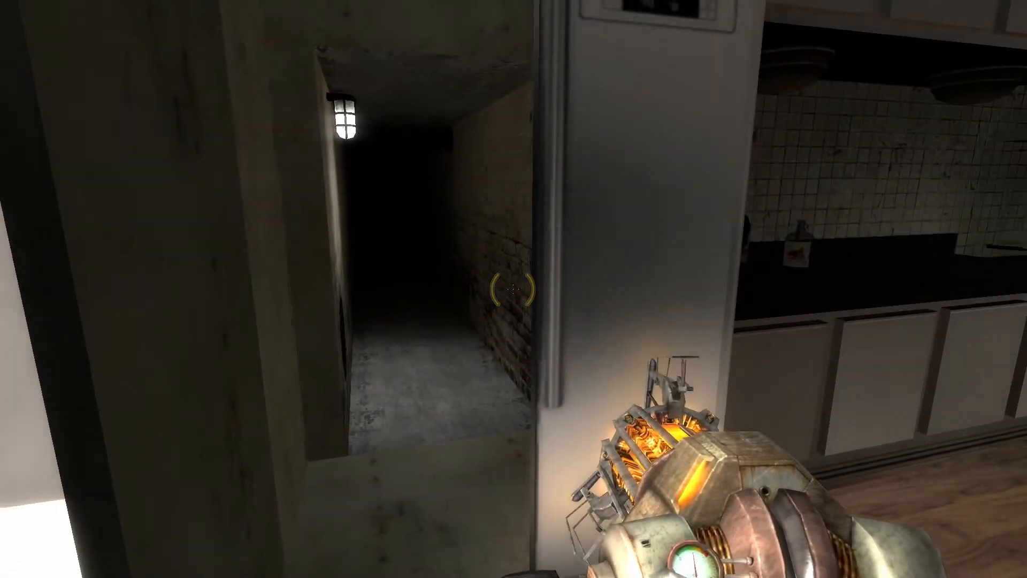
{"action": "mouse_move", "coordinate": [513, 289]}
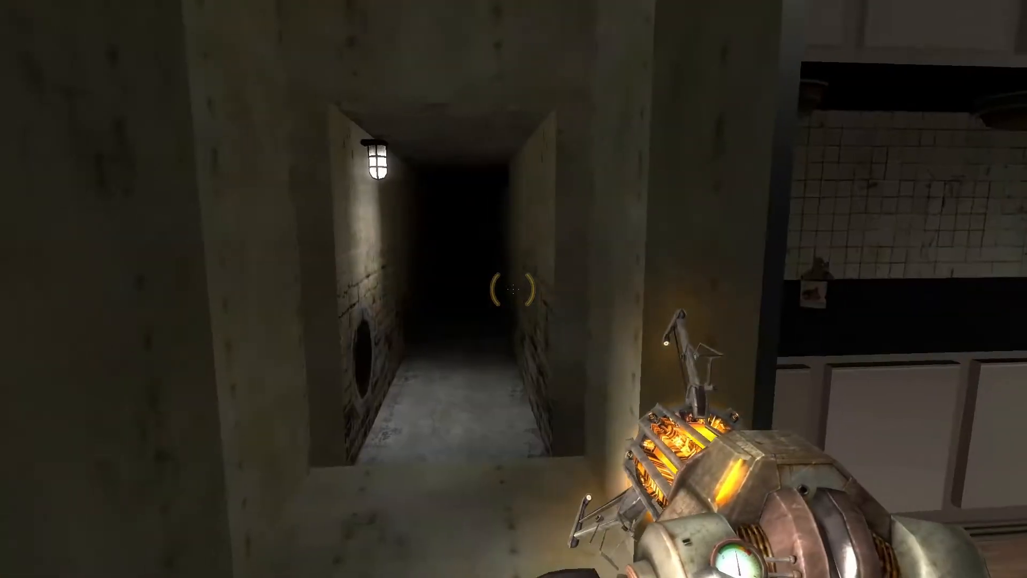
{"action": "mouse_move", "coordinate": [514, 289]}
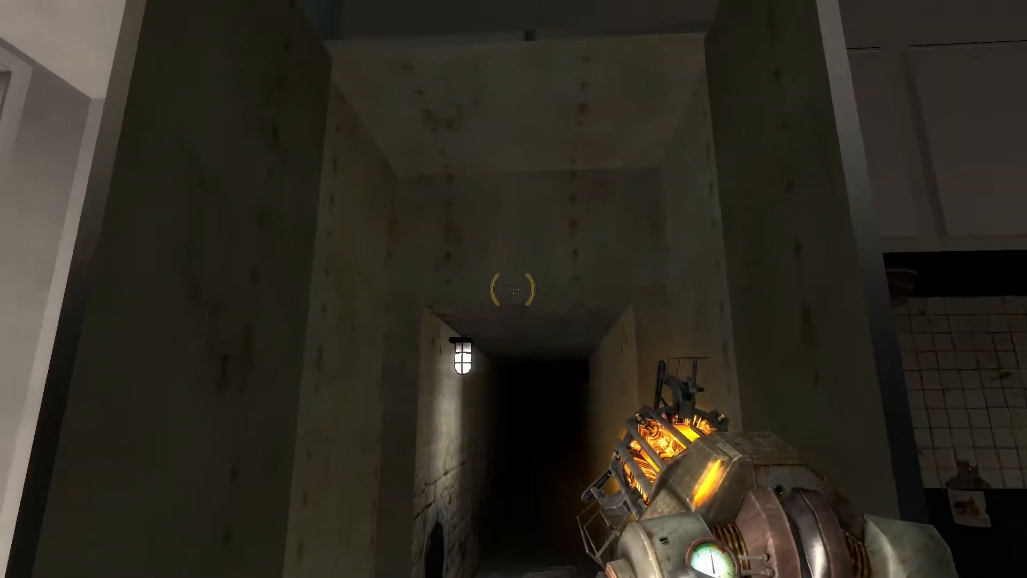
{"action": "mouse_move", "coordinate": [514, 289]}
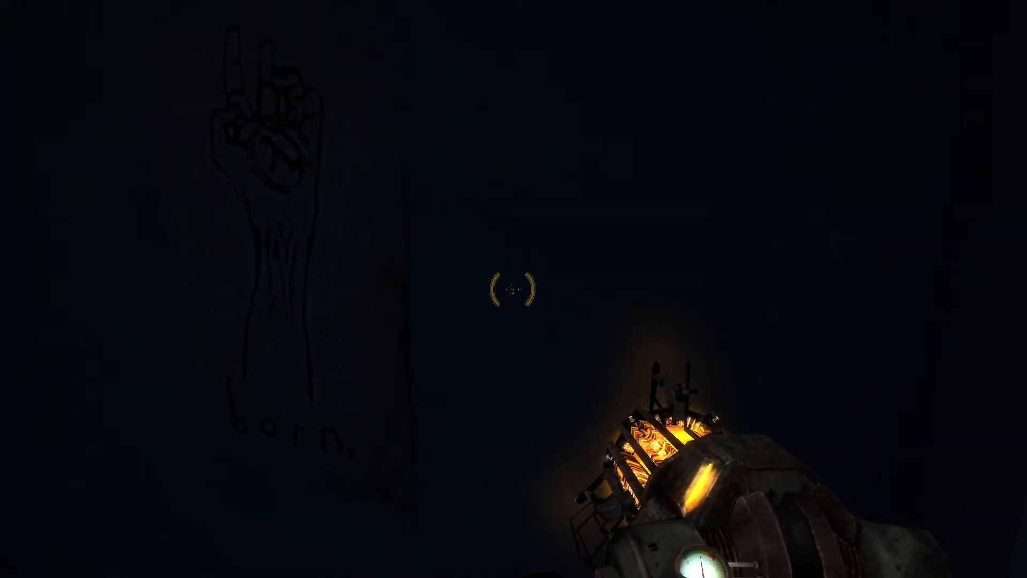
{"action": "mouse_move", "coordinate": [514, 289]}
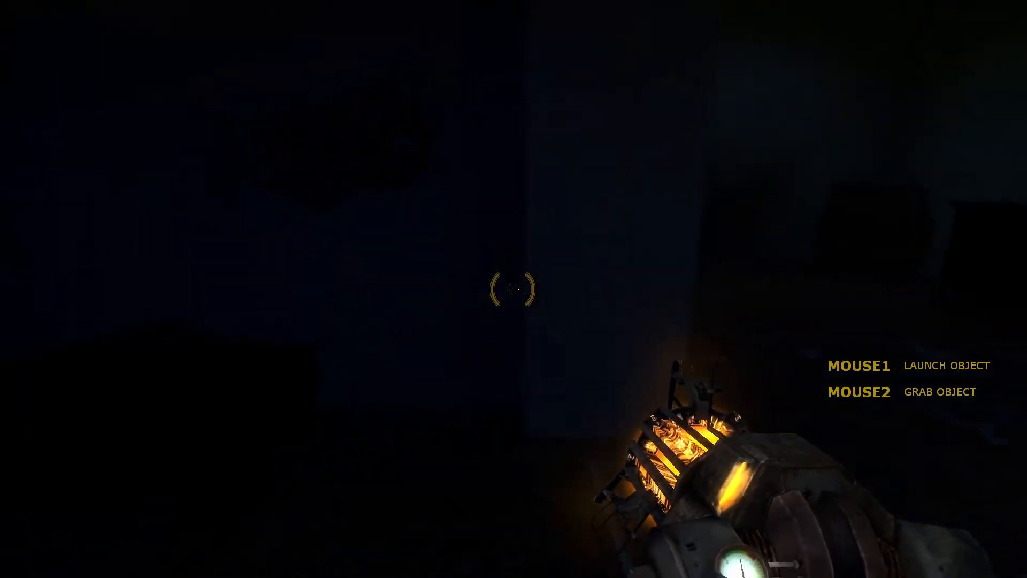
{"action": "mouse_move", "coordinate": [513, 289]}
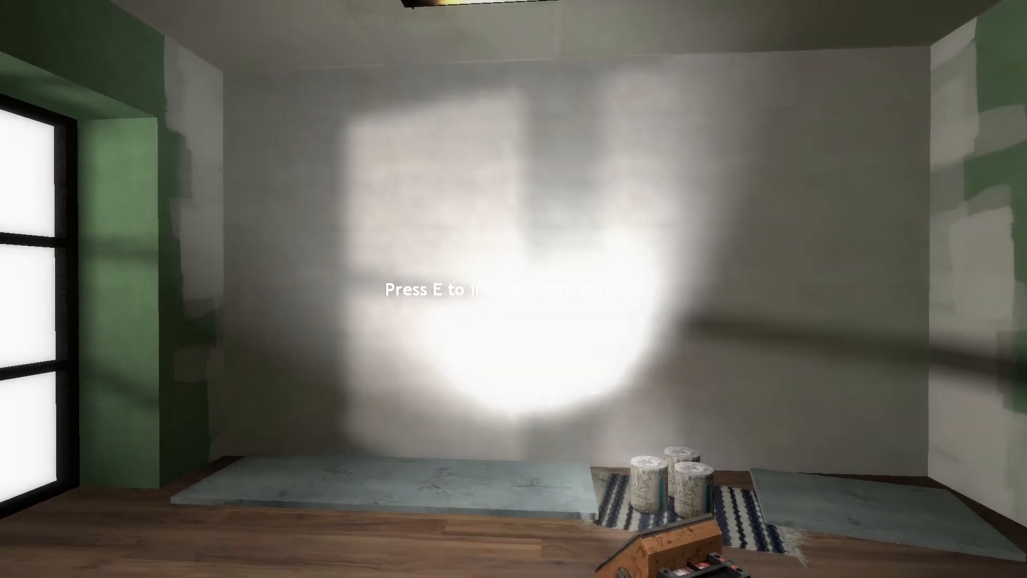
{"action": "mouse_move", "coordinate": [513, 289]}
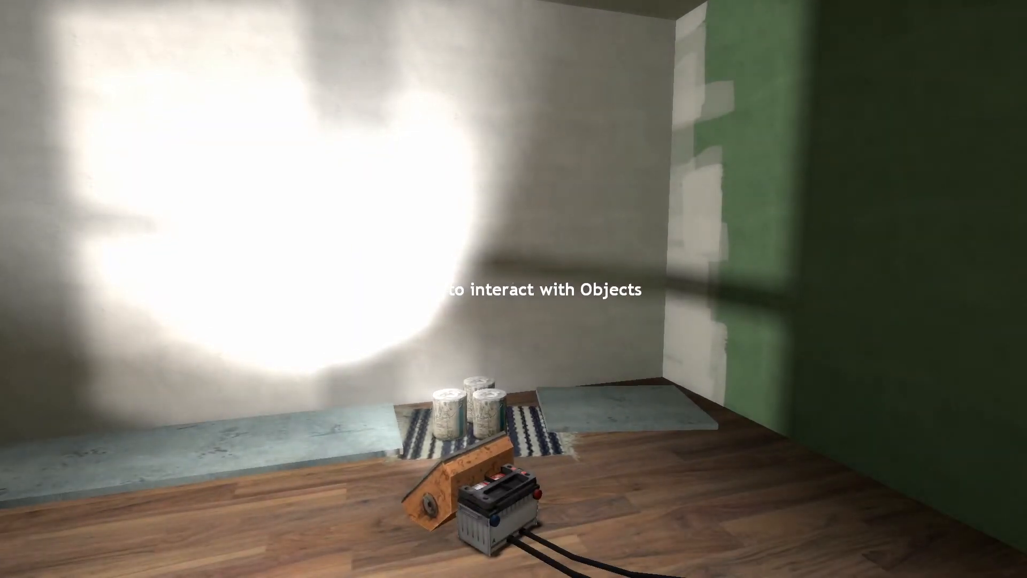
{"action": "mouse_move", "coordinate": [513, 289]}
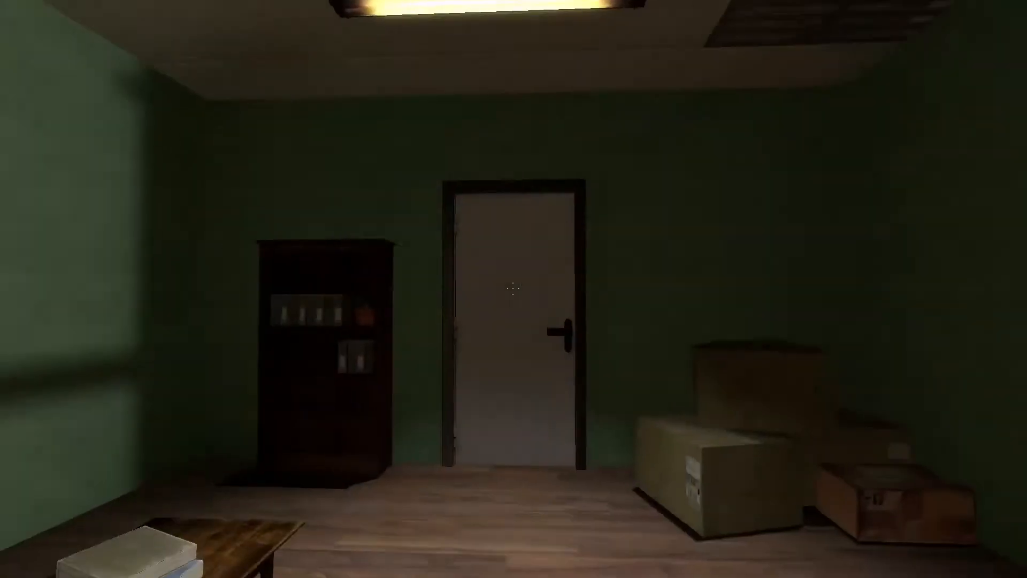
{"action": "mouse_move", "coordinate": [513, 289]}
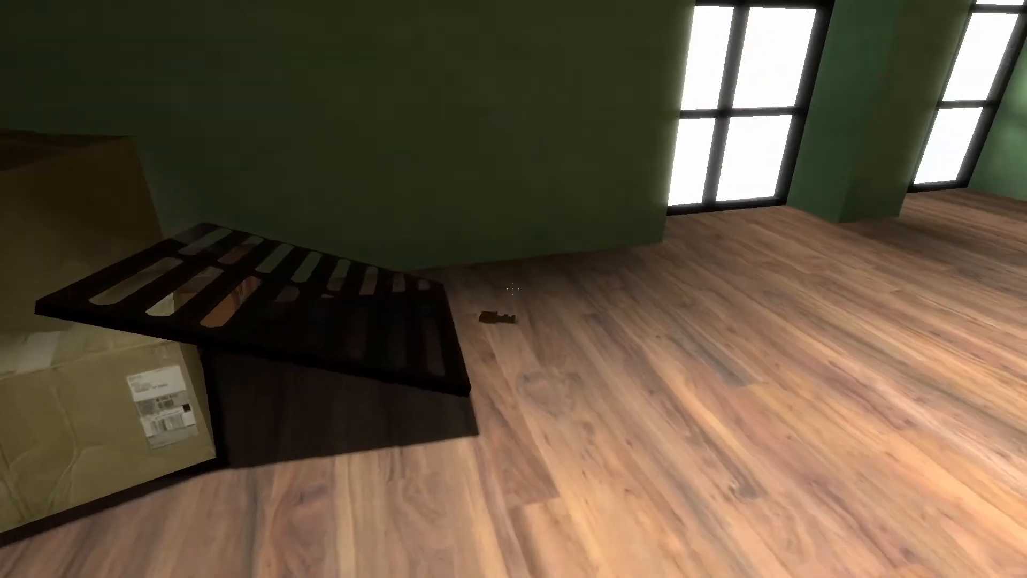
{"action": "mouse_move", "coordinate": [514, 289]}
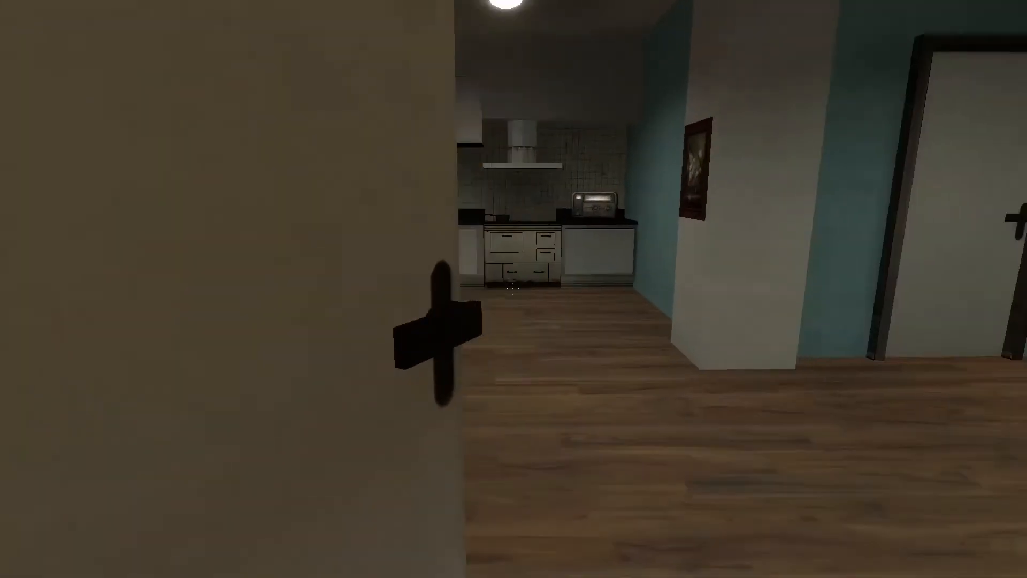
{"action": "mouse_move", "coordinate": [513, 289]}
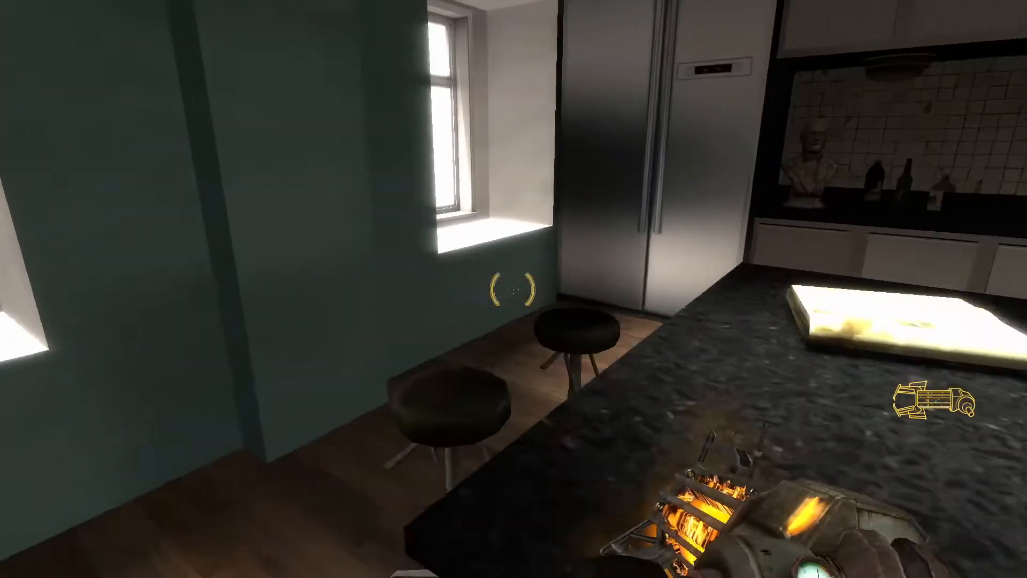
{"action": "mouse_move", "coordinate": [513, 289]}
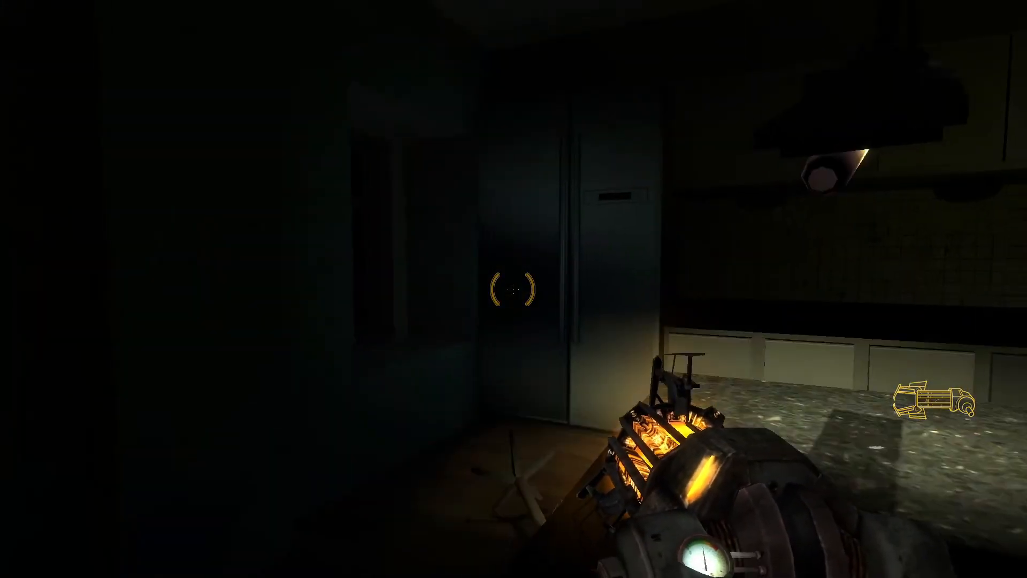
{"action": "mouse_move", "coordinate": [513, 289]}
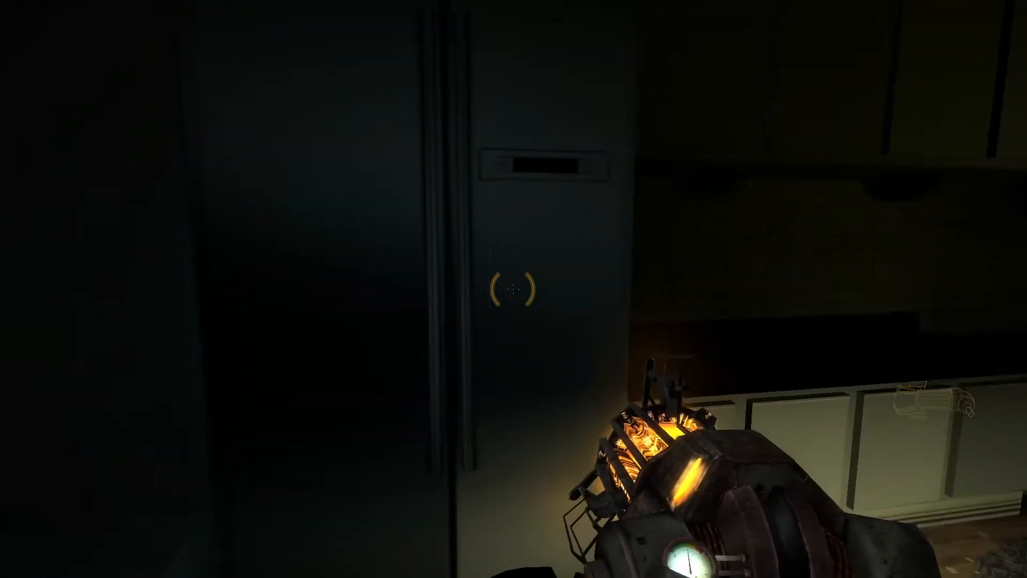
{"action": "mouse_move", "coordinate": [513, 289]}
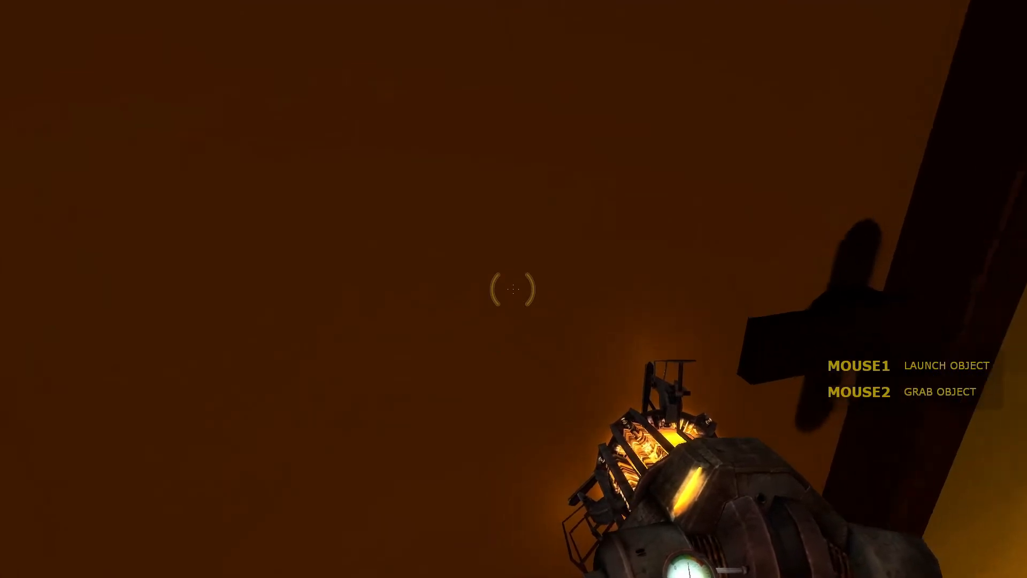
Grab an object in the orange-lit house while heading toward the wall monitor
{"action": "left_click", "coordinate": [514, 289]}
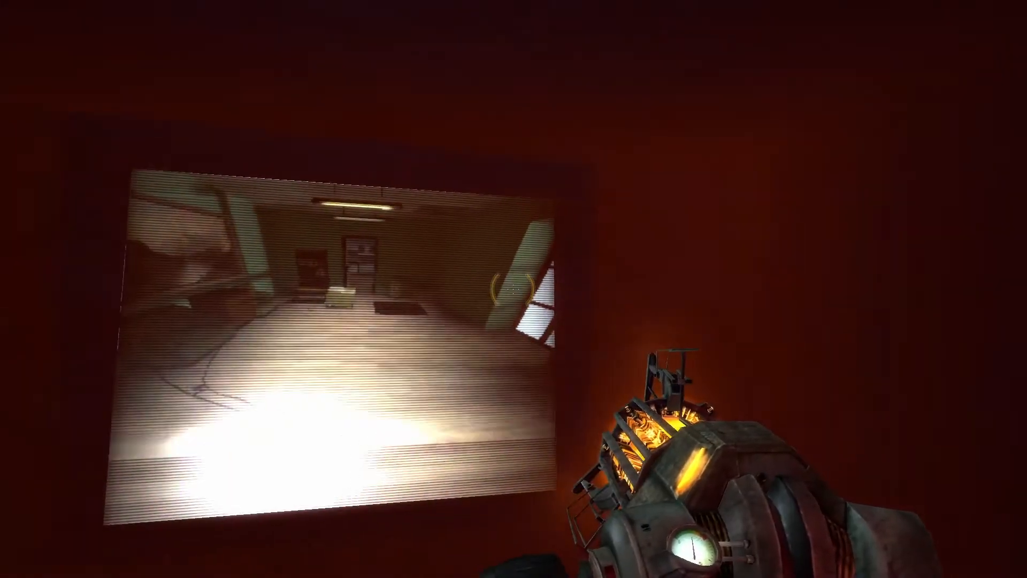
{"action": "mouse_move", "coordinate": [514, 289]}
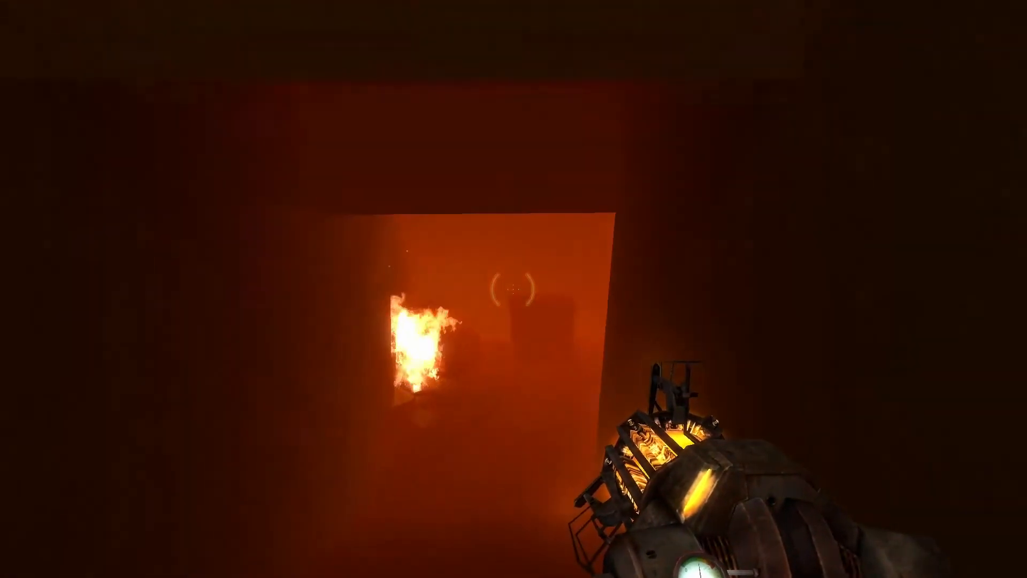
{"action": "mouse_move", "coordinate": [513, 288]}
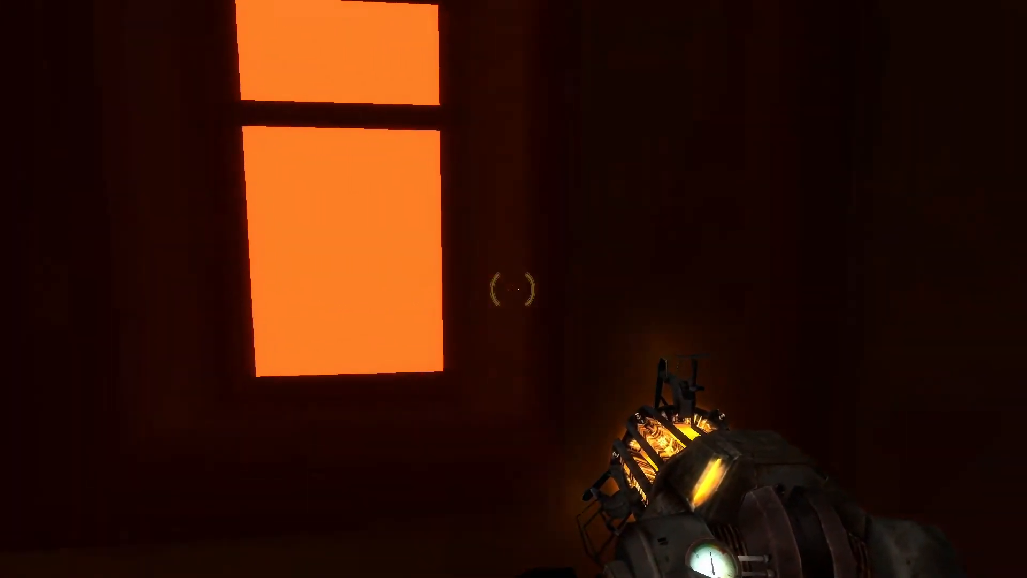
{"action": "mouse_move", "coordinate": [514, 289]}
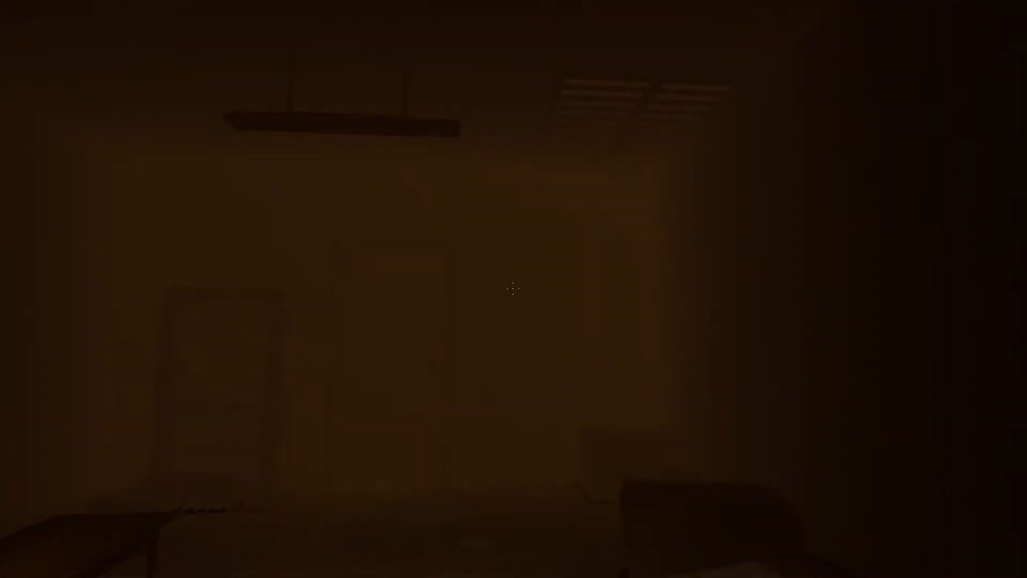
{"action": "mouse_move", "coordinate": [513, 288]}
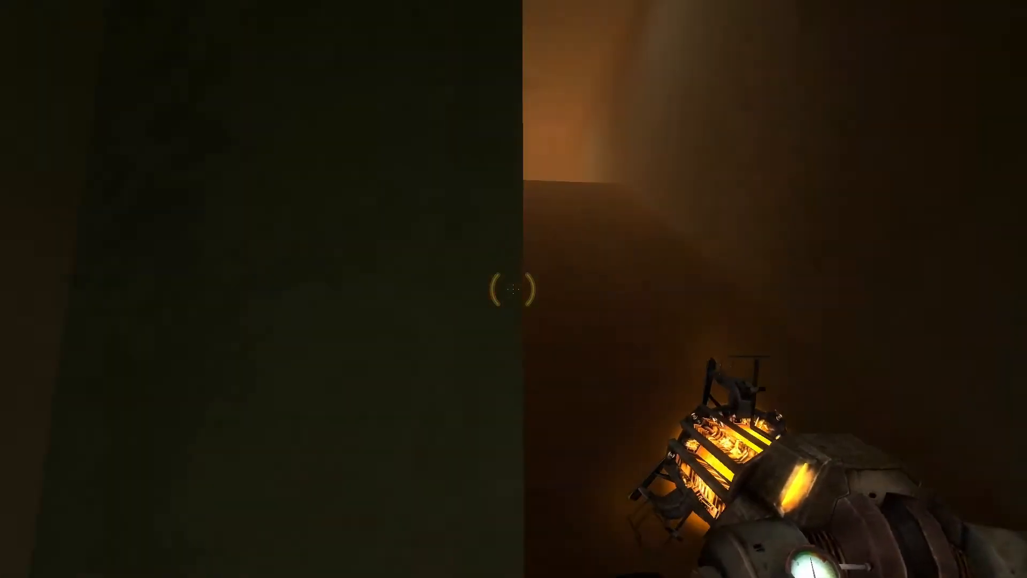
{"action": "mouse_move", "coordinate": [513, 289]}
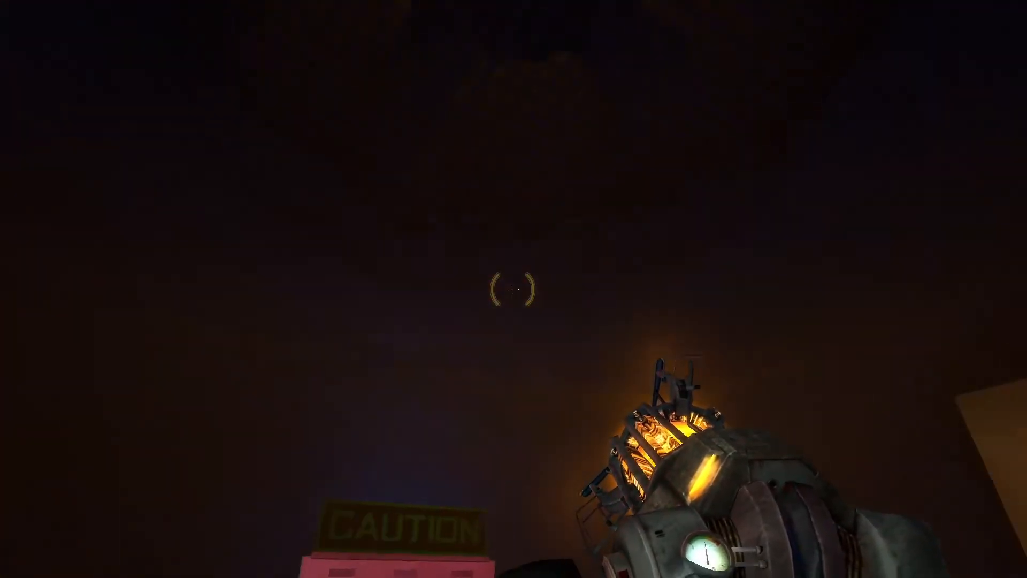
{"action": "mouse_move", "coordinate": [513, 289]}
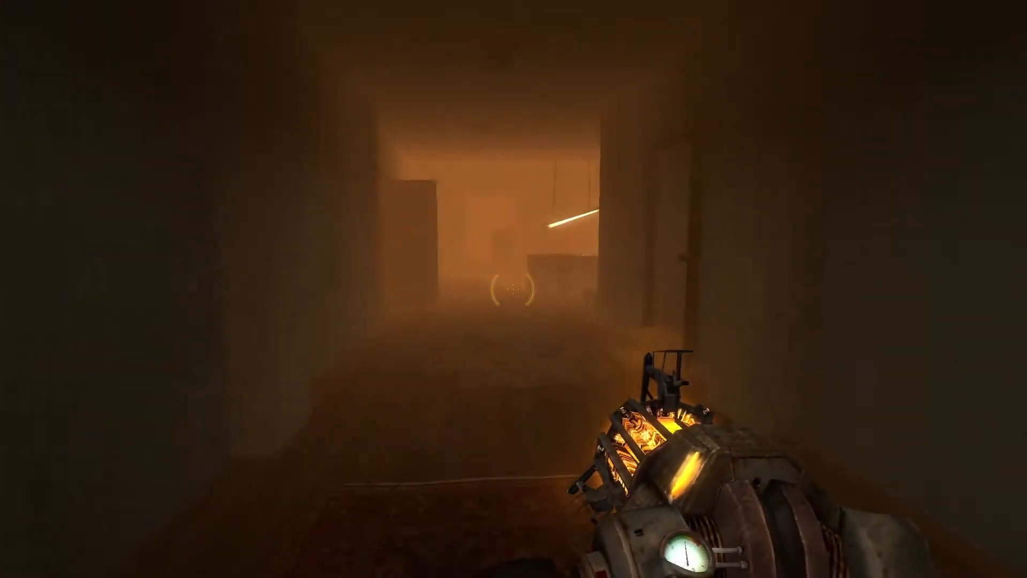
{"action": "mouse_move", "coordinate": [514, 289]}
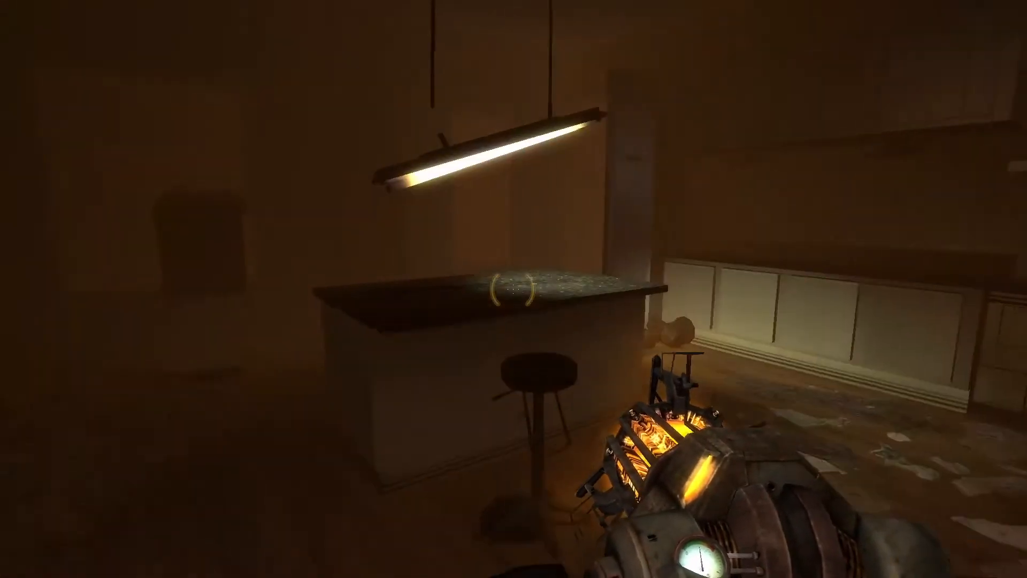
{"action": "mouse_move", "coordinate": [513, 288]}
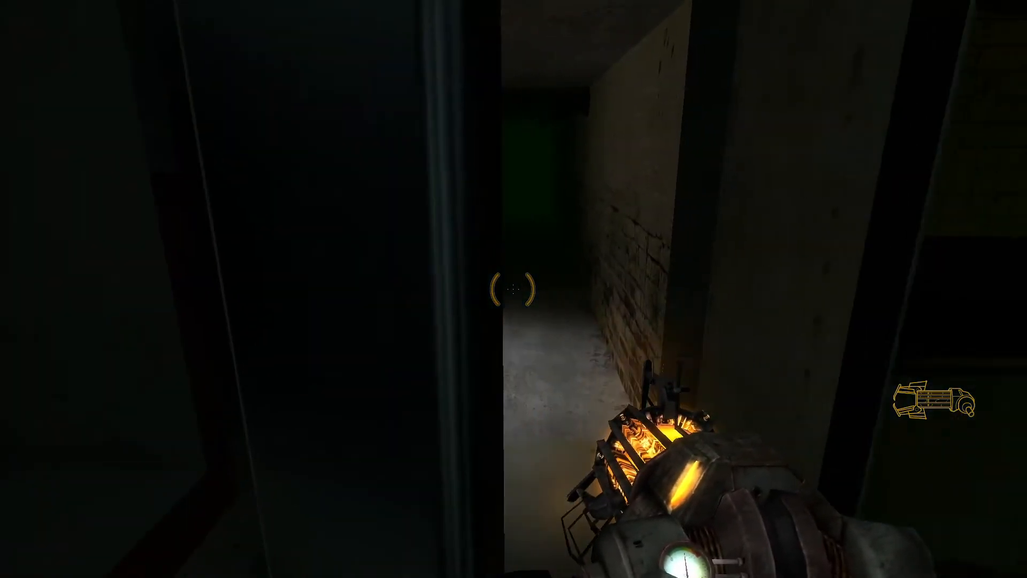
{"action": "mouse_move", "coordinate": [513, 288]}
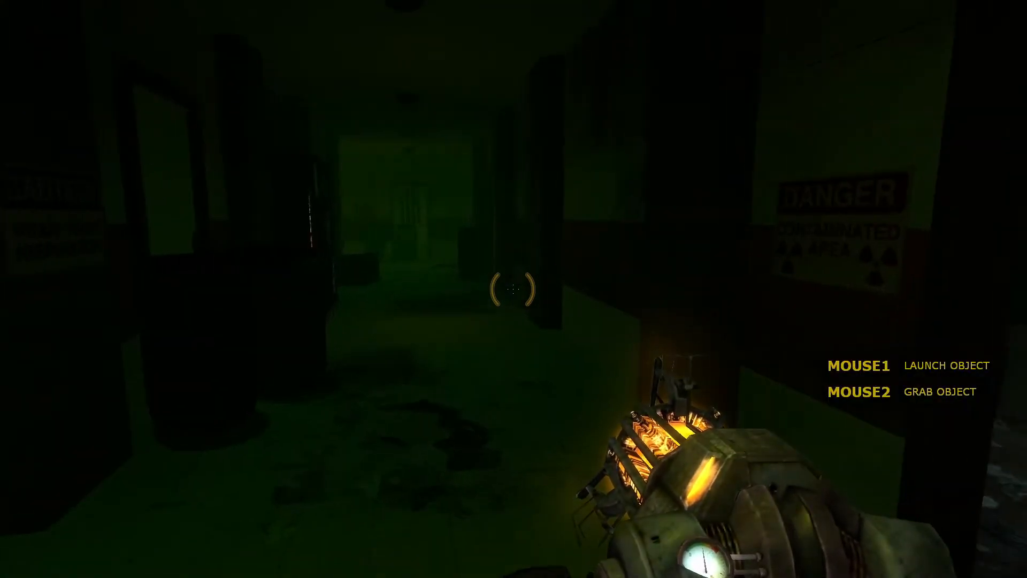
{"action": "mouse_move", "coordinate": [514, 289]}
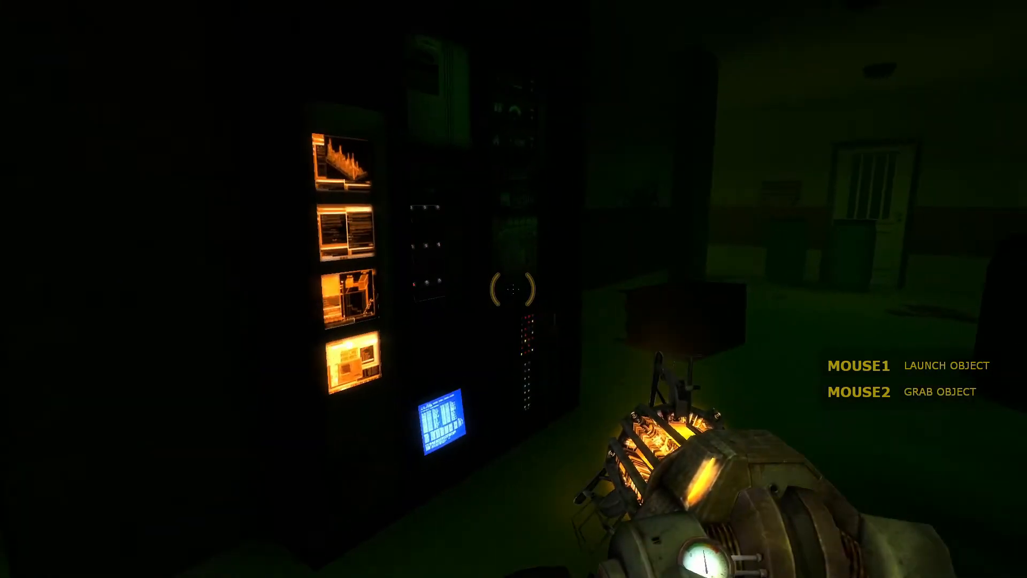
{"action": "mouse_move", "coordinate": [514, 289]}
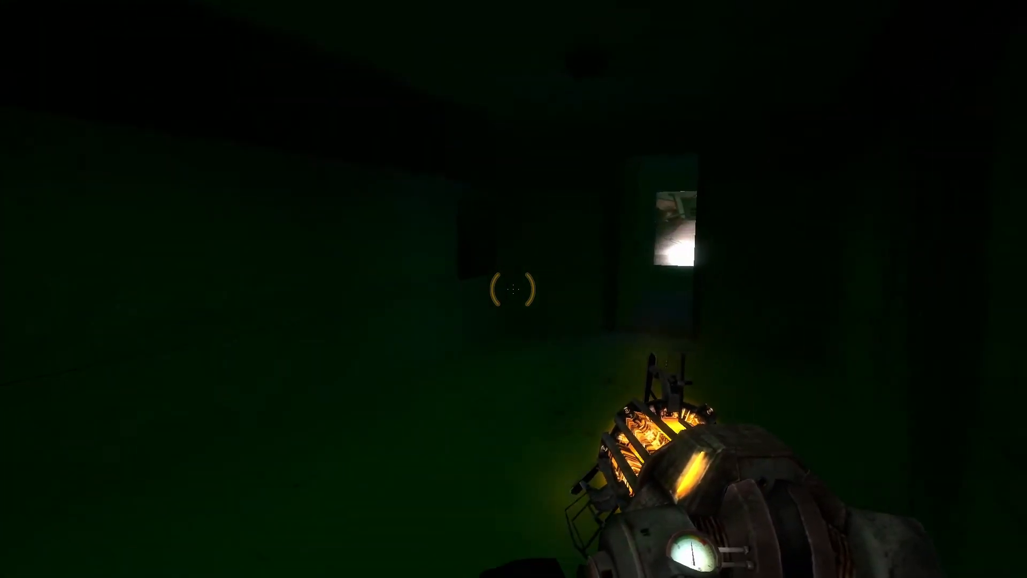
{"action": "mouse_move", "coordinate": [513, 289]}
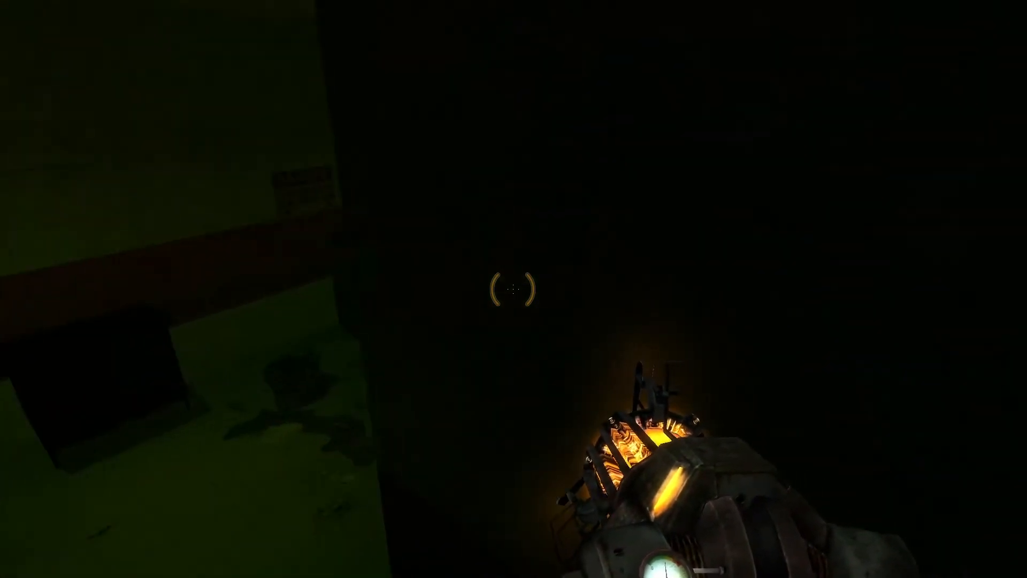
{"action": "mouse_move", "coordinate": [514, 289]}
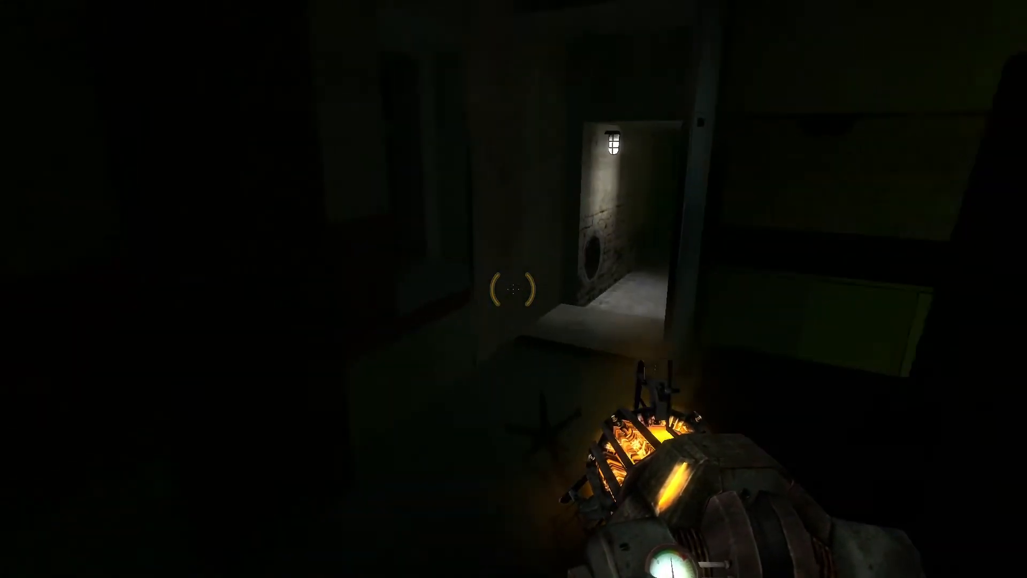
{"action": "mouse_move", "coordinate": [513, 289]}
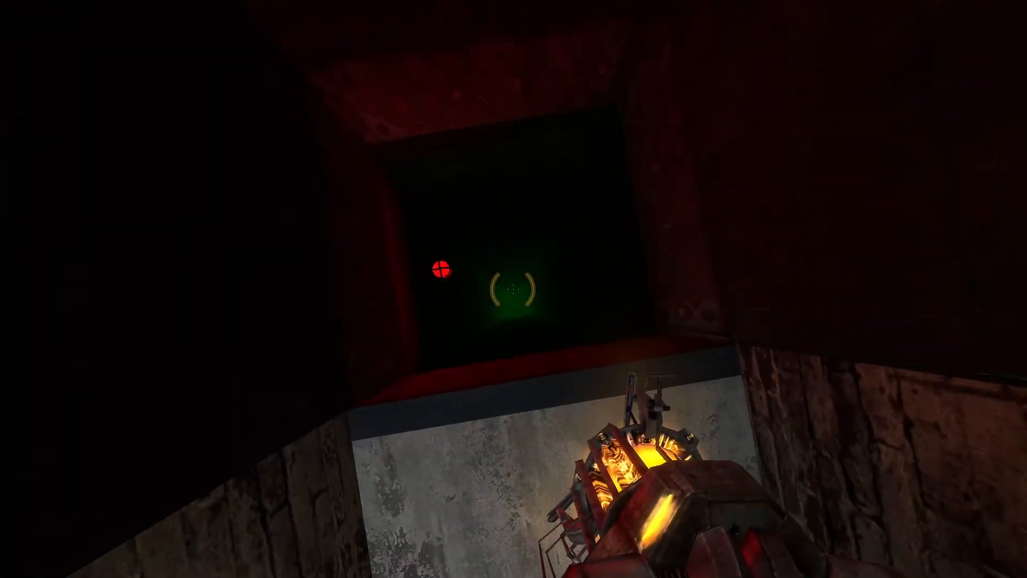
{"action": "mouse_move", "coordinate": [513, 289]}
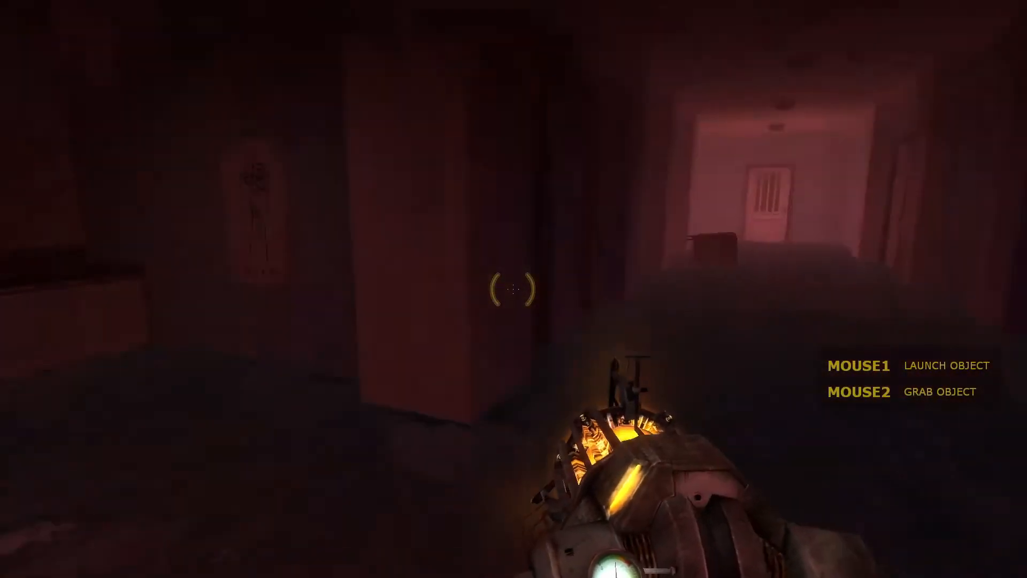
{"action": "mouse_move", "coordinate": [513, 288]}
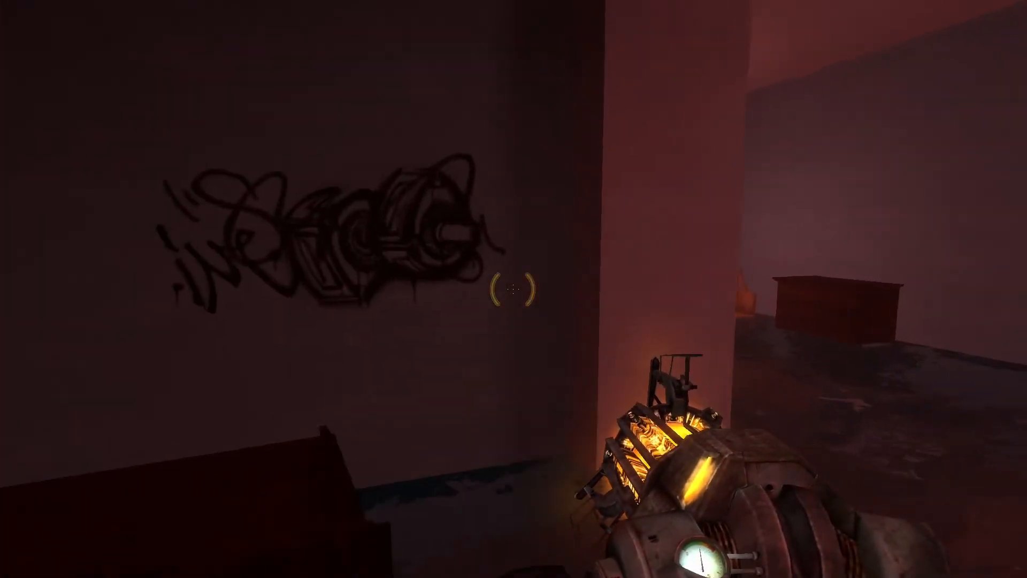
{"action": "mouse_move", "coordinate": [514, 288]}
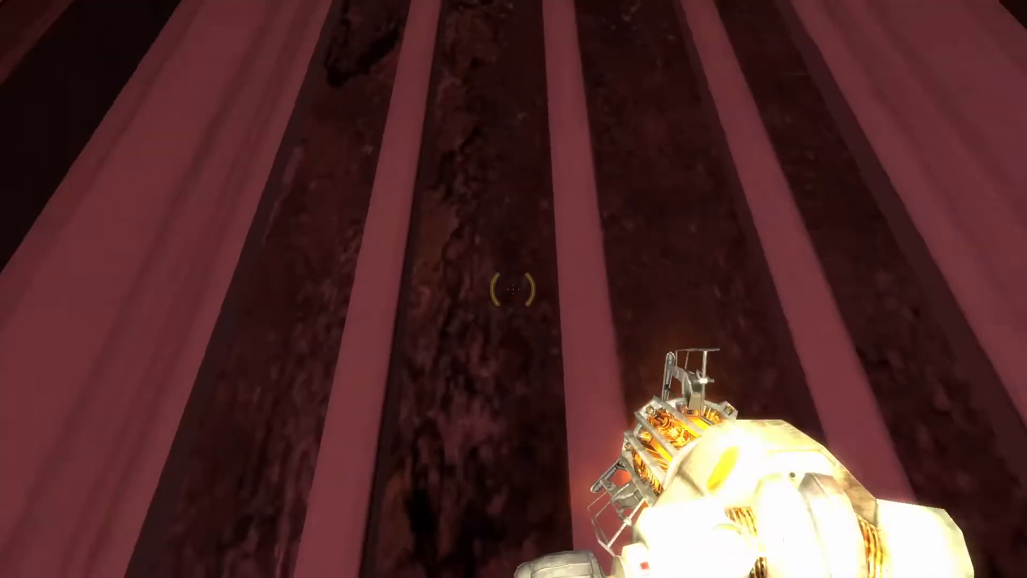
{"action": "mouse_move", "coordinate": [513, 289]}
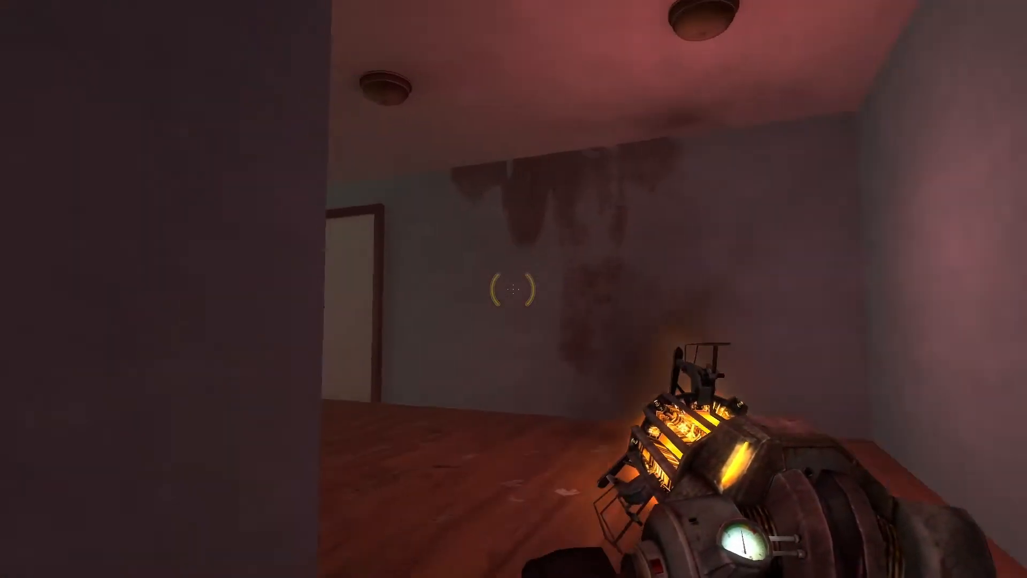
{"action": "mouse_move", "coordinate": [514, 289]}
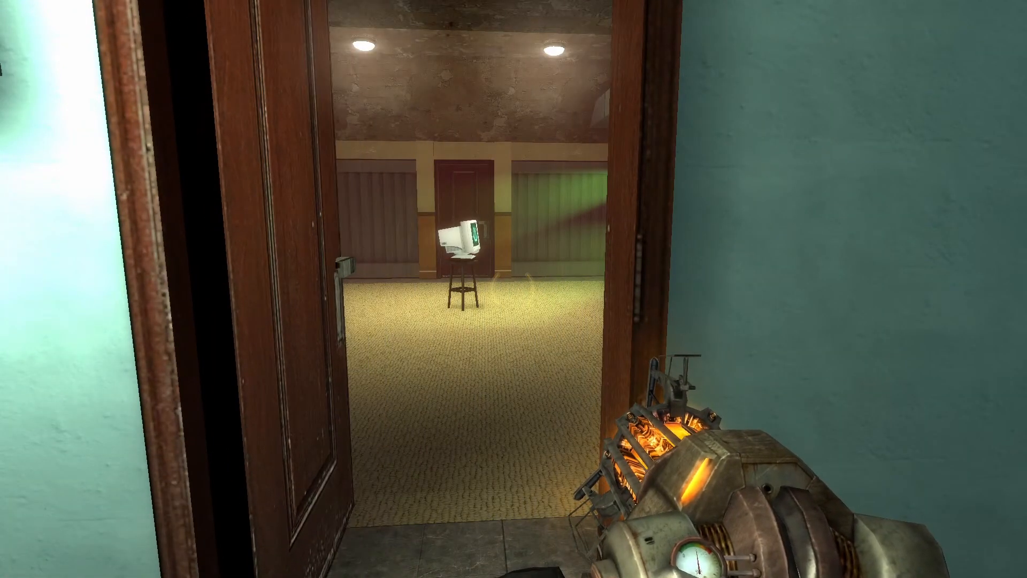
Walk through the doorway into the carpeted room with the smiling monitor on a stool
{"action": "key", "text": "w"}
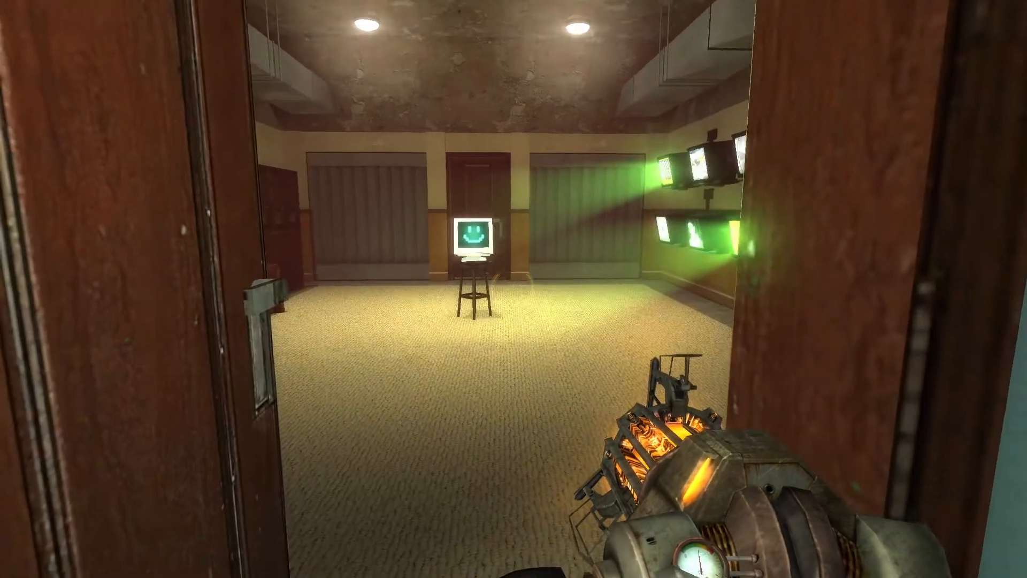
{"action": "key", "text": "w"}
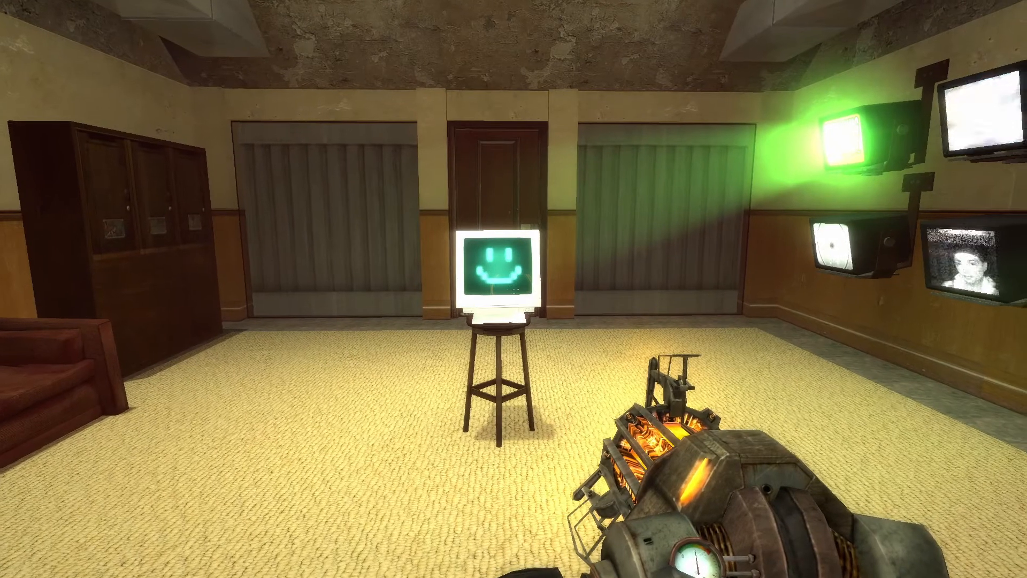
{"action": "mouse_move", "coordinate": [514, 289]}
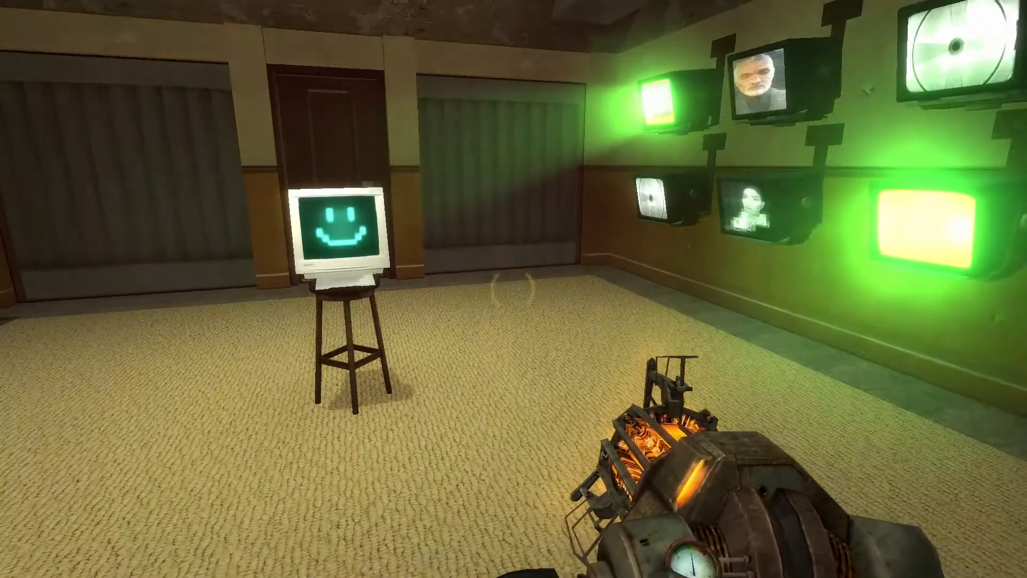
{"action": "mouse_move", "coordinate": [513, 288]}
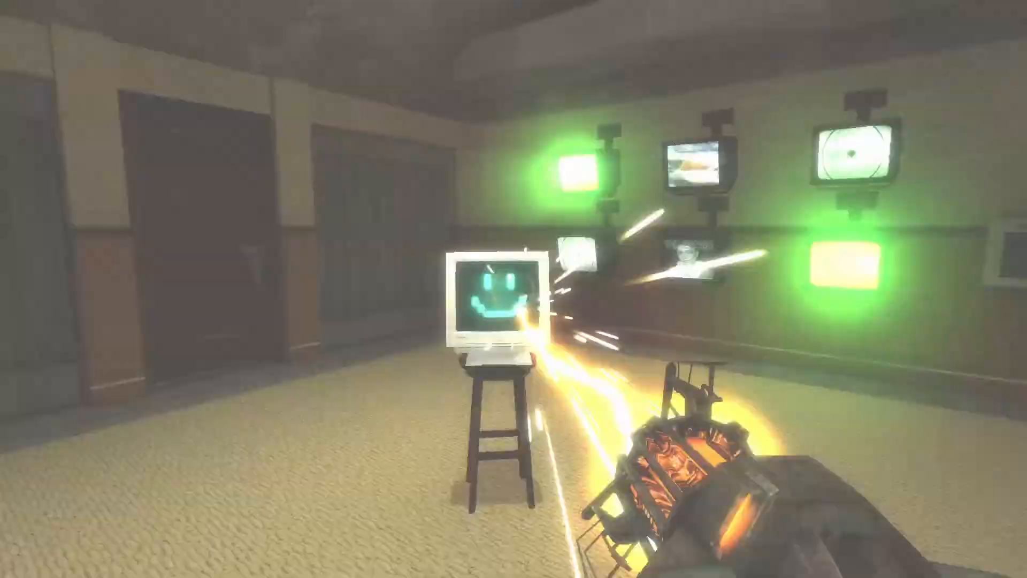
{"action": "mouse_move", "coordinate": [513, 289]}
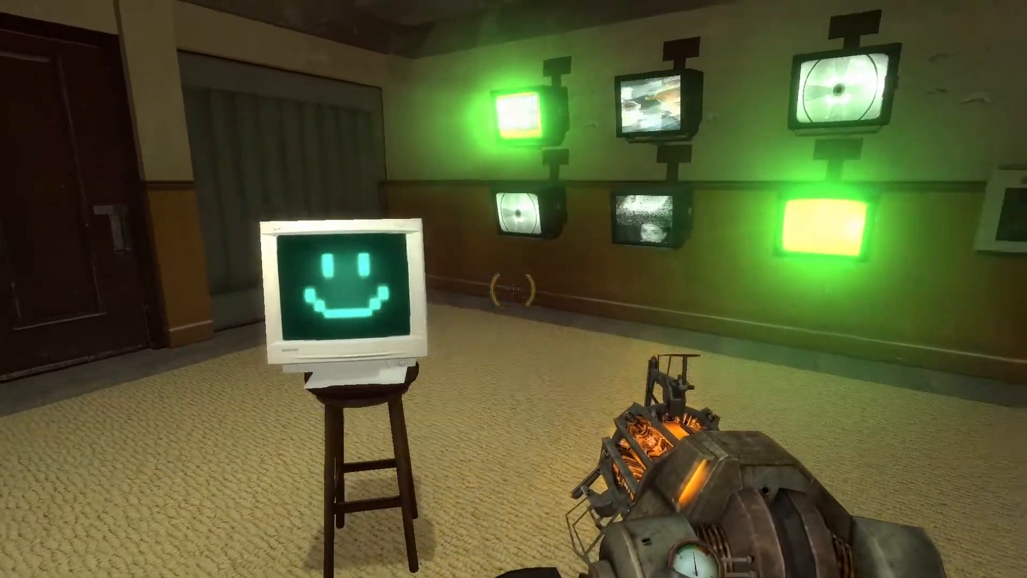
{"action": "mouse_move", "coordinate": [514, 288]}
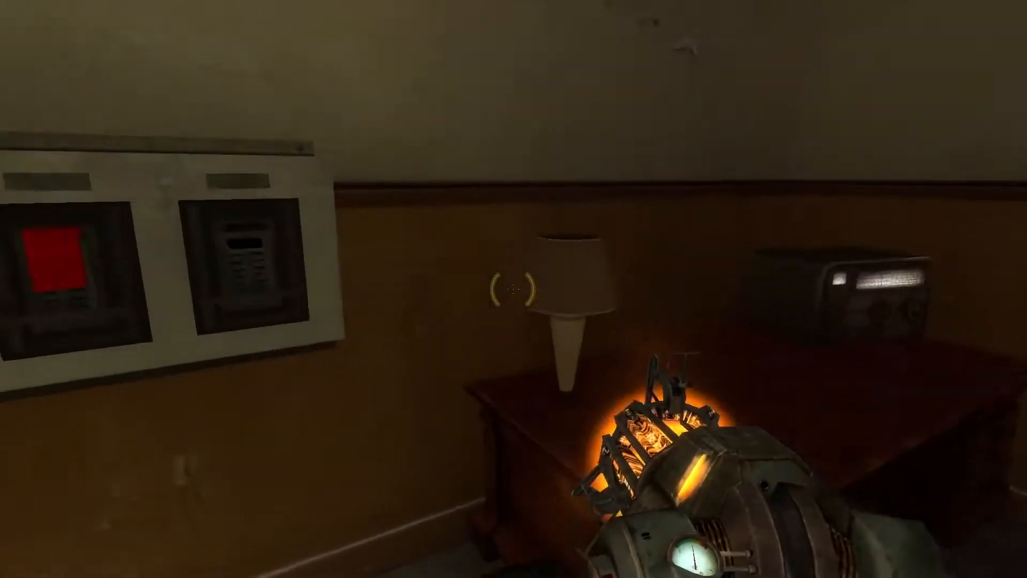
{"action": "mouse_move", "coordinate": [513, 289]}
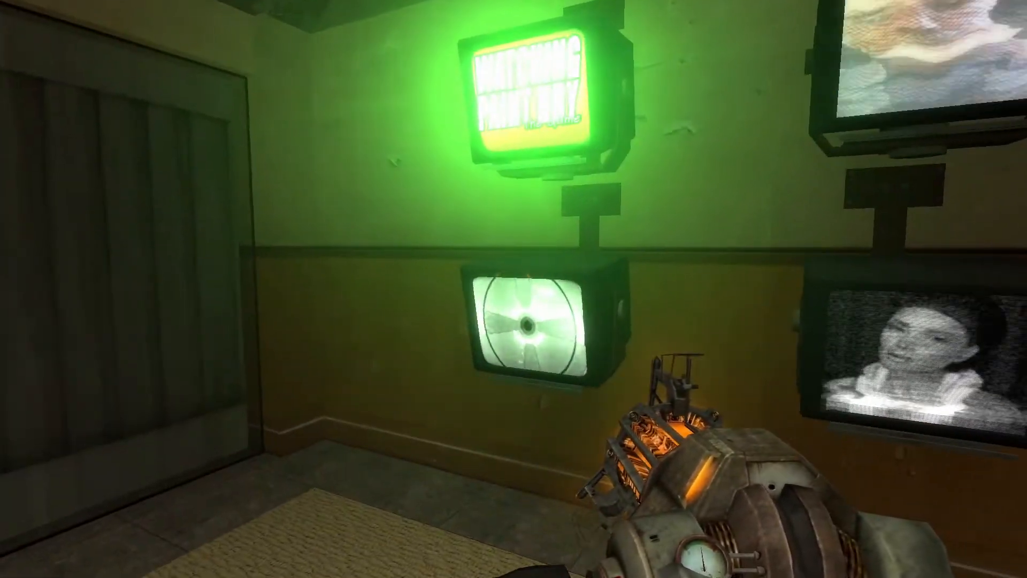
{"action": "mouse_move", "coordinate": [514, 197]}
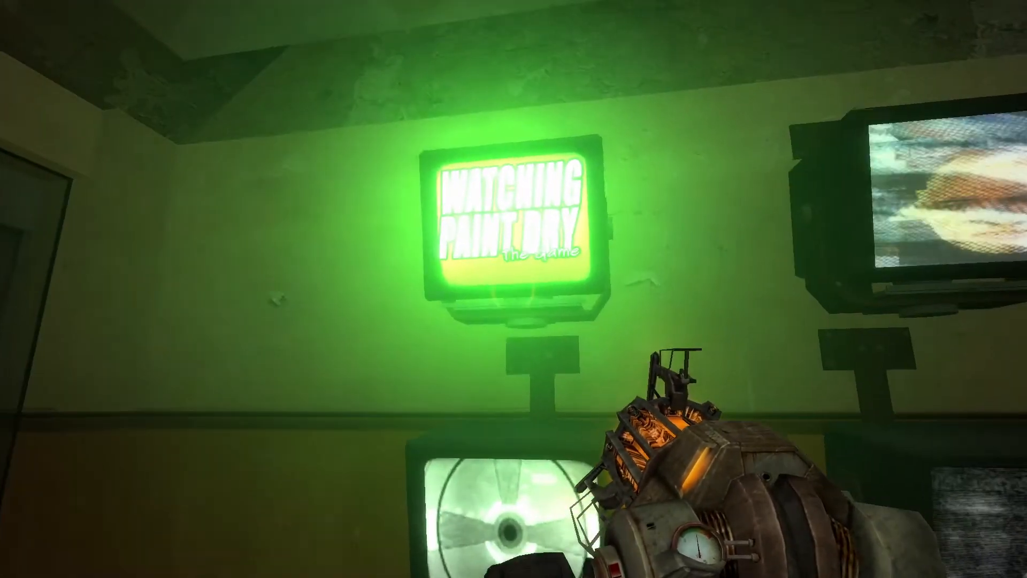
{"action": "mouse_move", "coordinate": [513, 289]}
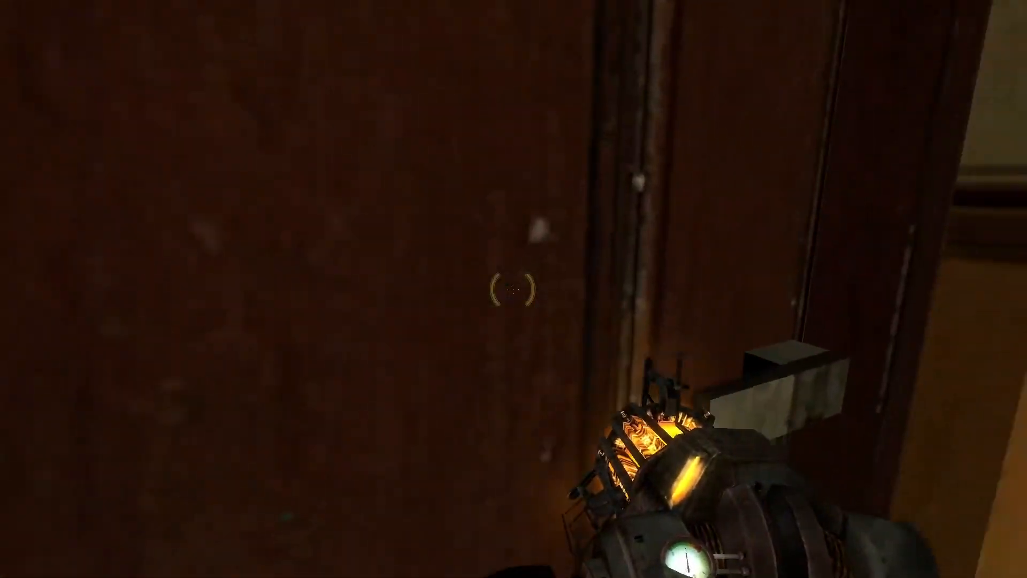
{"action": "mouse_move", "coordinate": [514, 289]}
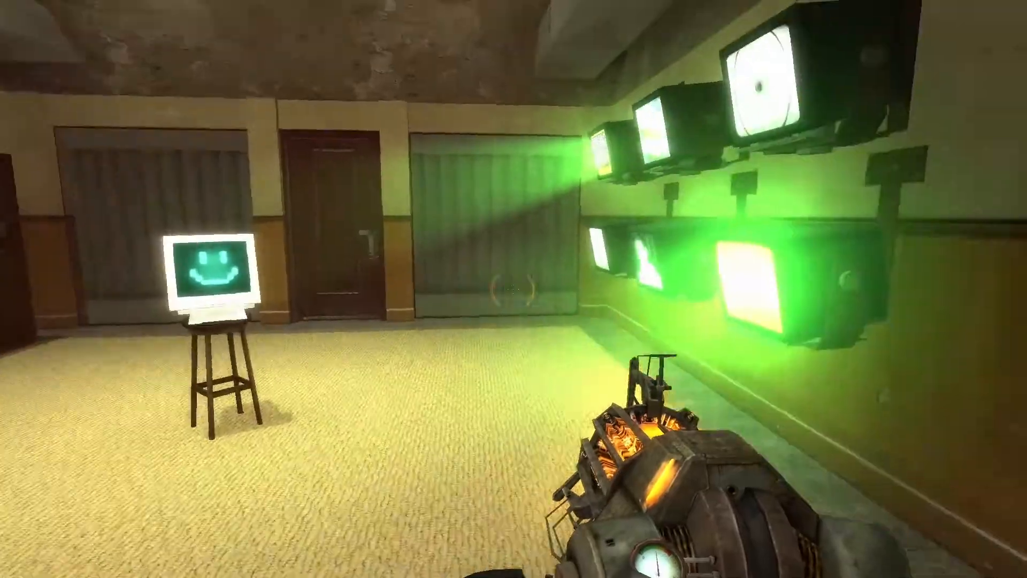
{"action": "mouse_move", "coordinate": [513, 289]}
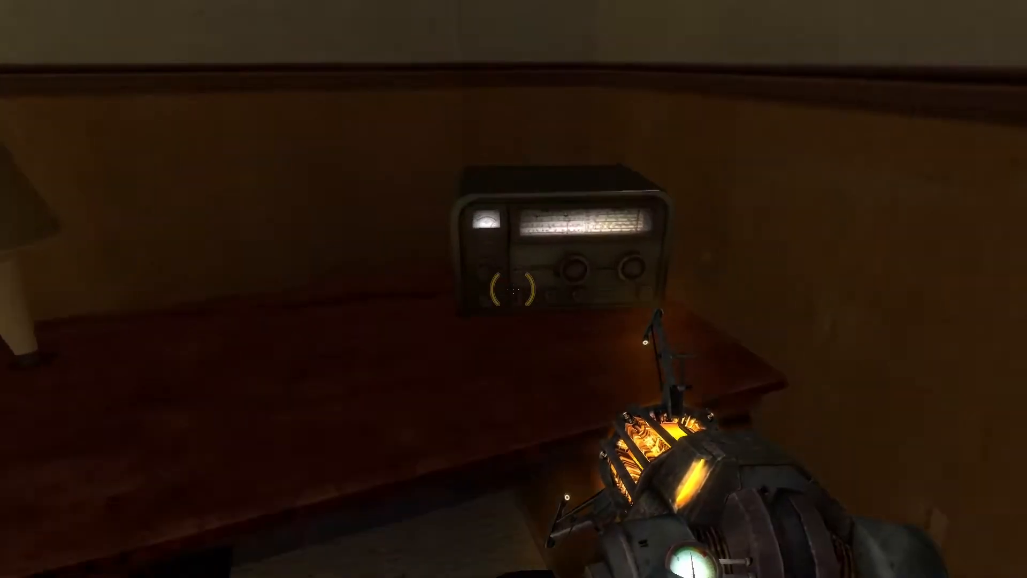
{"action": "mouse_move", "coordinate": [513, 289]}
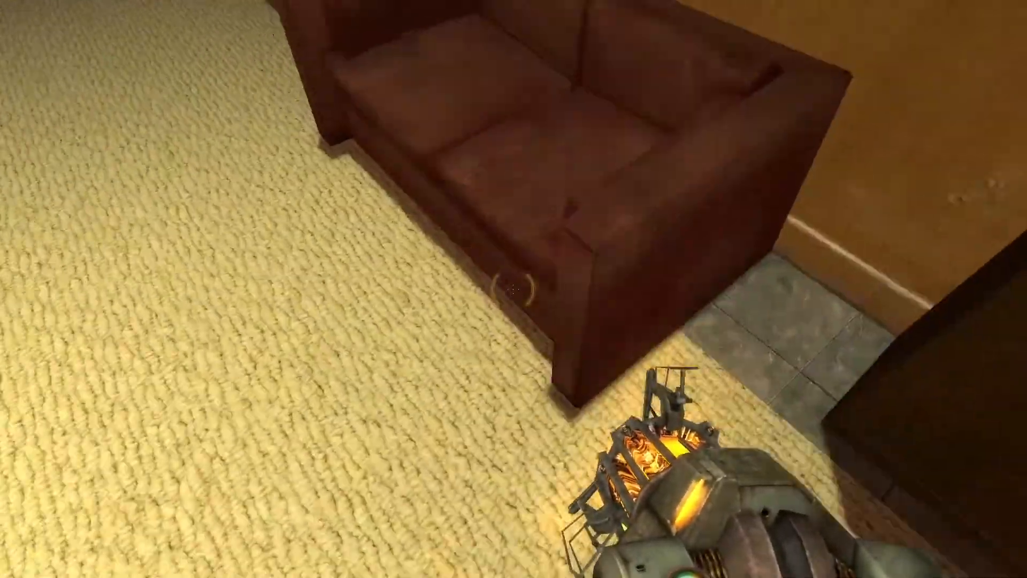
{"action": "mouse_move", "coordinate": [514, 289]}
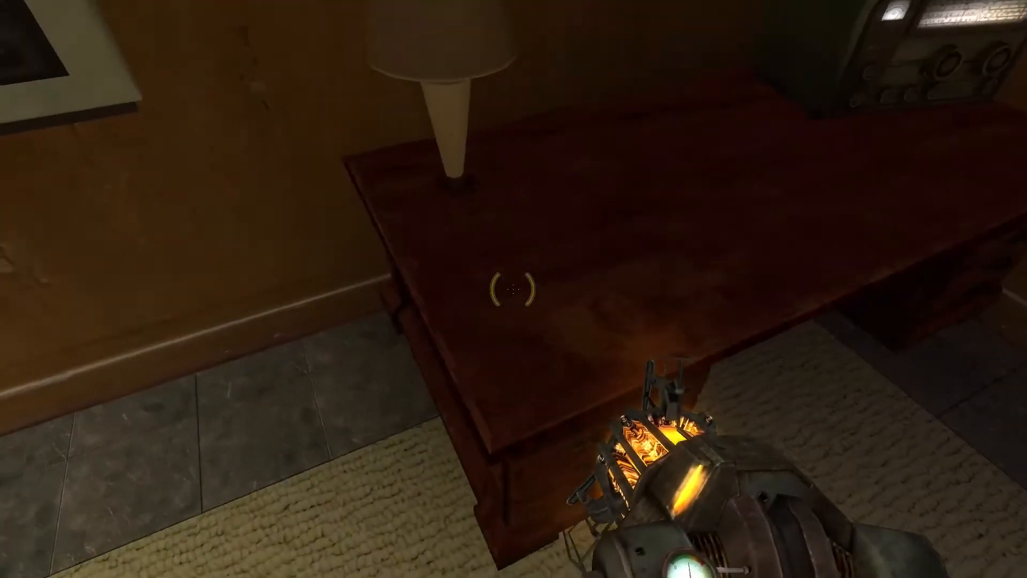
{"action": "mouse_move", "coordinate": [513, 289]}
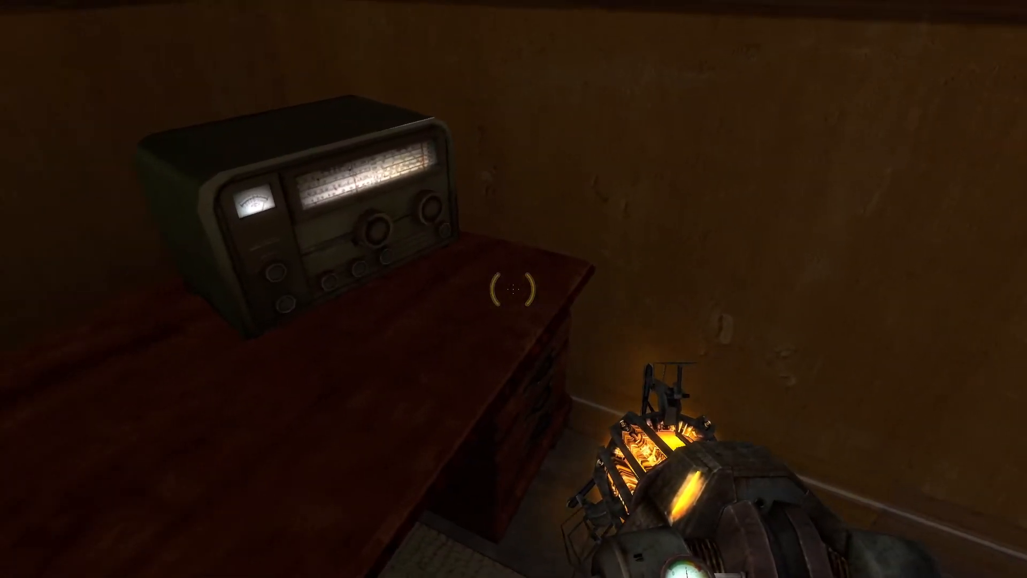
{"action": "mouse_move", "coordinate": [514, 289]}
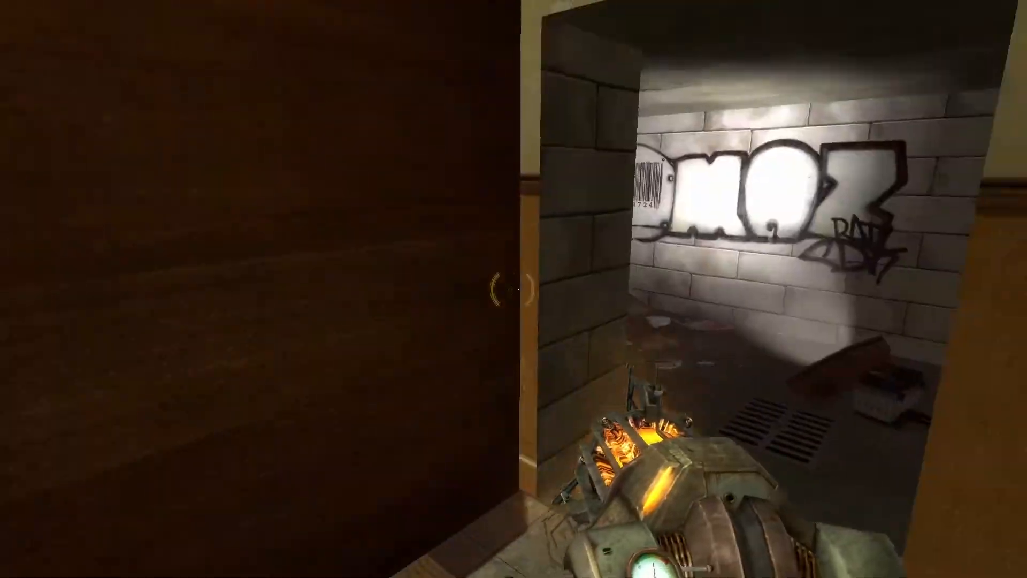
{"action": "mouse_move", "coordinate": [513, 289]}
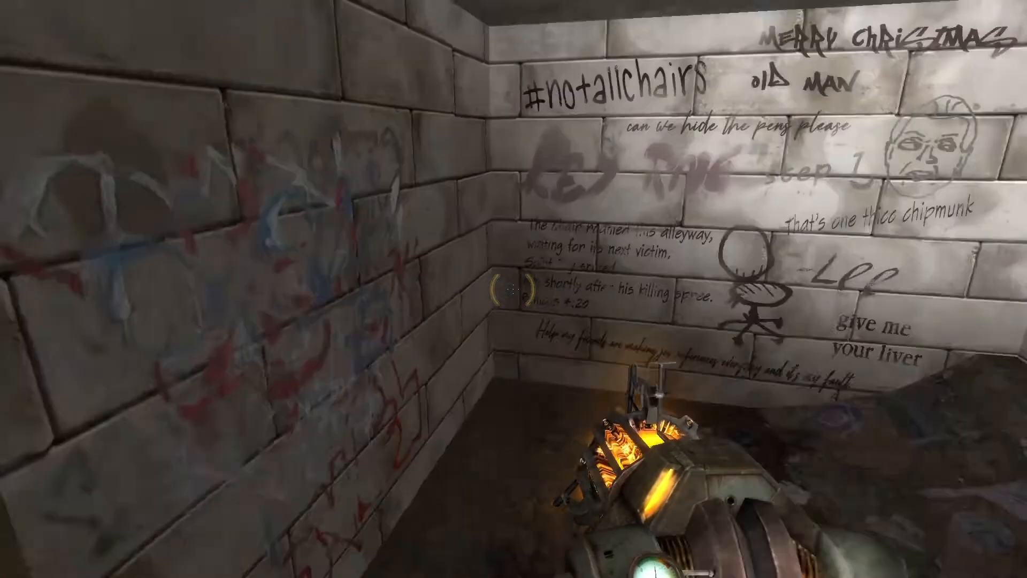
{"action": "mouse_move", "coordinate": [514, 289]}
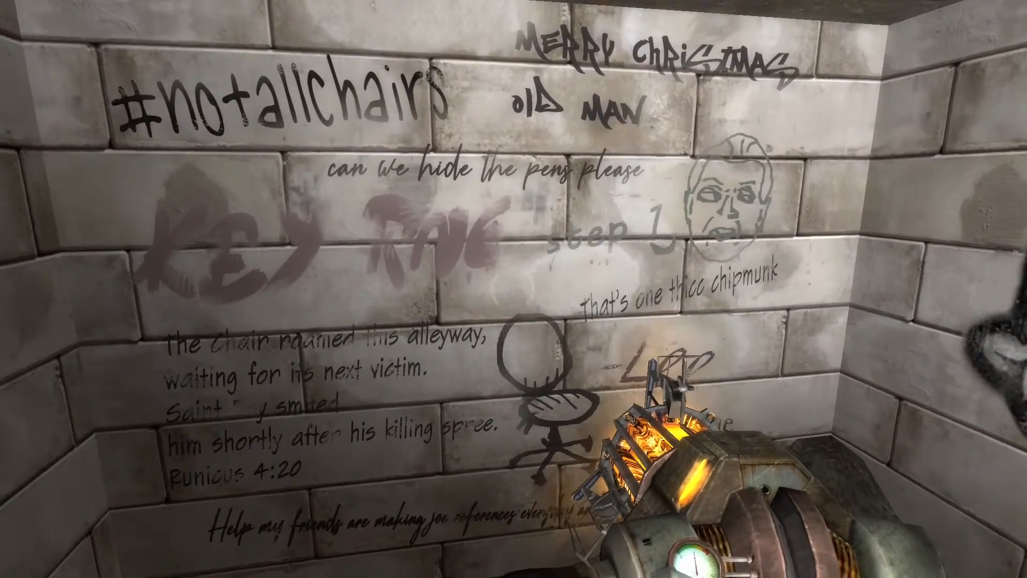
{"action": "mouse_move", "coordinate": [514, 289]}
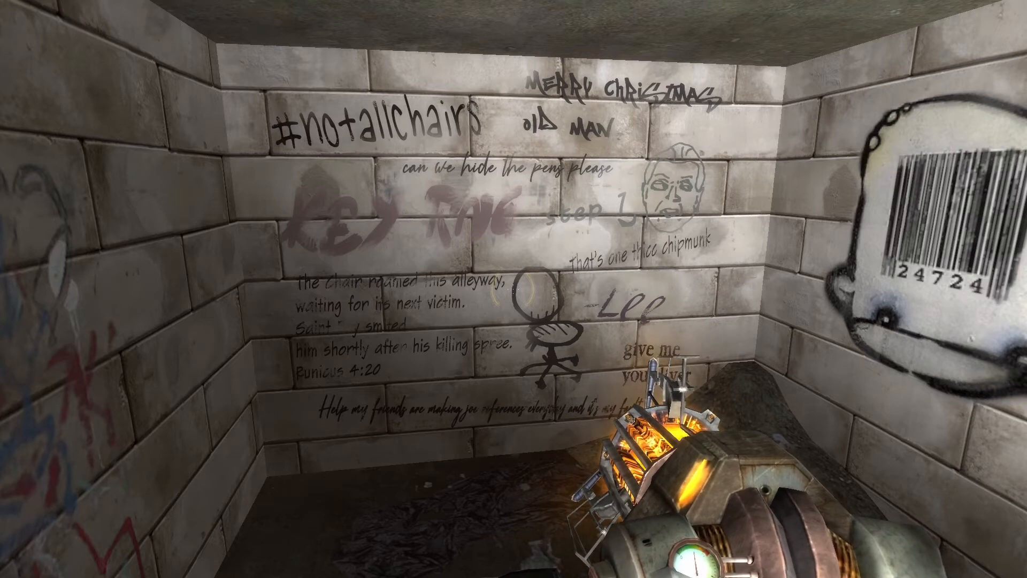
{"action": "mouse_move", "coordinate": [513, 289]}
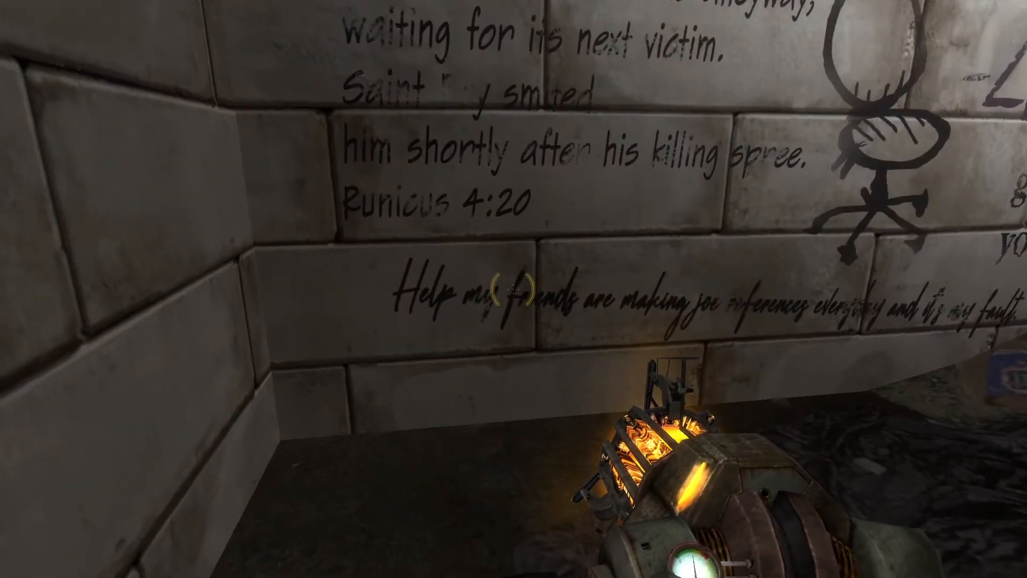
{"action": "mouse_move", "coordinate": [514, 289]}
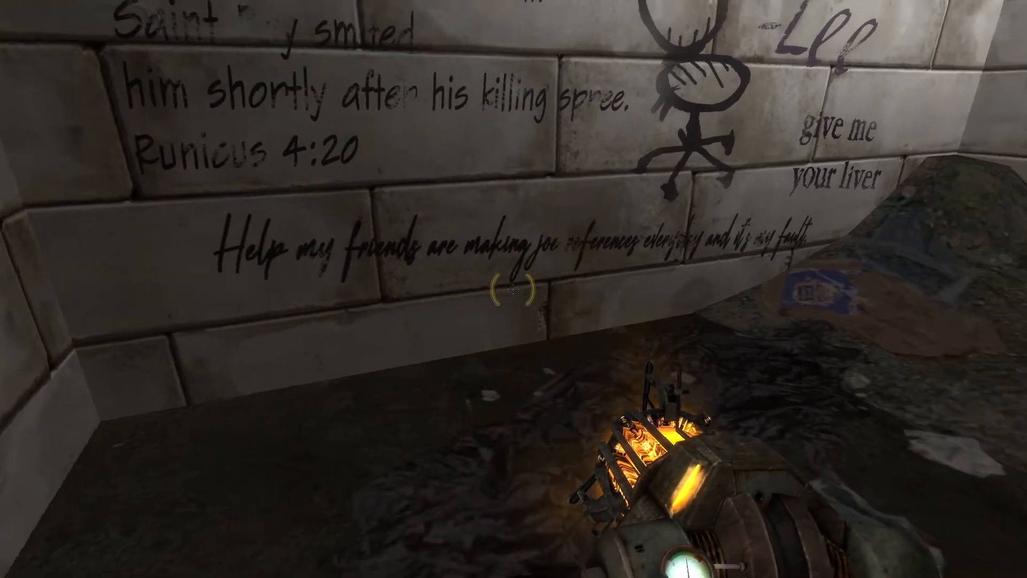
{"action": "mouse_move", "coordinate": [514, 289]}
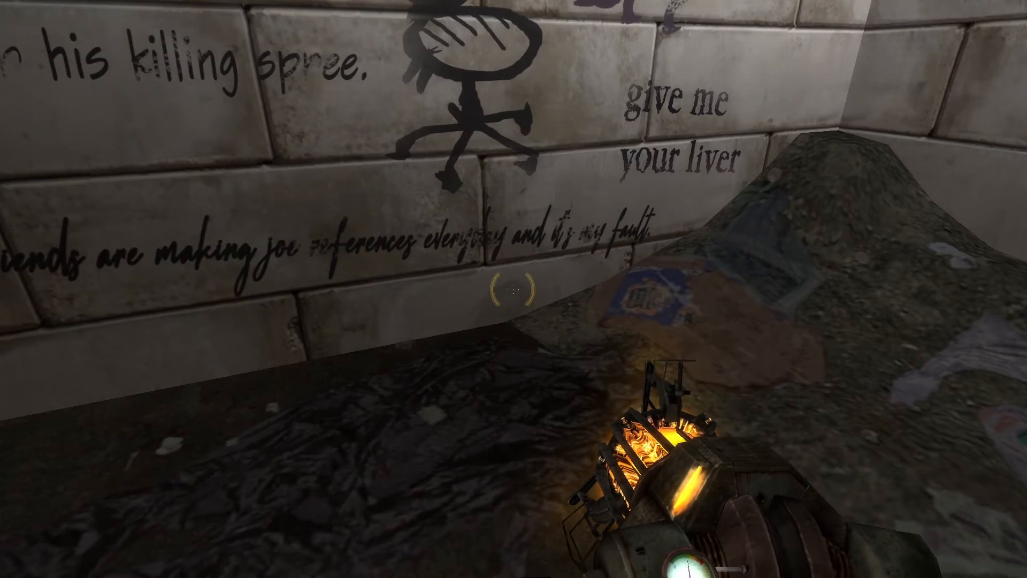
{"action": "mouse_move", "coordinate": [514, 289]}
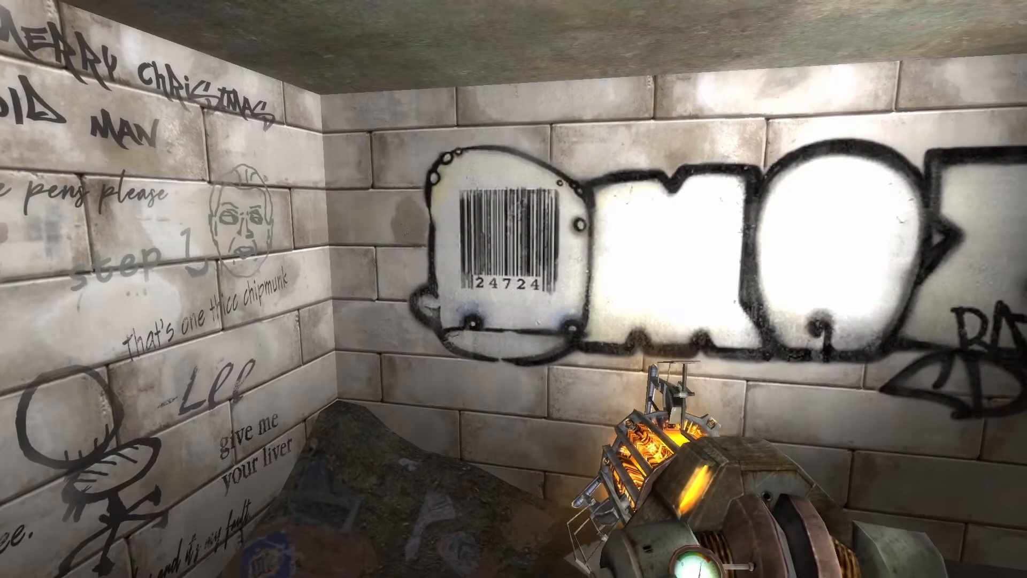
{"action": "mouse_move", "coordinate": [513, 289]}
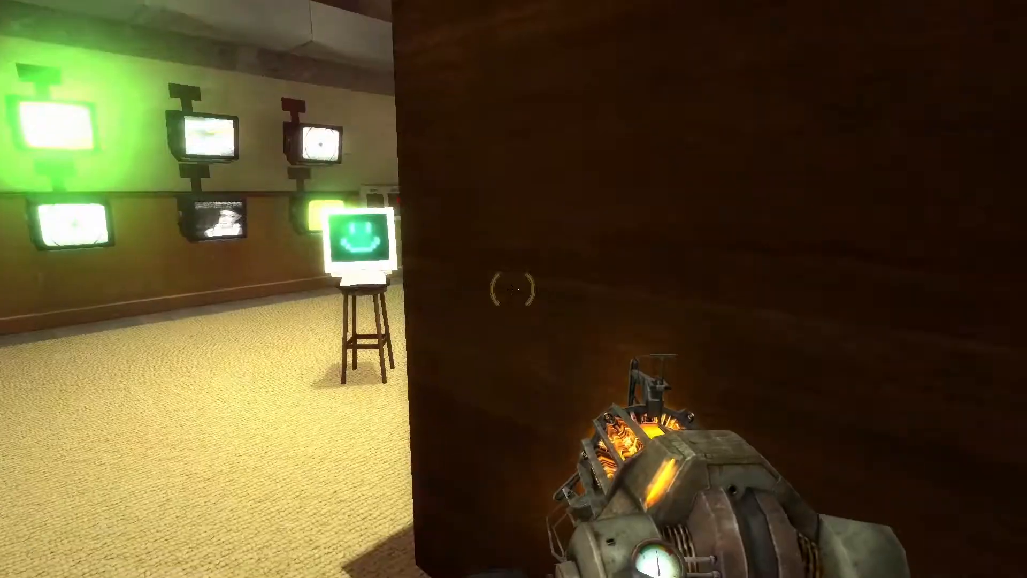
{"action": "mouse_move", "coordinate": [513, 289]}
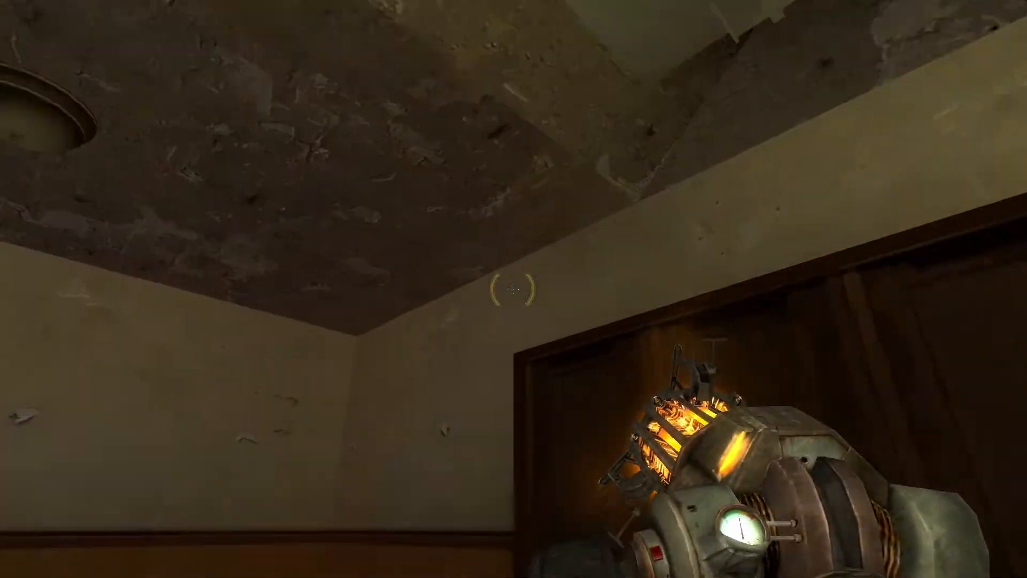
{"action": "mouse_move", "coordinate": [514, 288]}
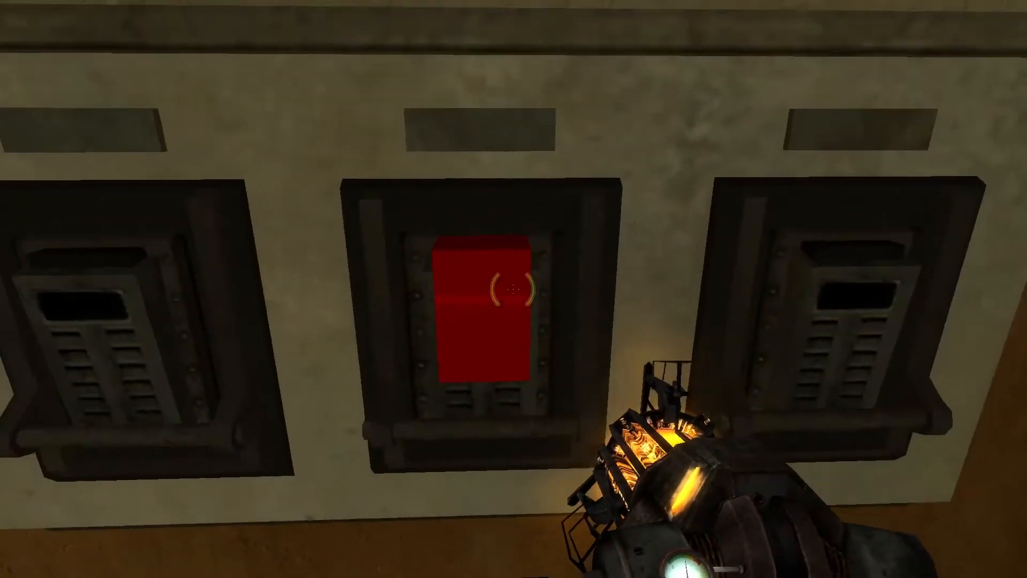
{"action": "mouse_move", "coordinate": [513, 290]}
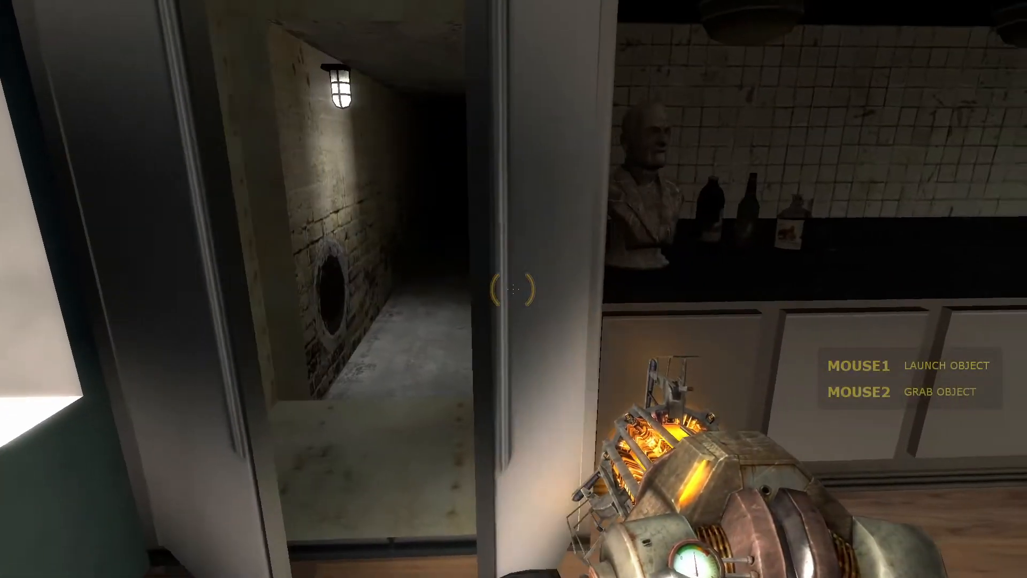
{"action": "mouse_move", "coordinate": [514, 289]}
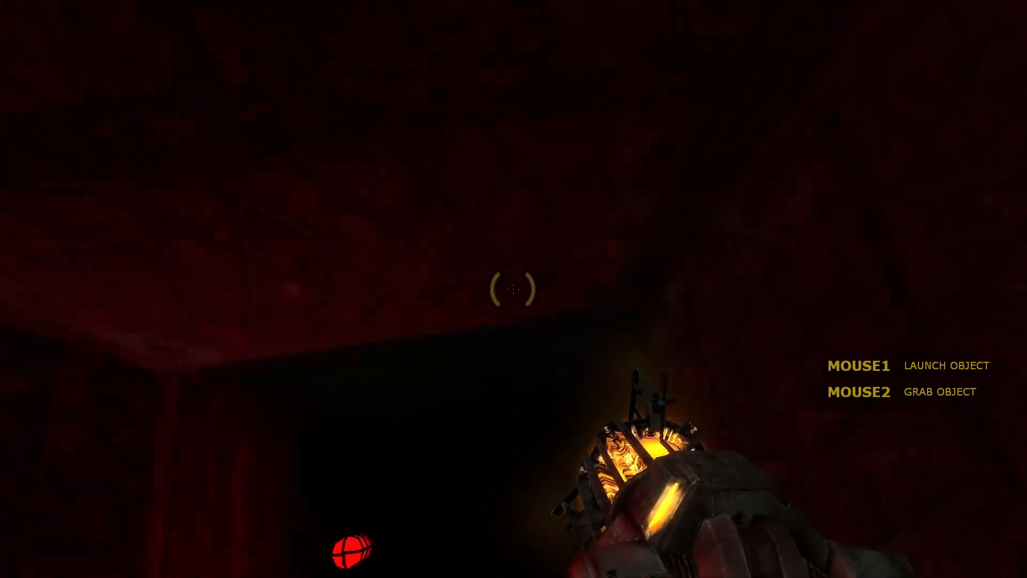
{"action": "mouse_move", "coordinate": [514, 289]}
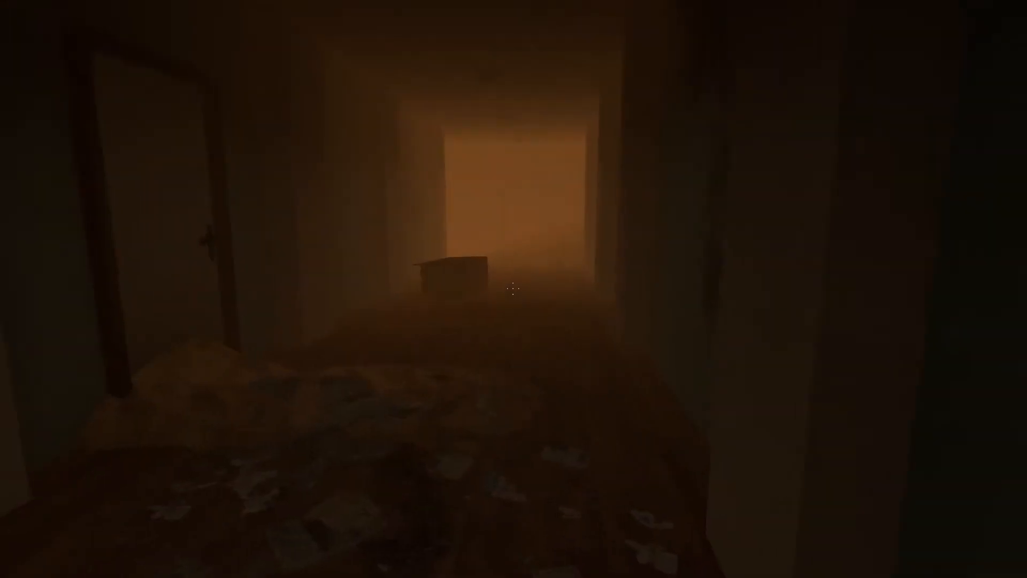
Move through the debris-strewn foggy hallway toward the lit doorway of the green room
{"action": "key", "text": "w"}
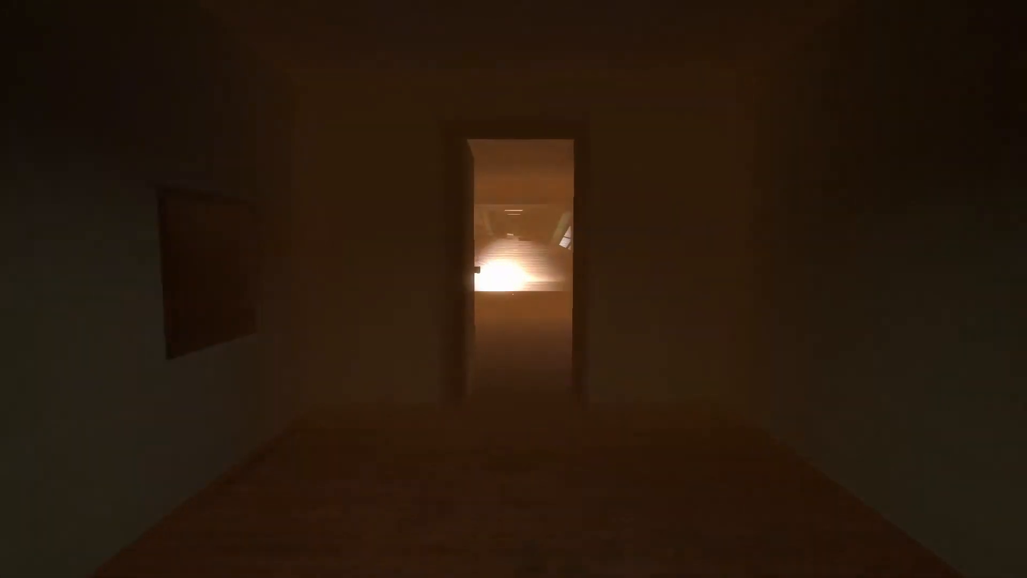
{"action": "key", "text": "w"}
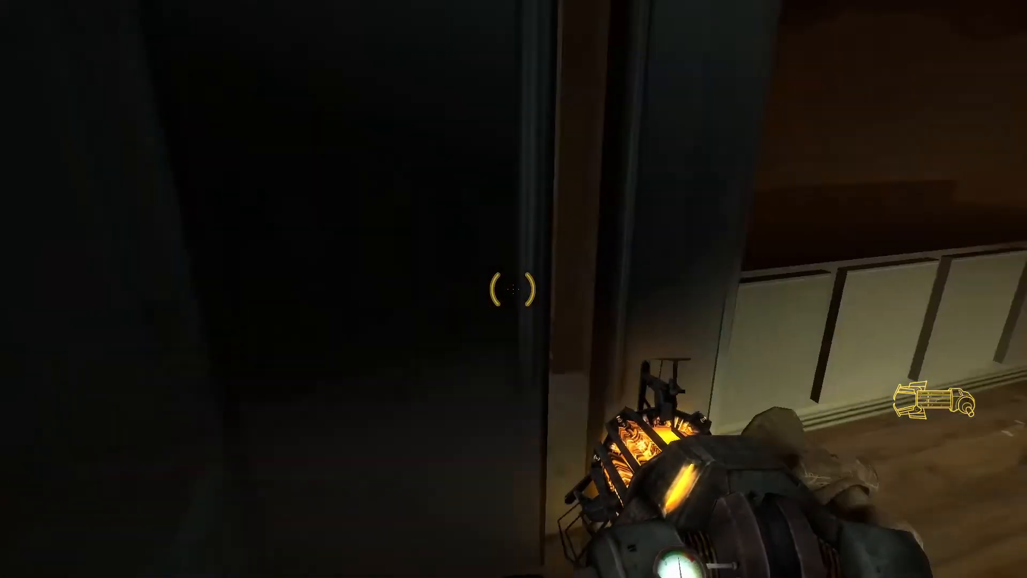
{"action": "mouse_move", "coordinate": [514, 288]}
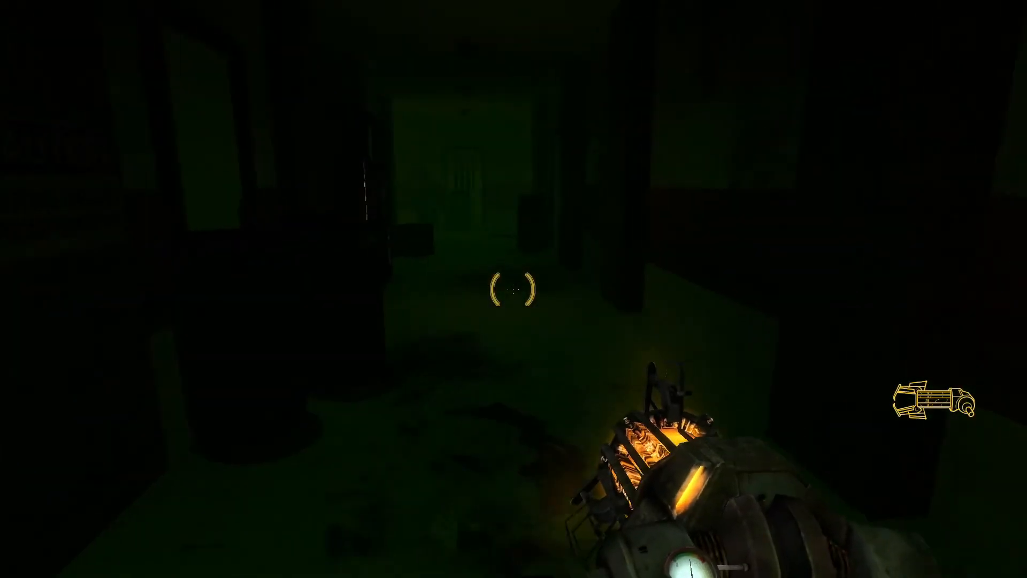
{"action": "mouse_move", "coordinate": [514, 289]}
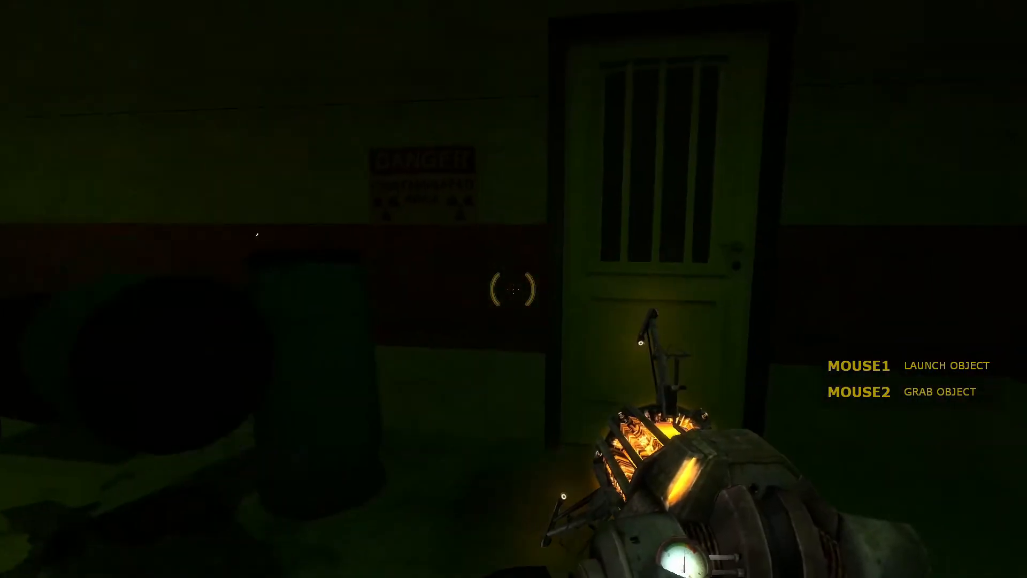
{"action": "mouse_move", "coordinate": [513, 289]}
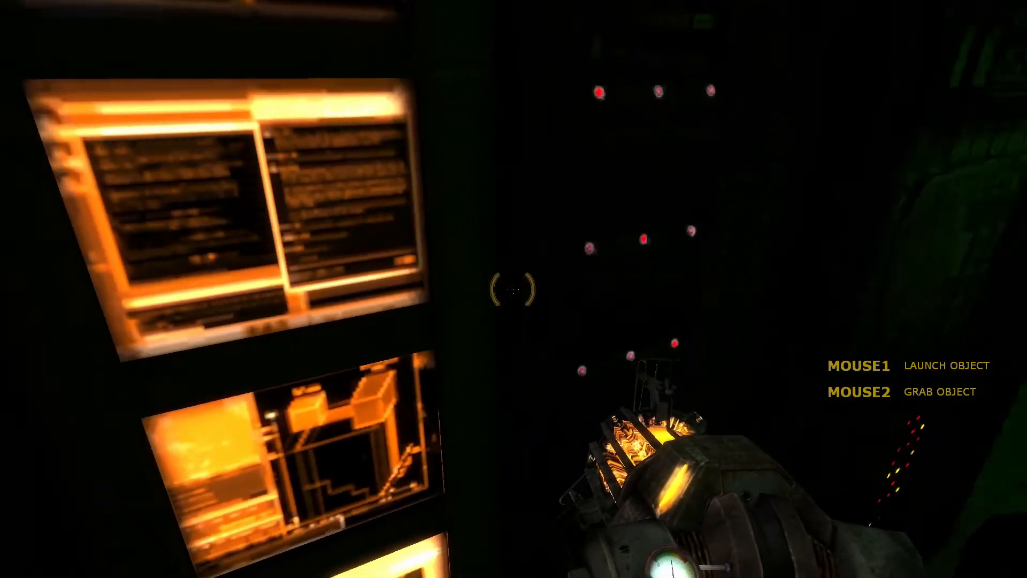
{"action": "mouse_move", "coordinate": [513, 289]}
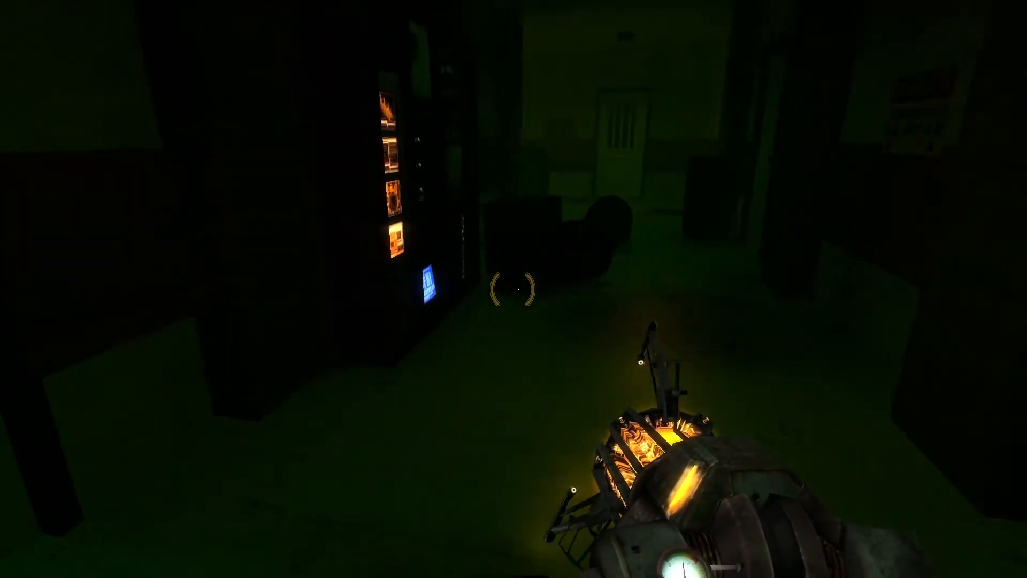
{"action": "mouse_move", "coordinate": [514, 289]}
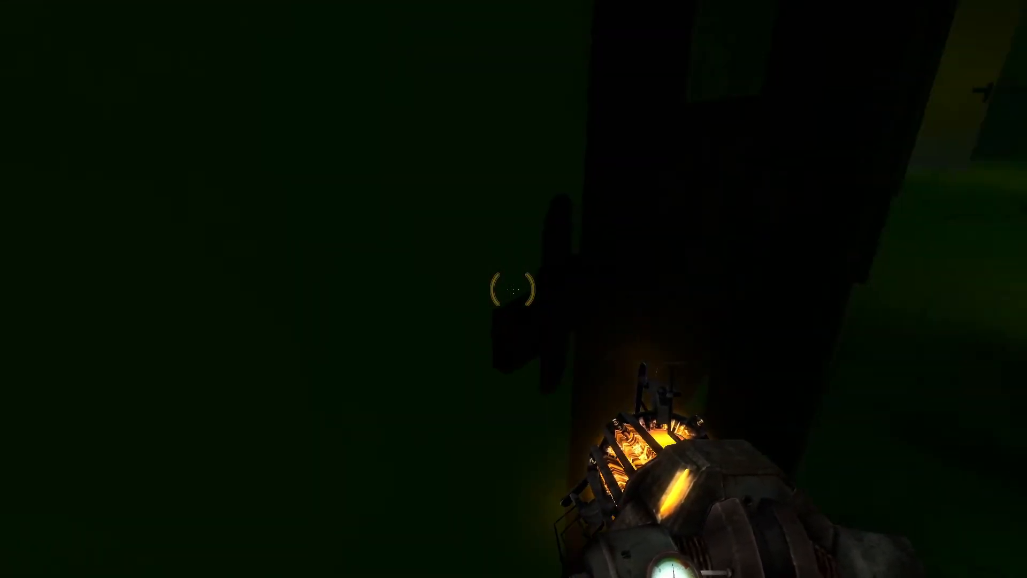
{"action": "mouse_move", "coordinate": [513, 289]}
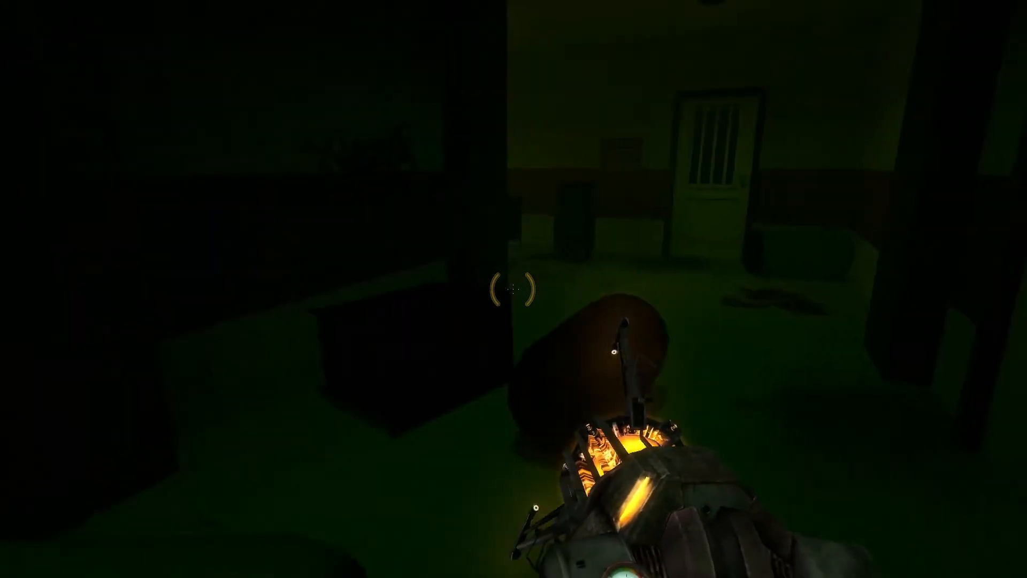
{"action": "mouse_move", "coordinate": [513, 289]}
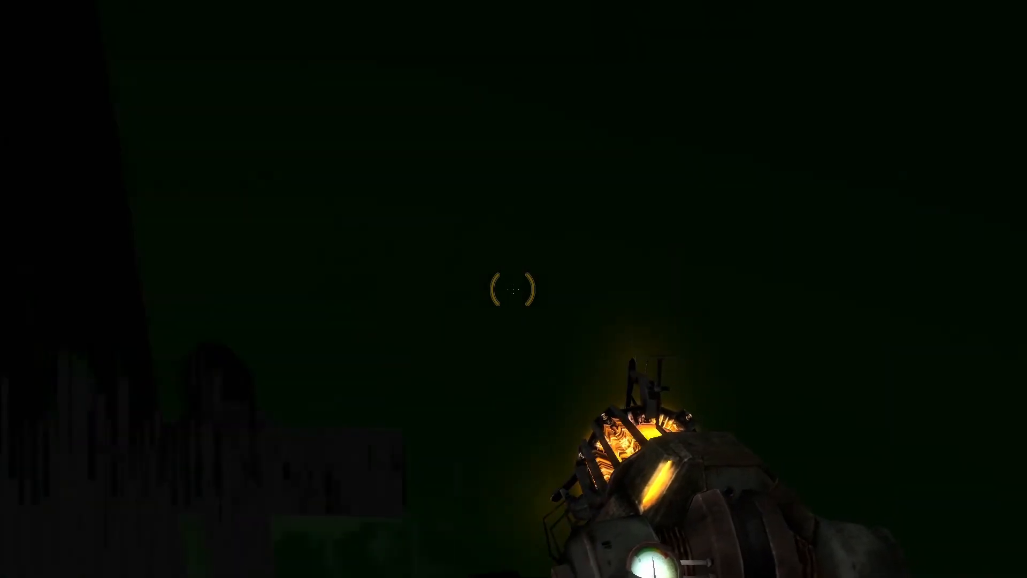
{"action": "mouse_move", "coordinate": [513, 289]}
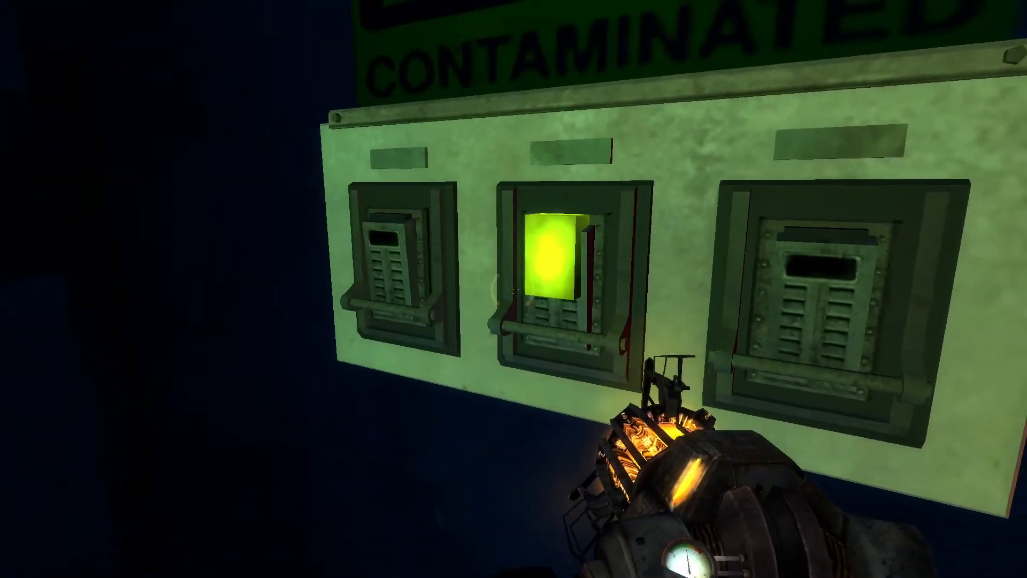
{"action": "mouse_move", "coordinate": [513, 288]}
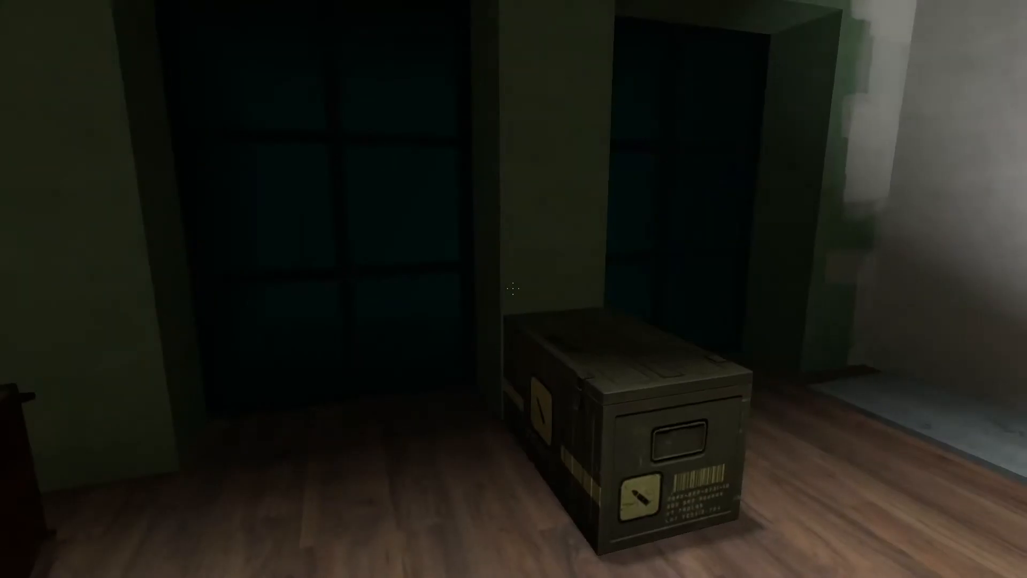
{"action": "mouse_move", "coordinate": [514, 289]}
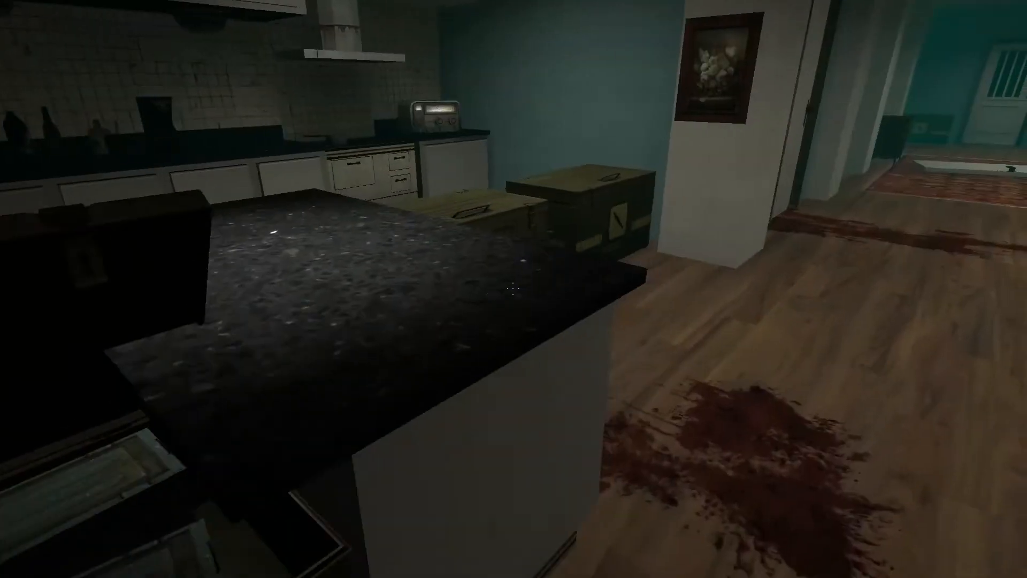
{"action": "mouse_move", "coordinate": [513, 289]}
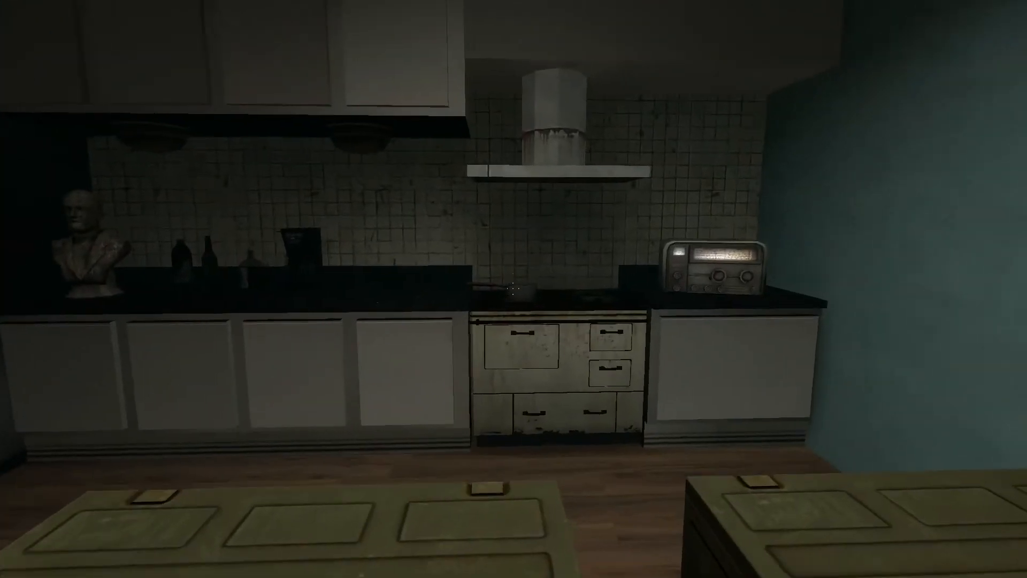
{"action": "mouse_move", "coordinate": [513, 288]}
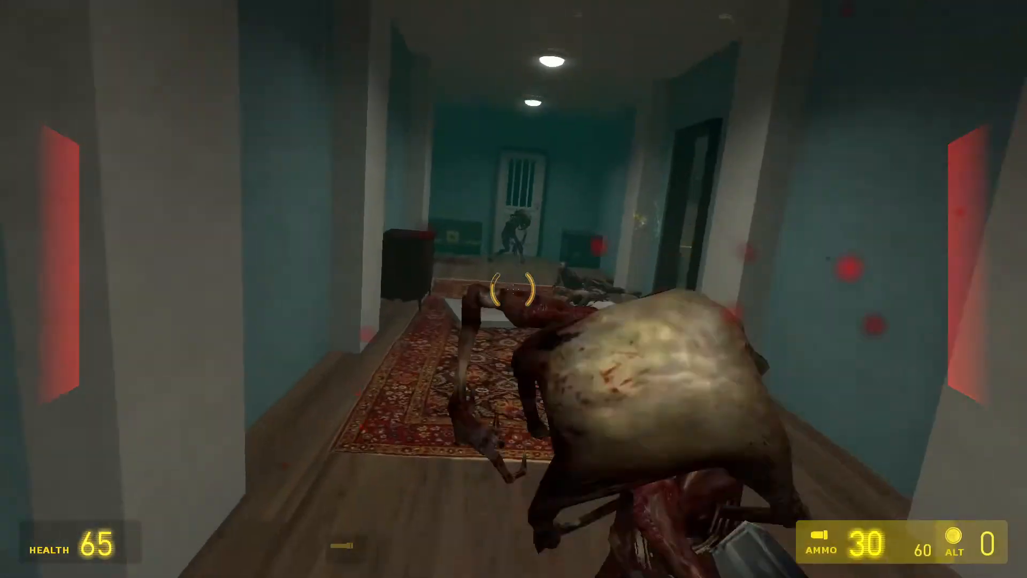
Shoot the zombie blocking the blue hallway on the way to the staircase
{"action": "left_click", "coordinate": [513, 285]}
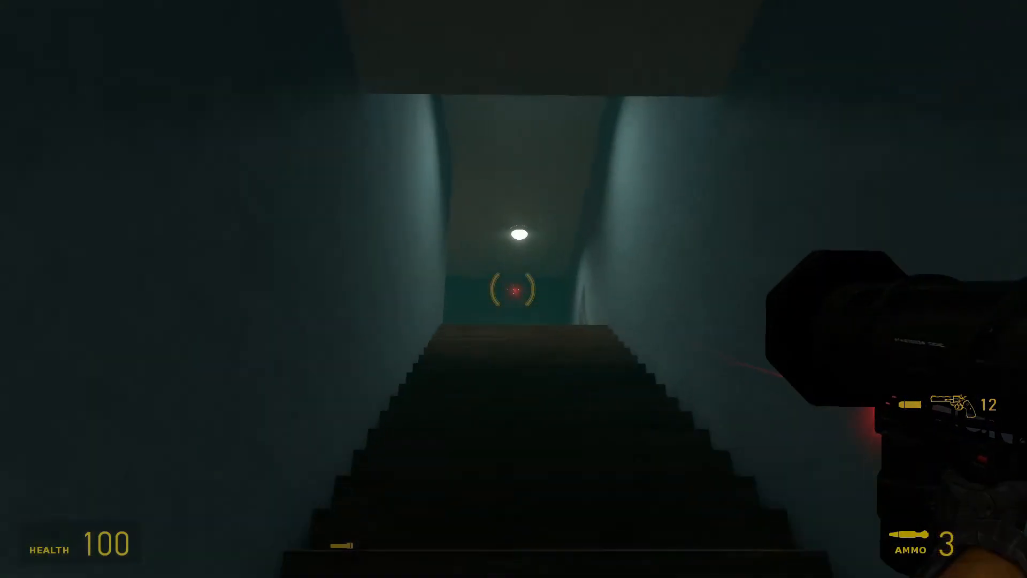
Fire repeatedly at enemies up the dark staircase, then reload the weapon
{"action": "left_click", "coordinate": [514, 289]}
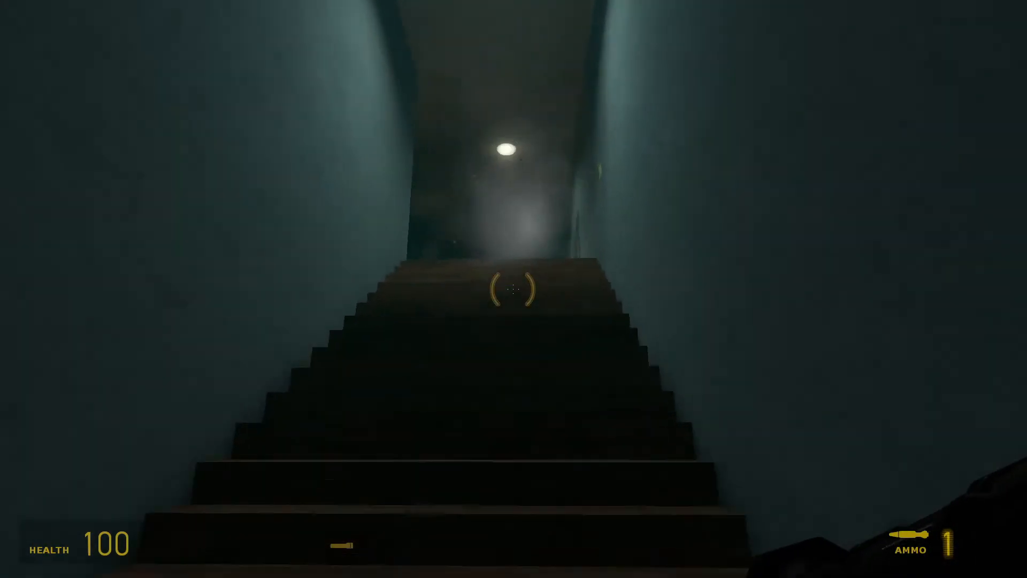
{"action": "left_click", "coordinate": [513, 289]}
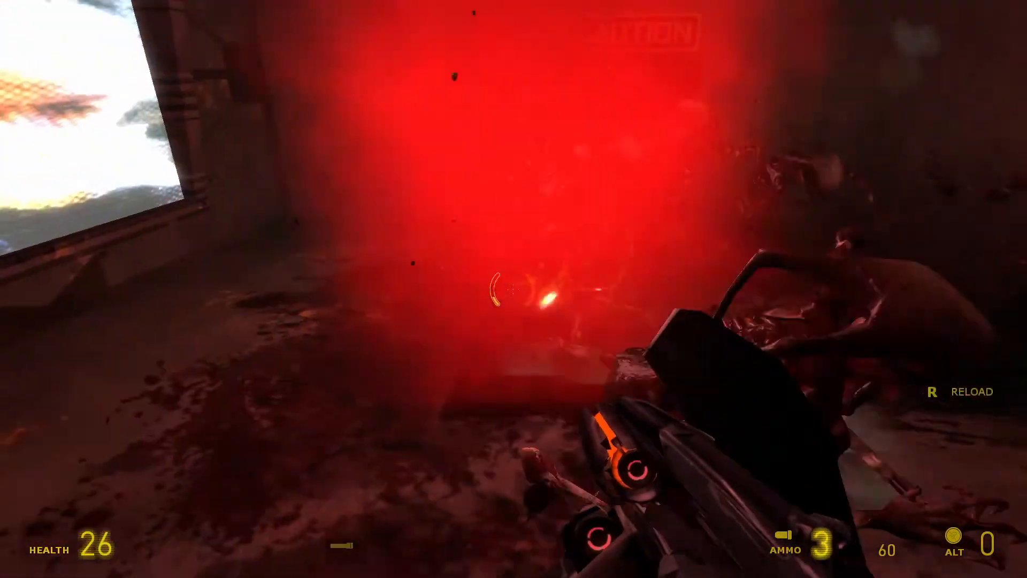
{"action": "key", "text": "r"}
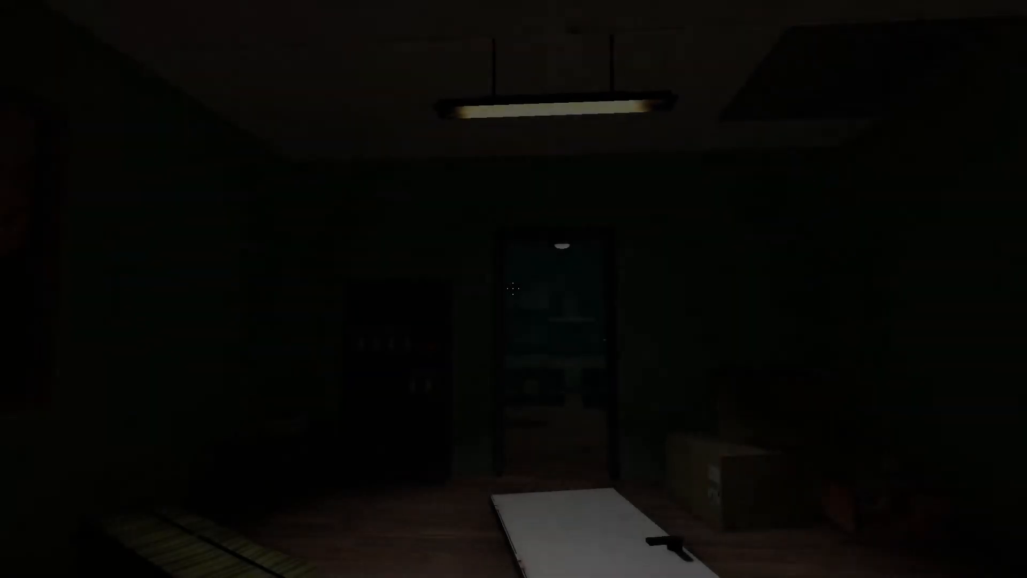
{"action": "mouse_move", "coordinate": [513, 288]}
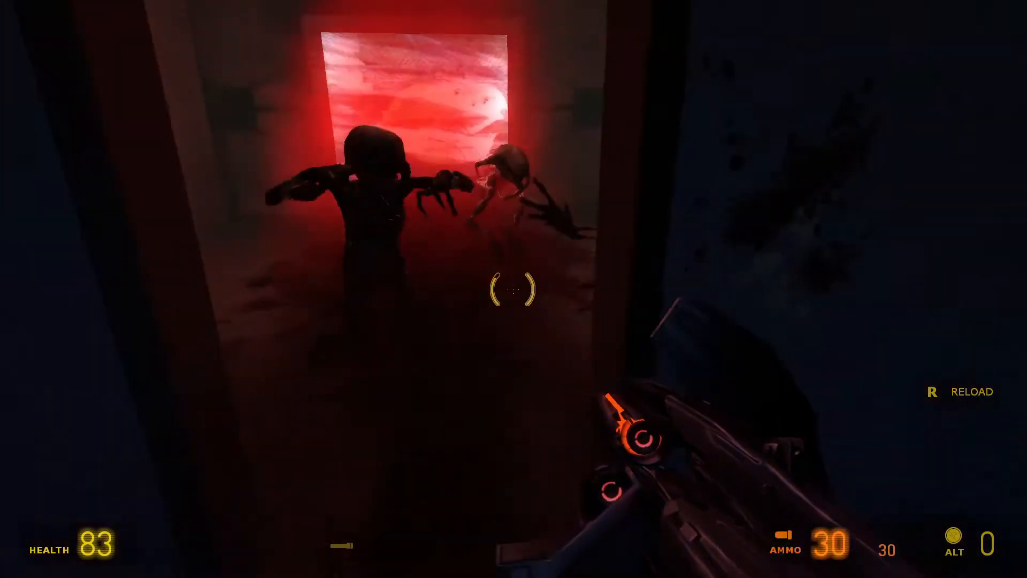
Shoot the zombies in the doorway and on the stairs, then take down the headcrab zombie
{"action": "left_click", "coordinate": [513, 289]}
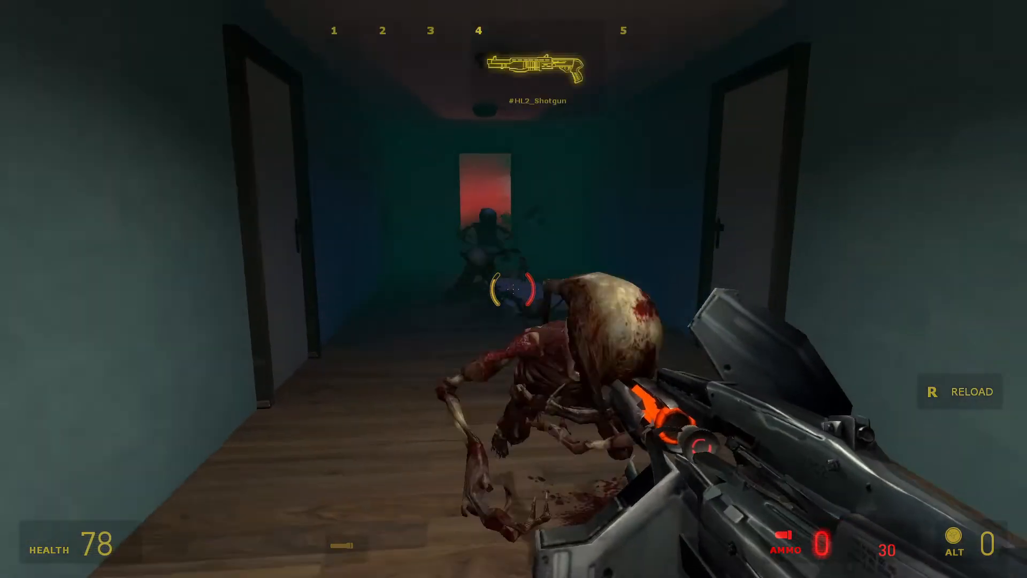
{"action": "left_click", "coordinate": [514, 289]}
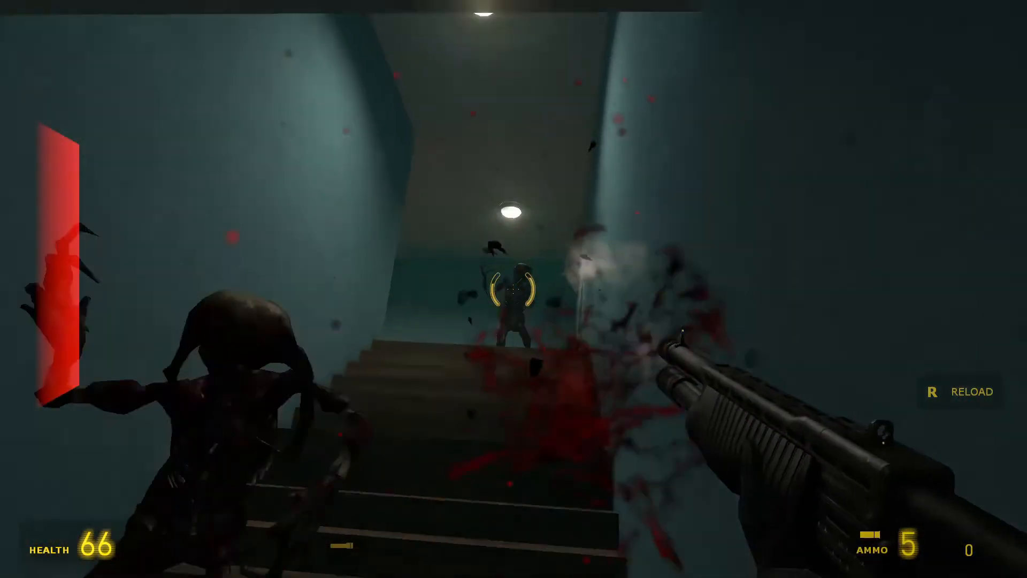
{"action": "left_click", "coordinate": [514, 289]}
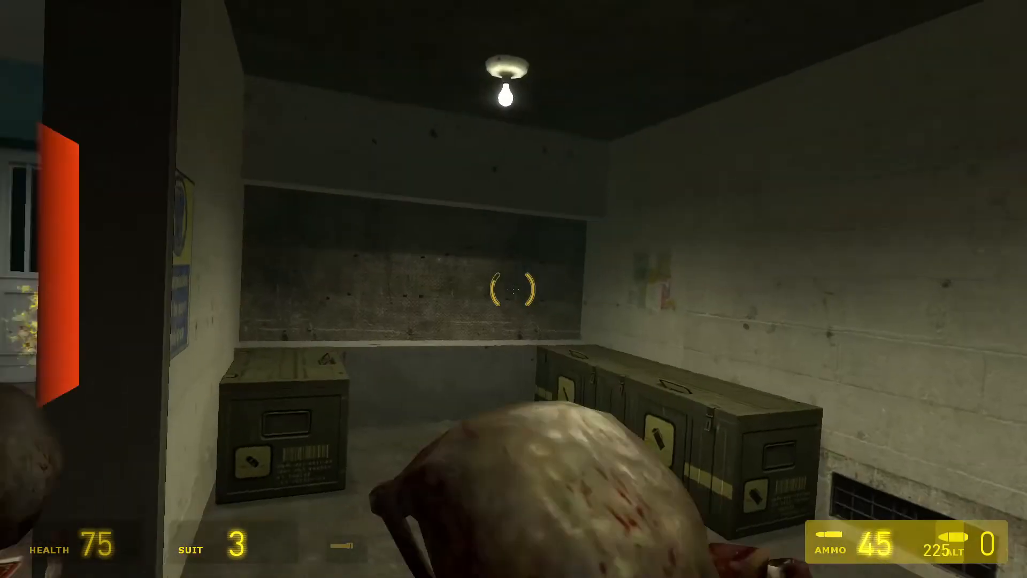
{"action": "left_click", "coordinate": [513, 288]}
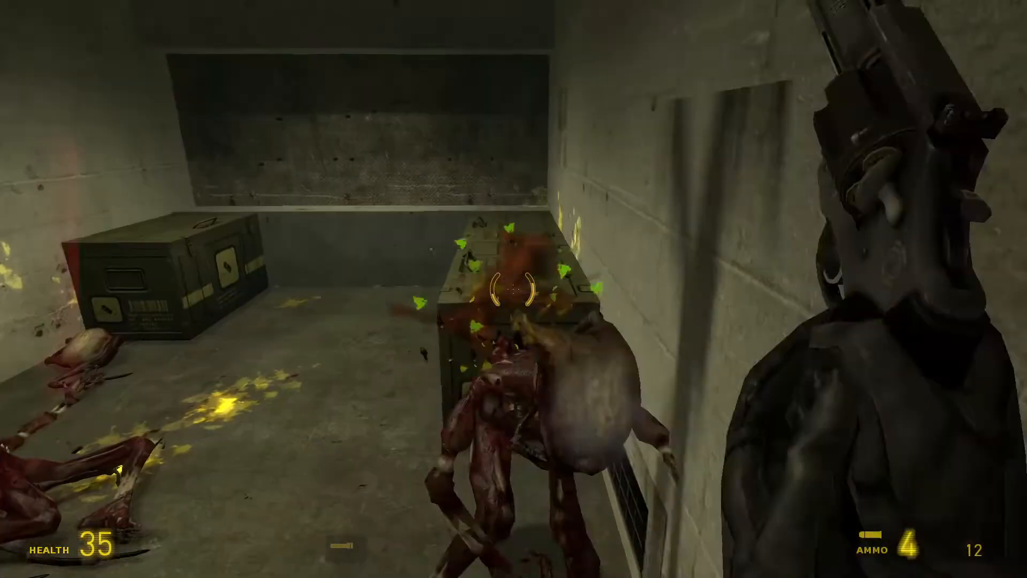
{"action": "left_click", "coordinate": [513, 289]}
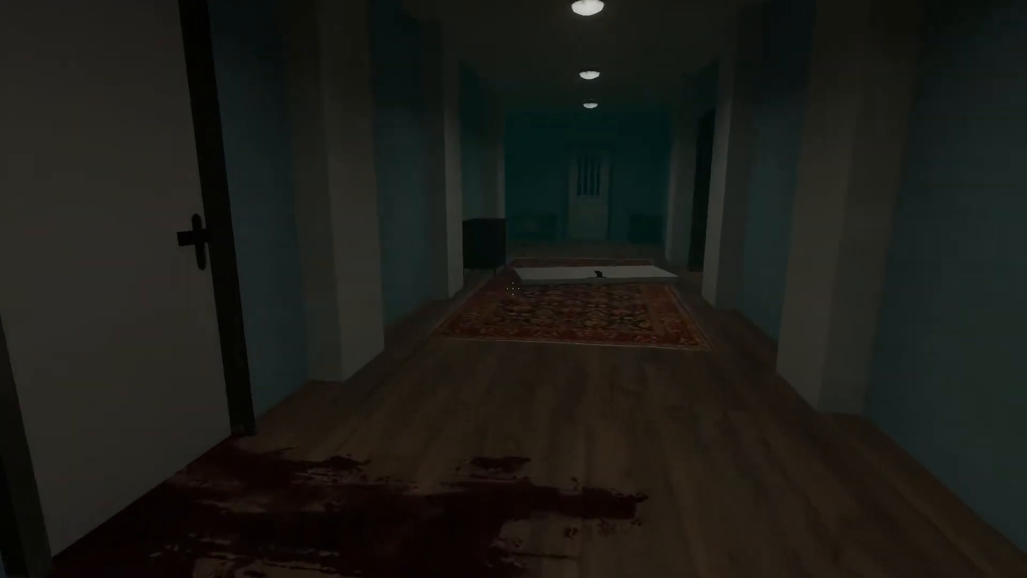
{"action": "mouse_move", "coordinate": [513, 289]}
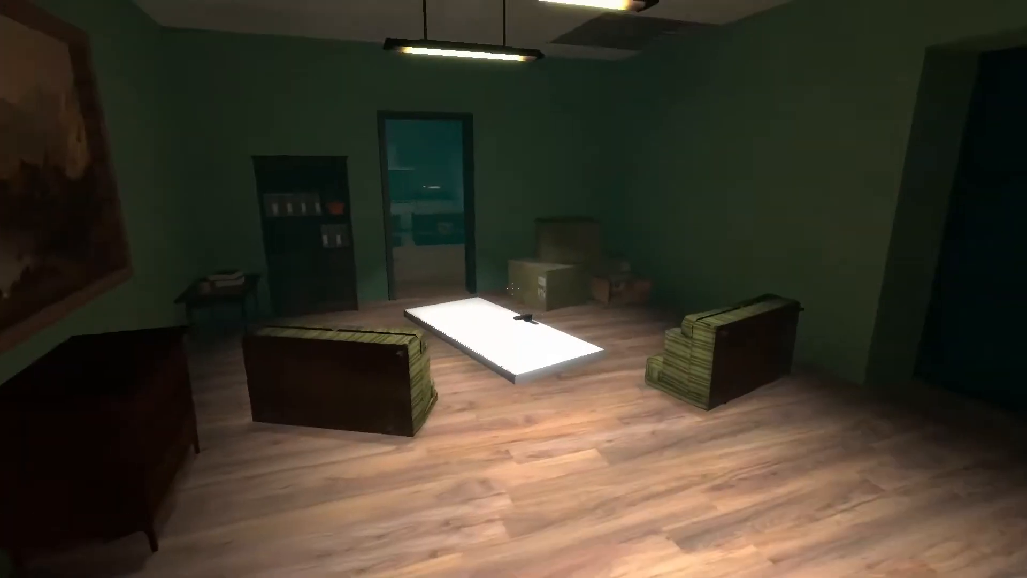
{"action": "mouse_move", "coordinate": [514, 289]}
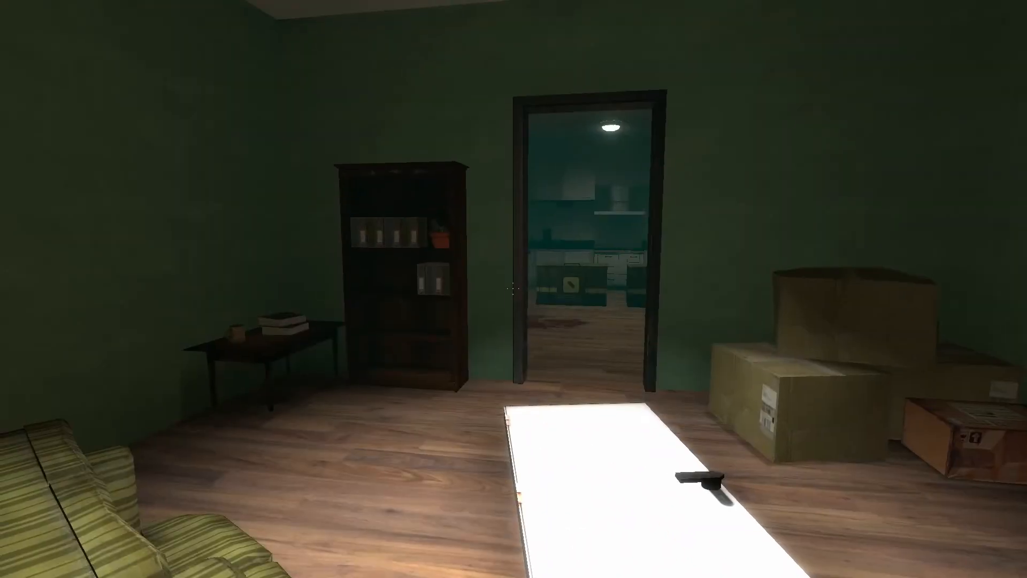
{"action": "mouse_move", "coordinate": [513, 289]}
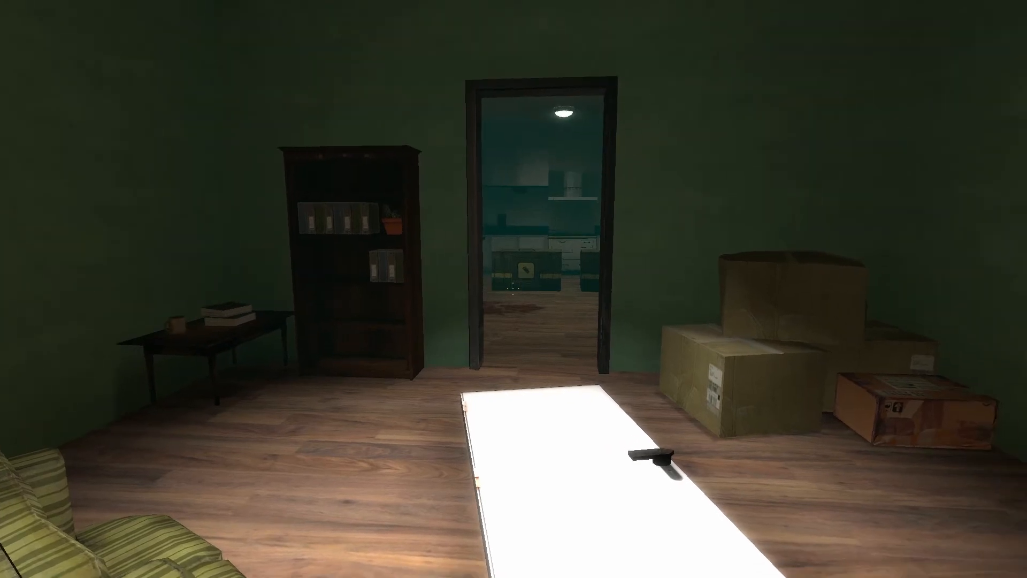
{"action": "mouse_move", "coordinate": [514, 289]}
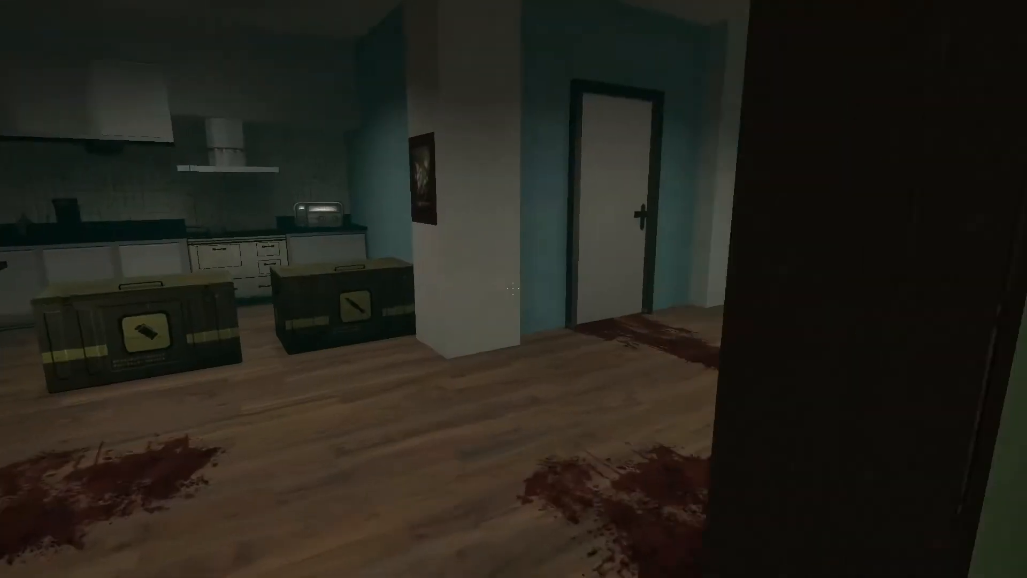
{"action": "mouse_move", "coordinate": [514, 289]}
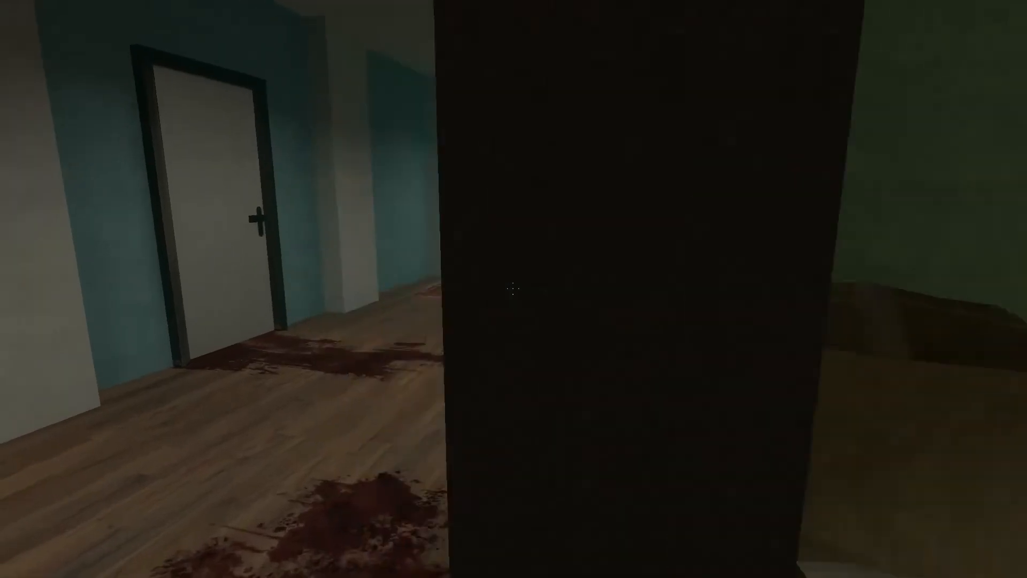
{"action": "mouse_move", "coordinate": [513, 289]}
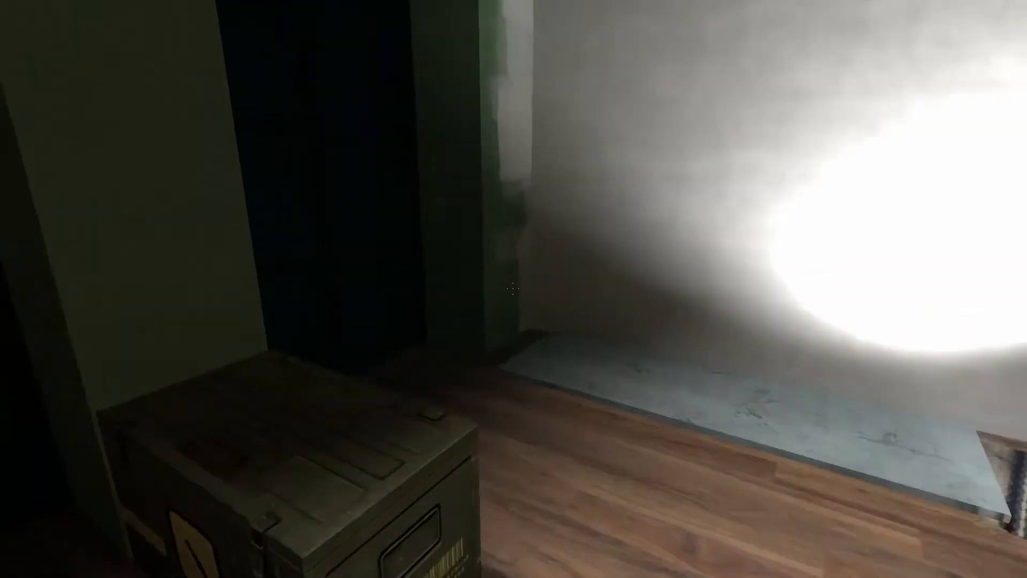
{"action": "mouse_move", "coordinate": [514, 289]}
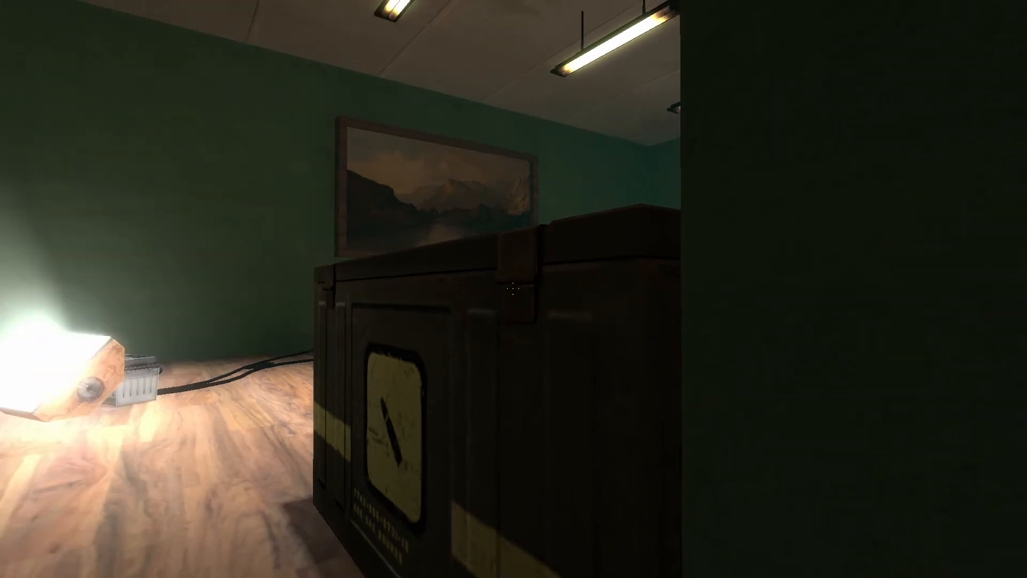
{"action": "mouse_move", "coordinate": [513, 289]}
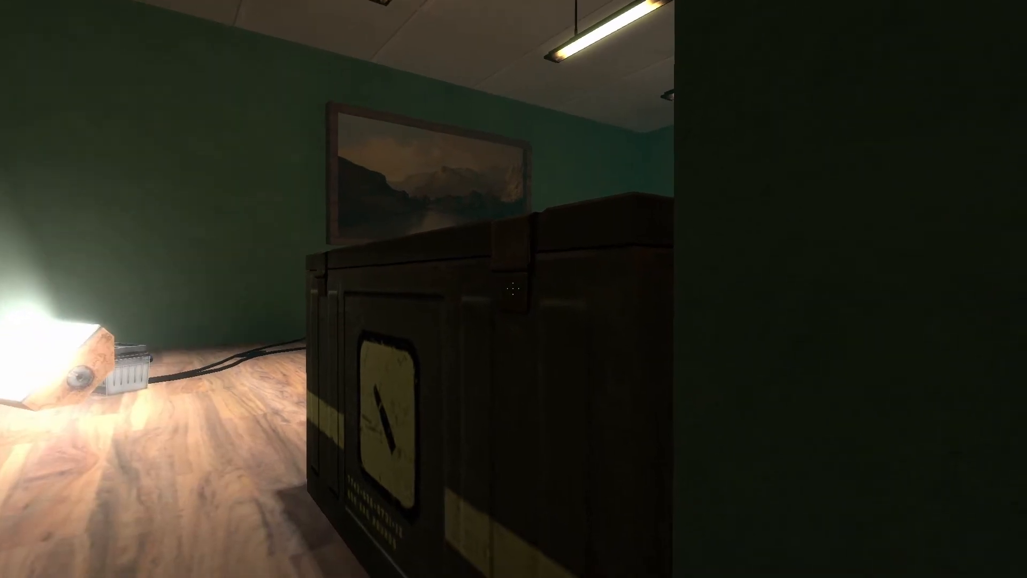
{"action": "mouse_move", "coordinate": [514, 289]}
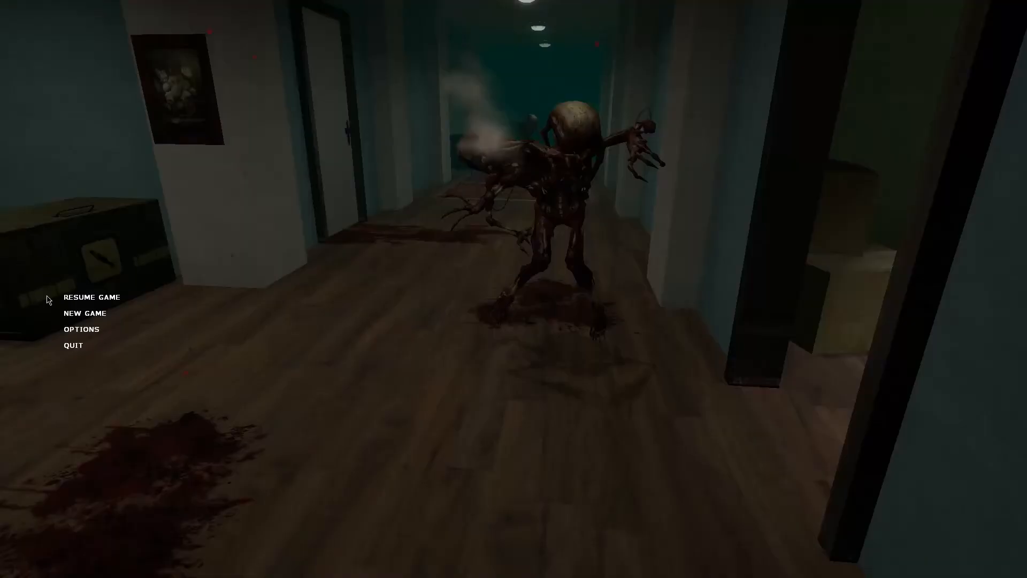
Start a new game from Chapter 1, back in the clean blue hallway with the gravity gun
{"action": "left_click", "coordinate": [84, 313]}
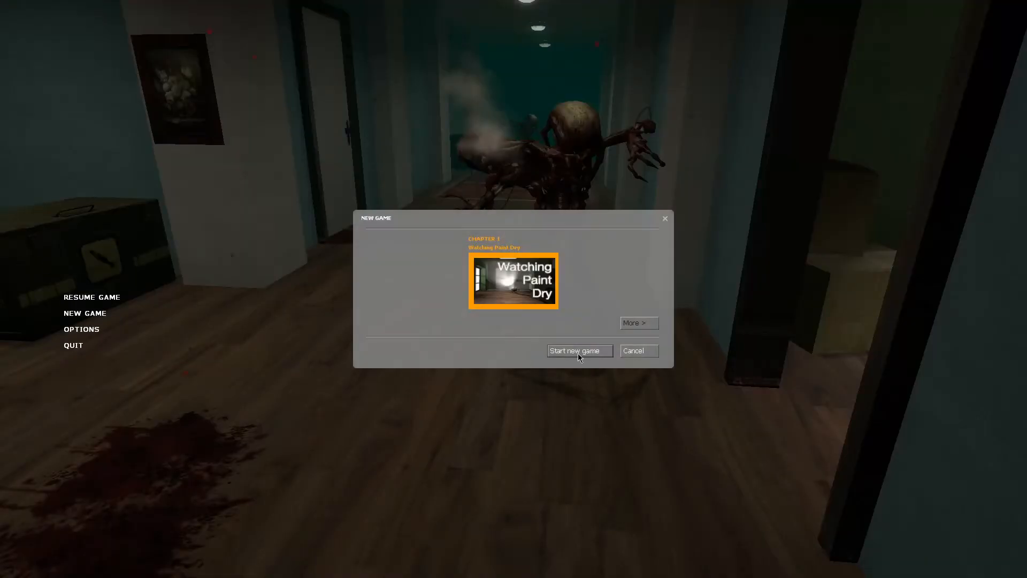
{"action": "left_click", "coordinate": [578, 351]}
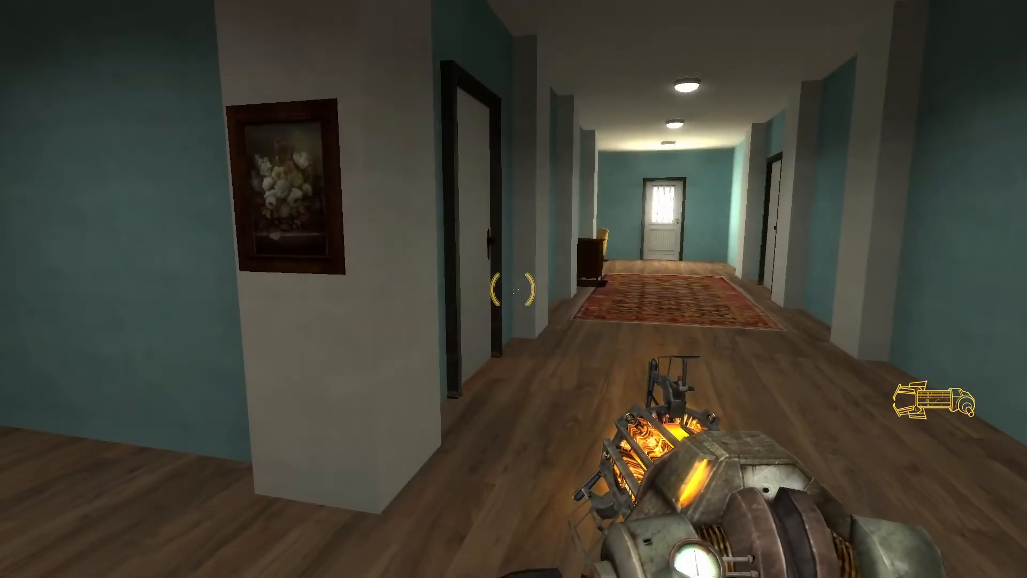
Walk forward, use the armchair to get up the stairs and reach the dark passage
{"action": "key", "text": "w"}
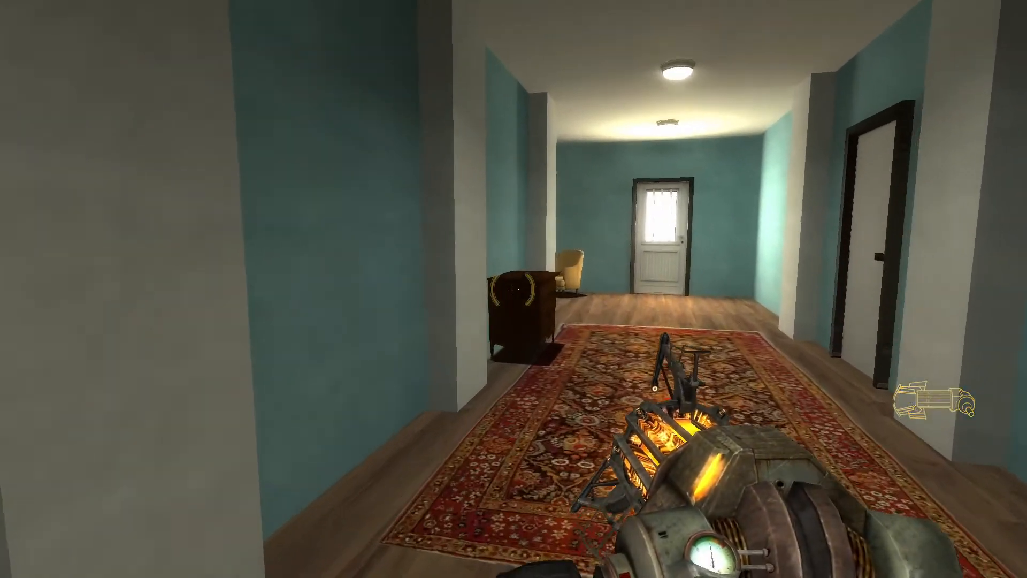
{"action": "mouse_move", "coordinate": [513, 289]}
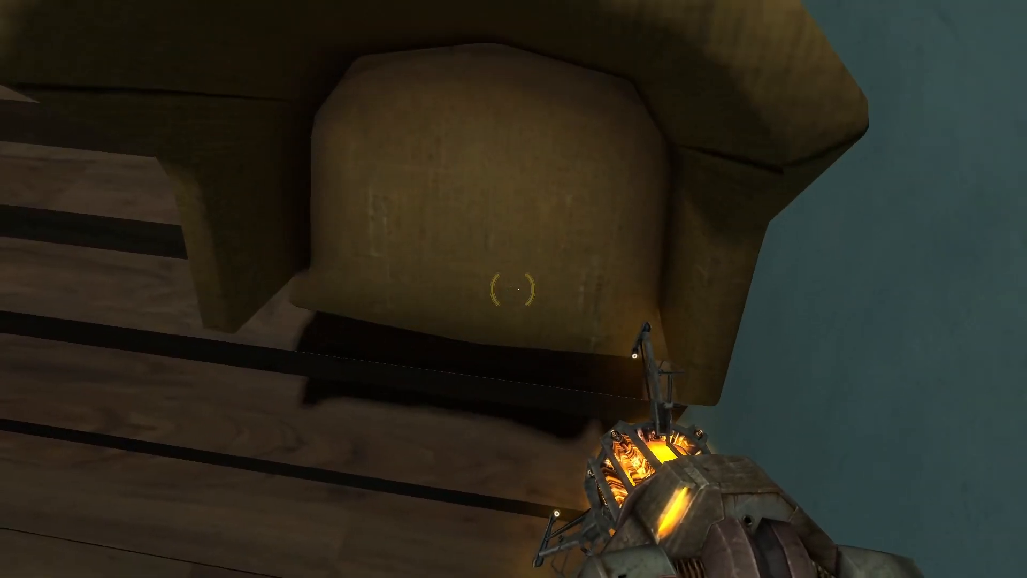
{"action": "mouse_move", "coordinate": [513, 289]}
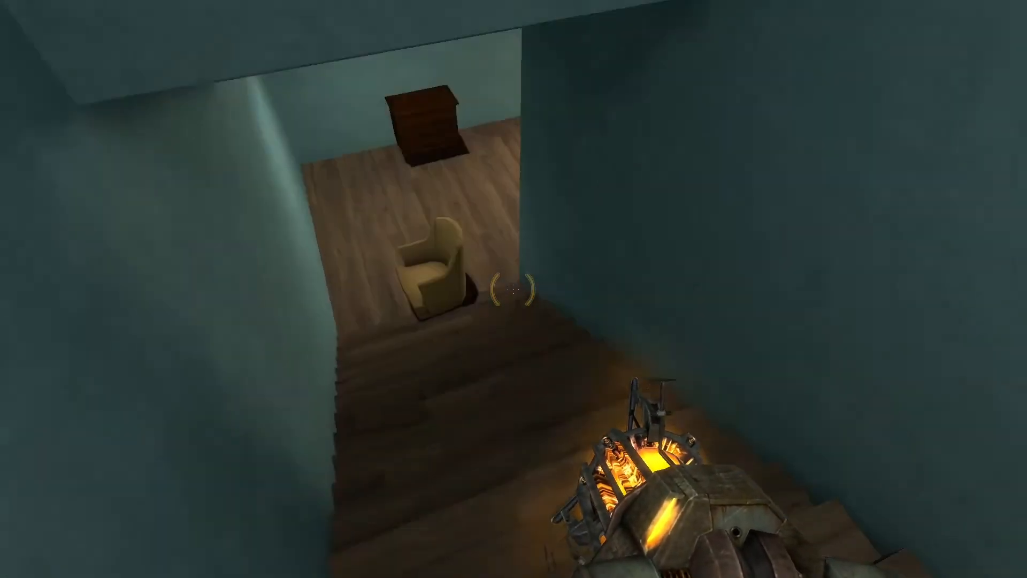
{"action": "mouse_move", "coordinate": [513, 289]}
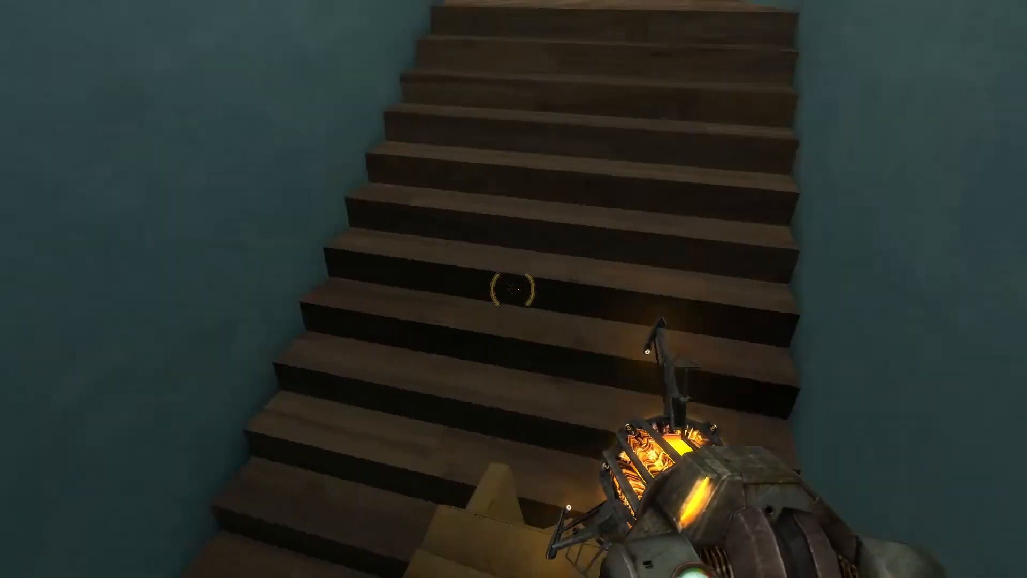
{"action": "mouse_move", "coordinate": [514, 289]}
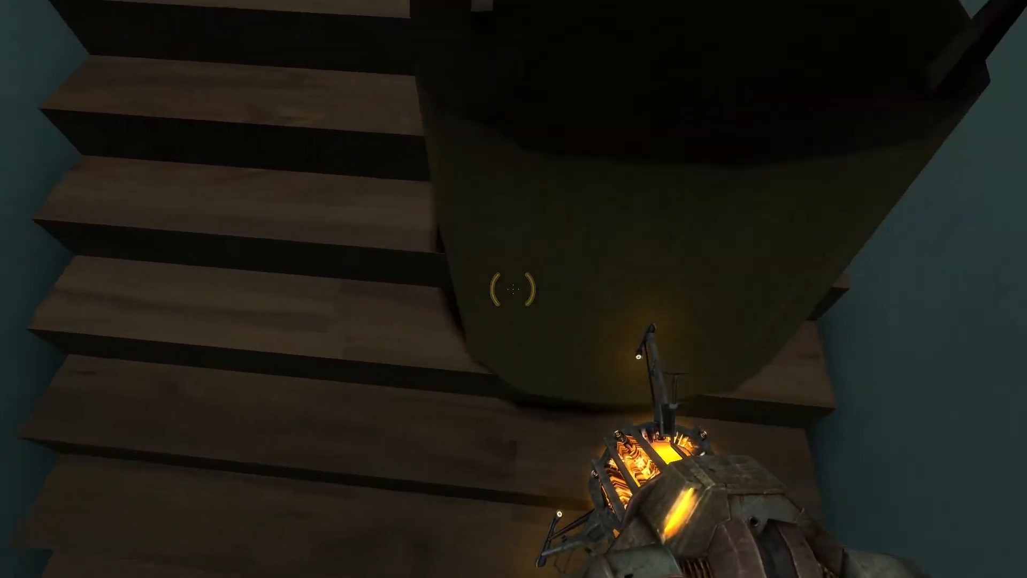
{"action": "mouse_move", "coordinate": [514, 289]}
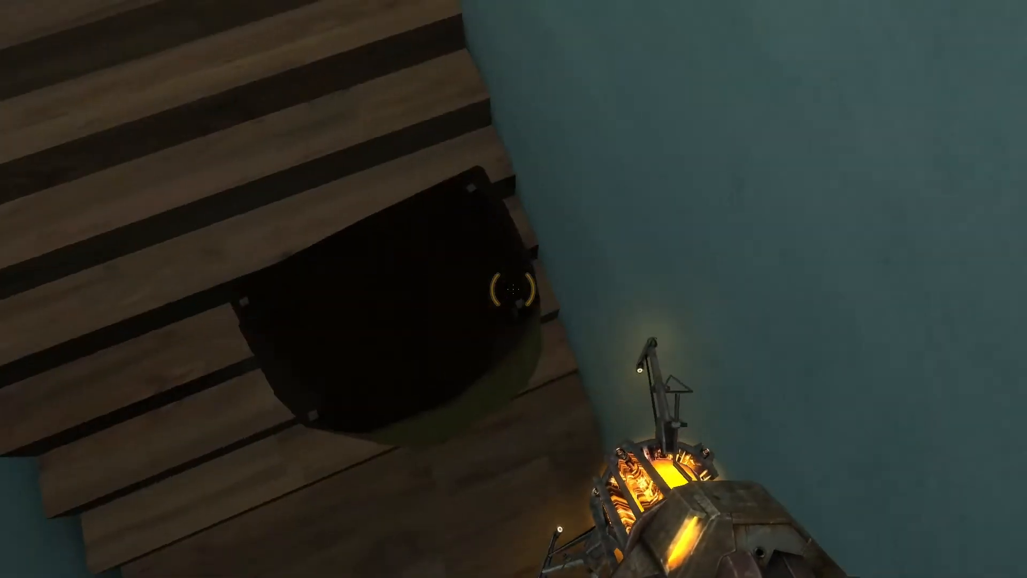
{"action": "mouse_move", "coordinate": [513, 289]}
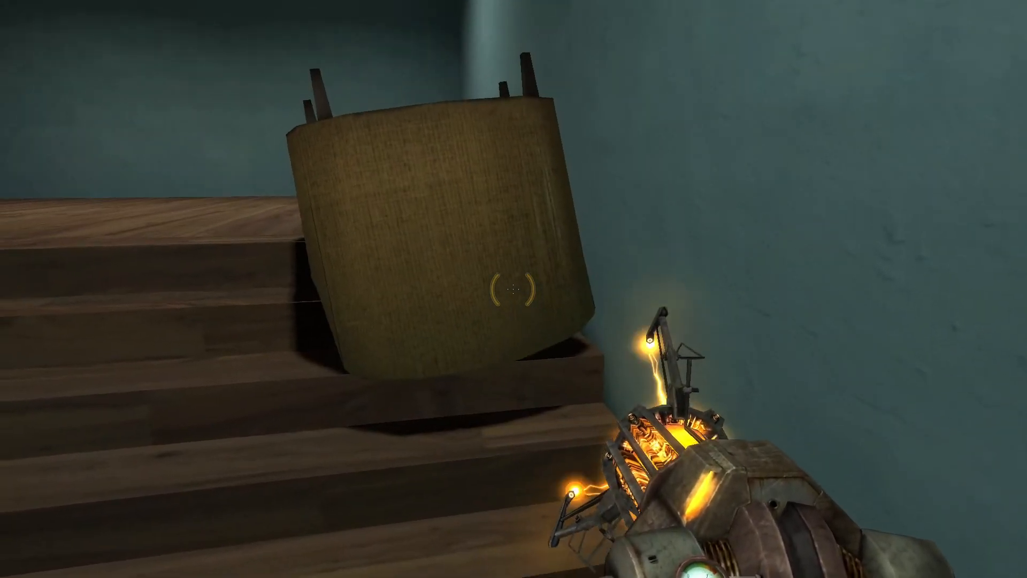
{"action": "mouse_move", "coordinate": [513, 289]}
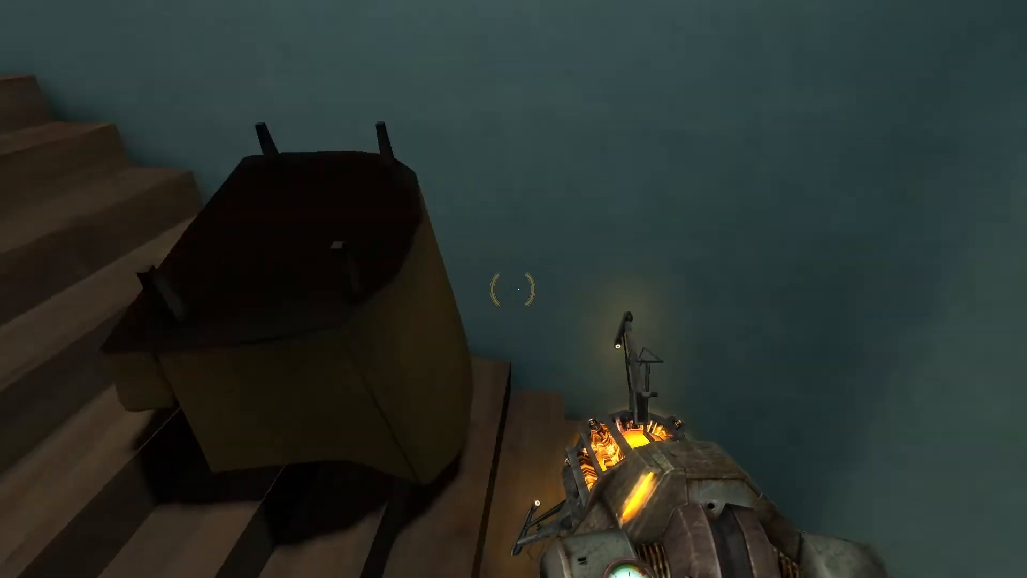
{"action": "mouse_move", "coordinate": [513, 288]}
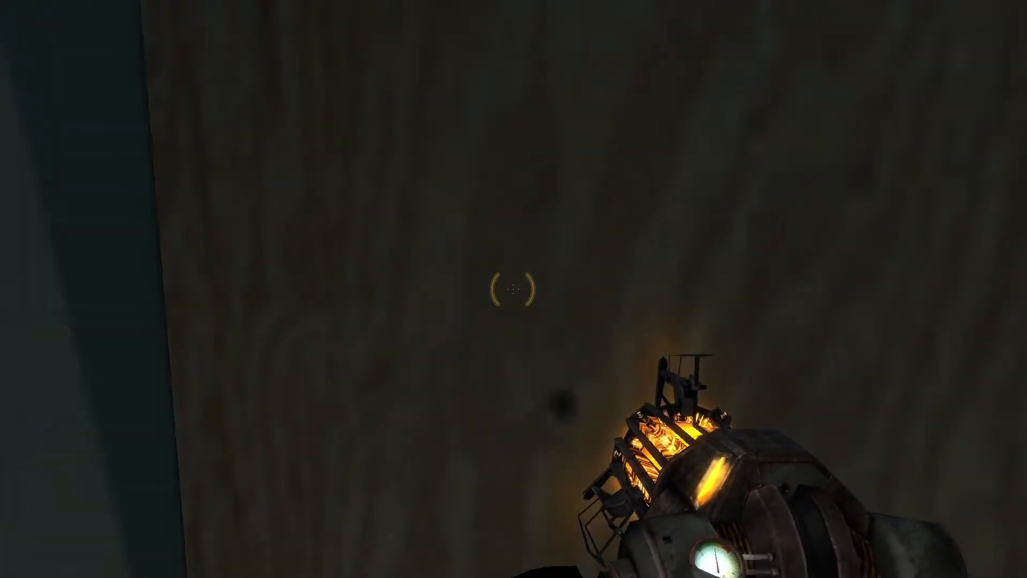
{"action": "mouse_move", "coordinate": [513, 289]}
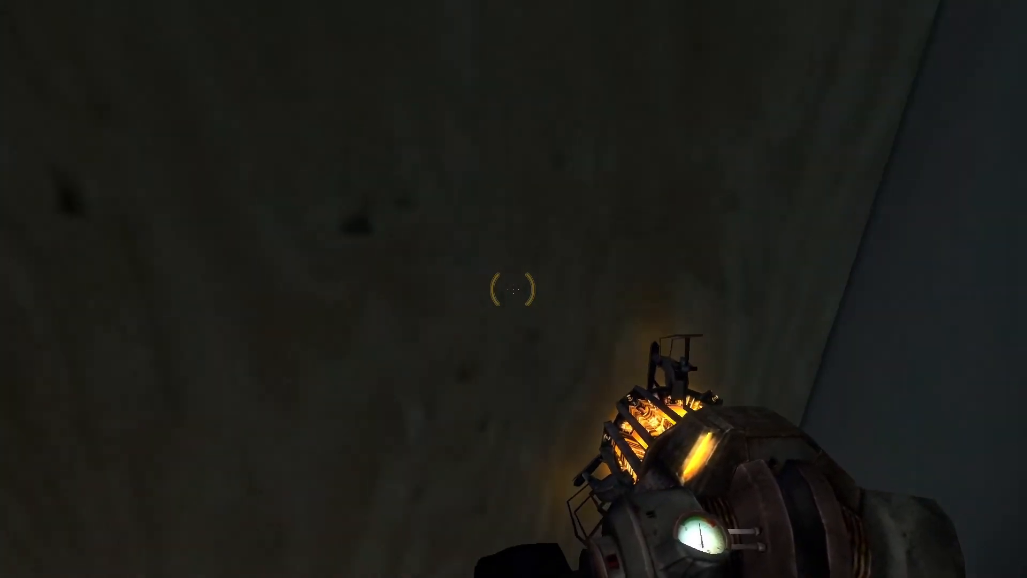
{"action": "mouse_move", "coordinate": [514, 288]}
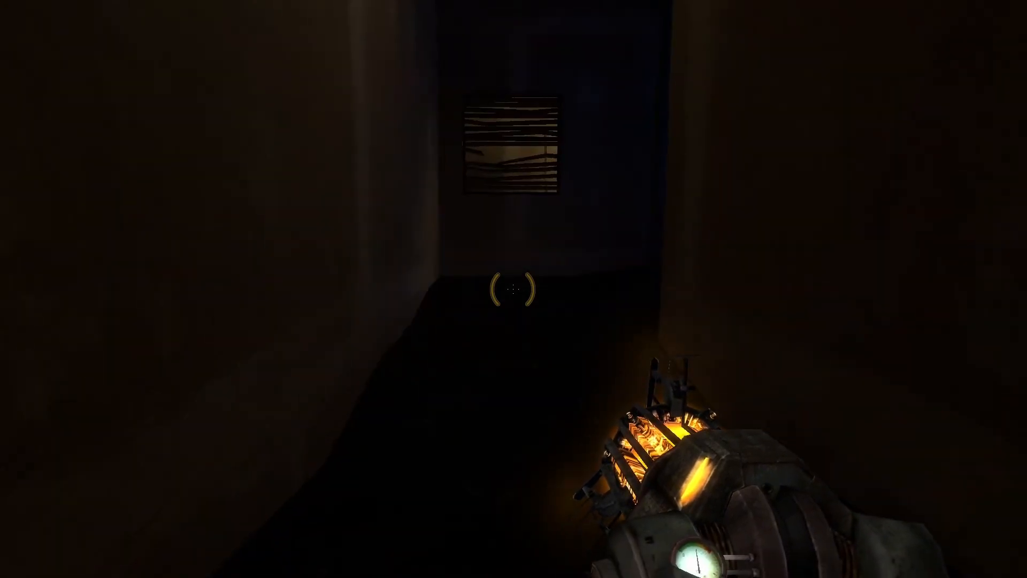
{"action": "mouse_move", "coordinate": [514, 289]}
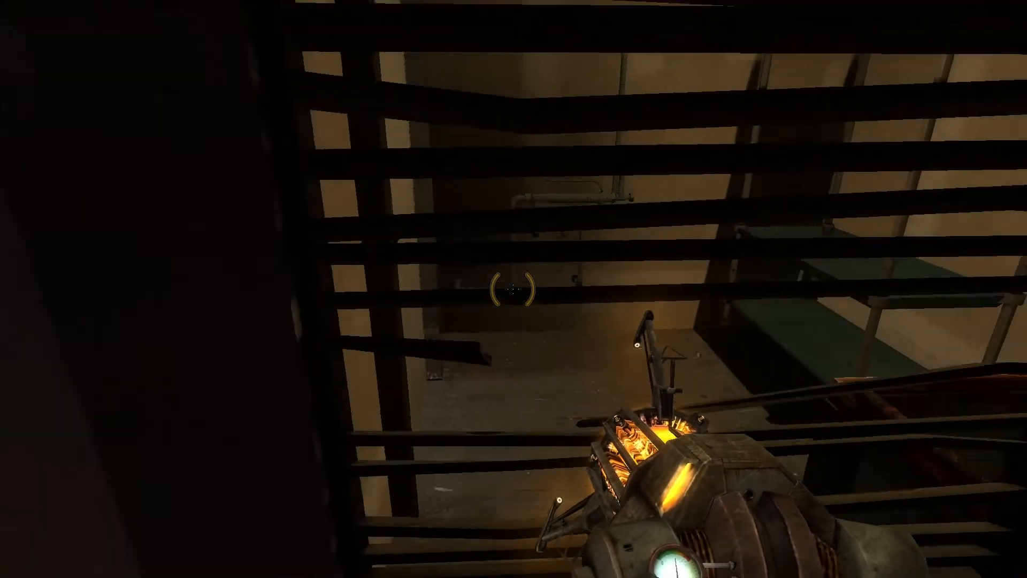
{"action": "left_click", "coordinate": [513, 289]}
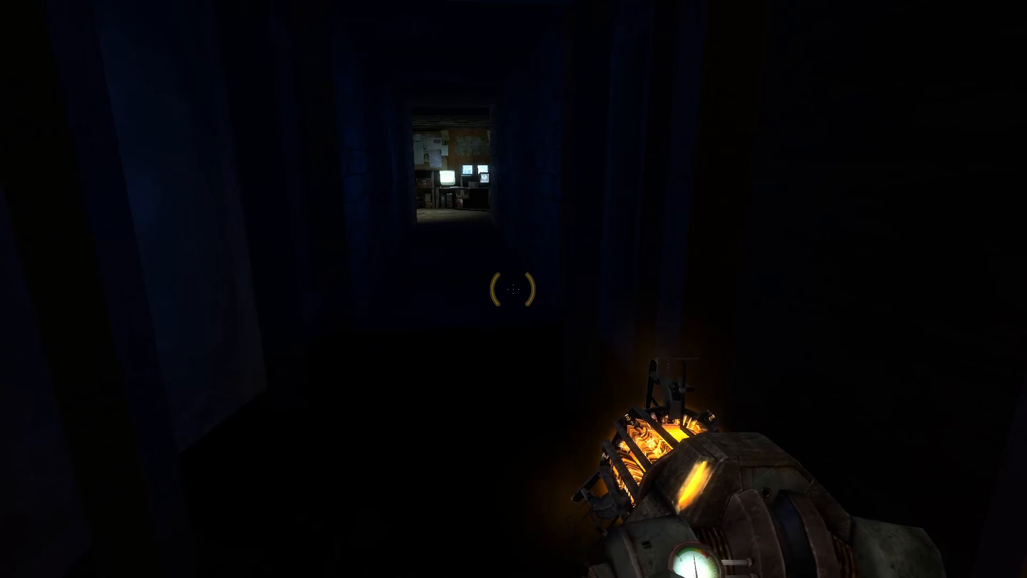
Walk down the corridor into the cluttered room with glowing computer monitors
{"action": "key", "text": "w"}
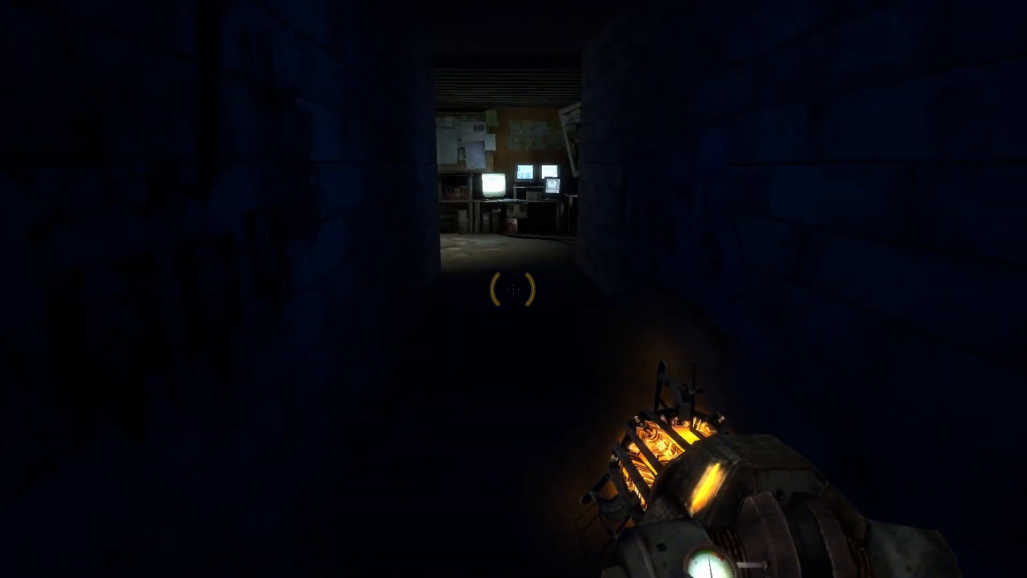
{"action": "key", "text": "w"}
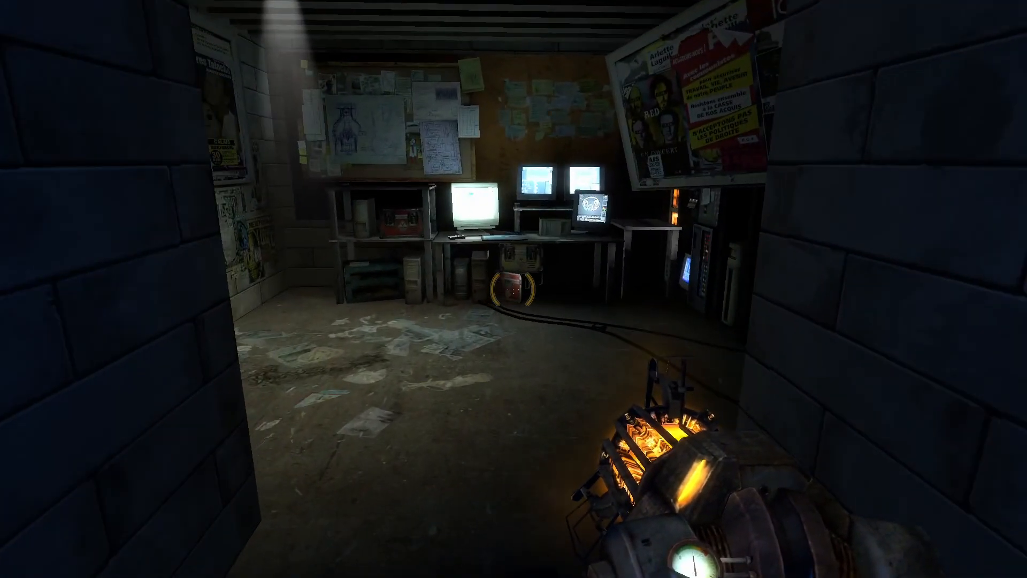
{"action": "mouse_move", "coordinate": [514, 288]}
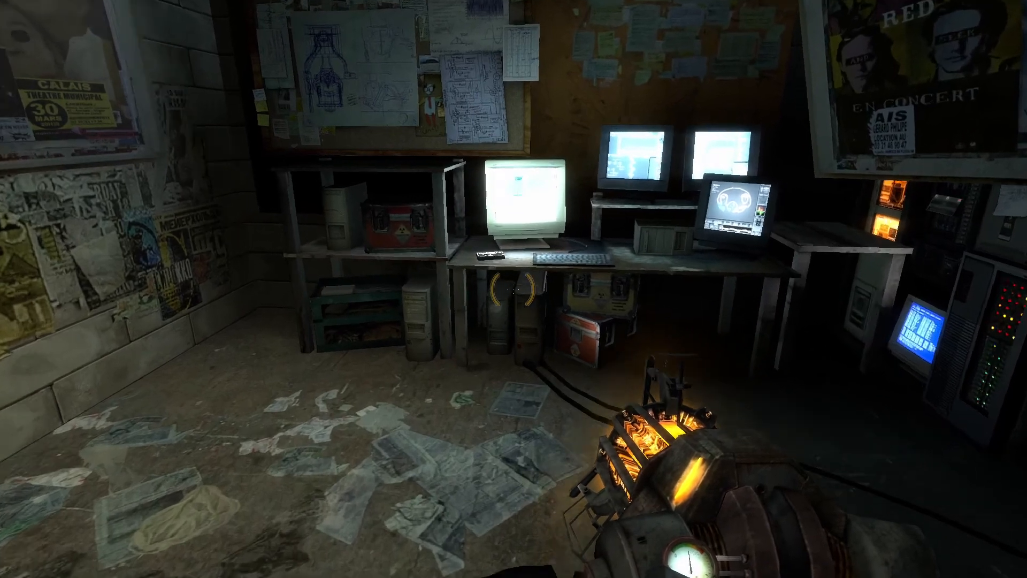
{"action": "mouse_move", "coordinate": [513, 289]}
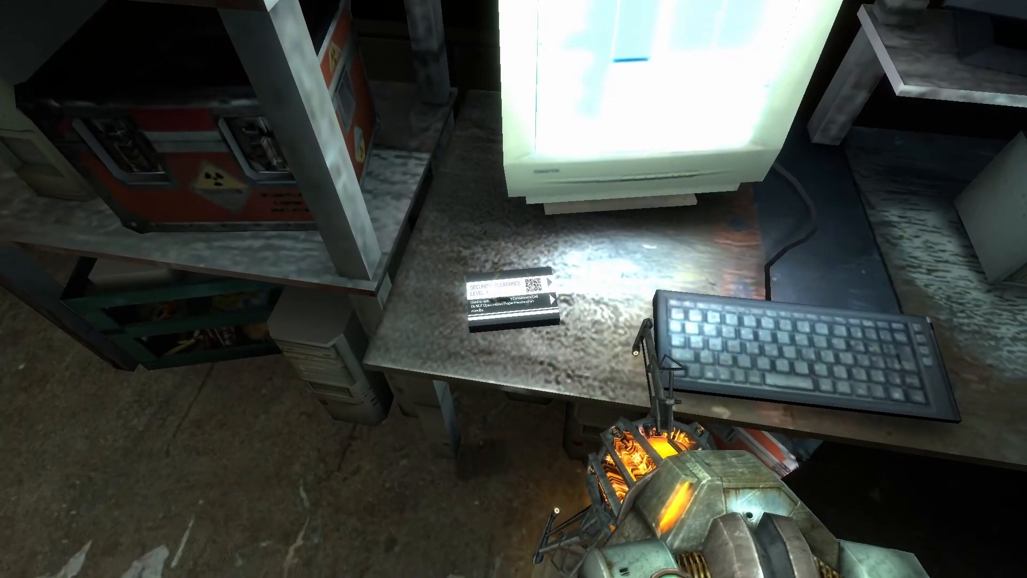
{"action": "mouse_move", "coordinate": [514, 289]}
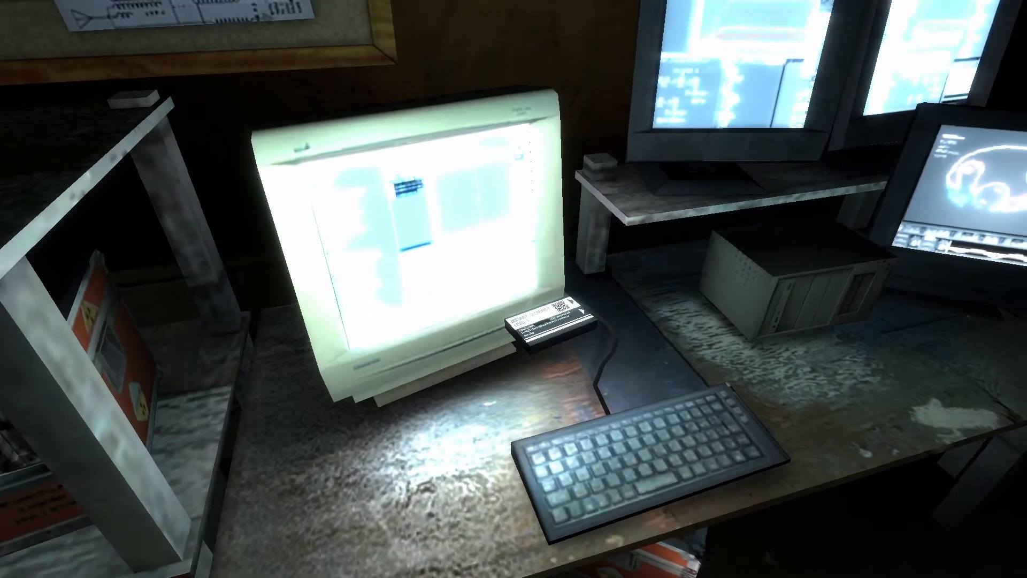
{"action": "mouse_move", "coordinate": [513, 289]}
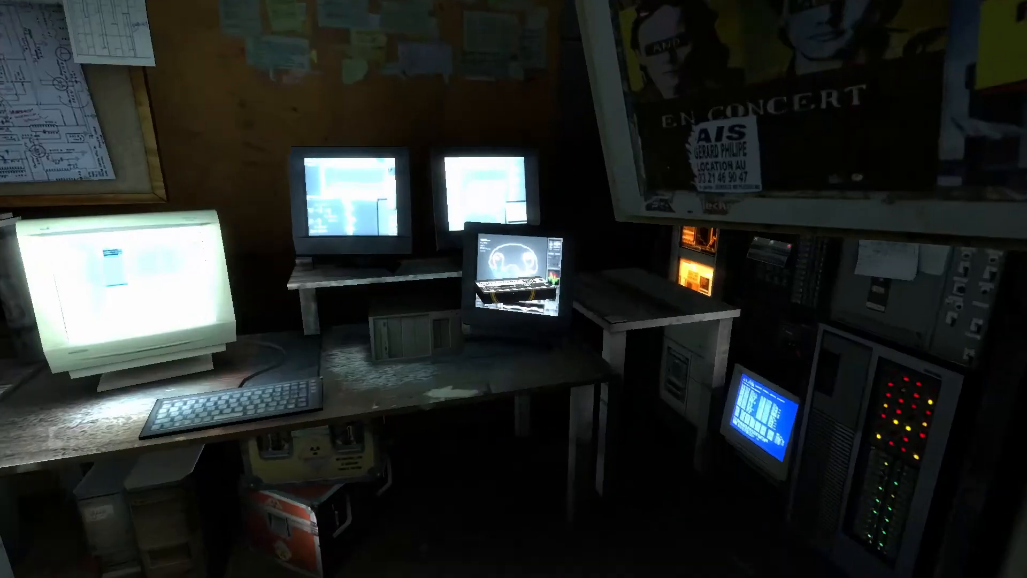
{"action": "mouse_move", "coordinate": [514, 289]}
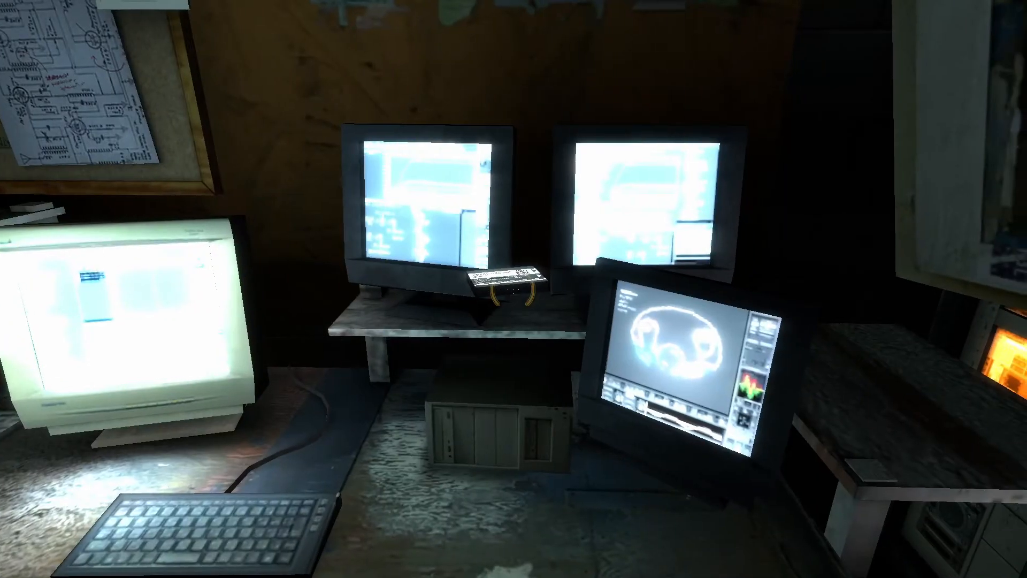
{"action": "mouse_move", "coordinate": [513, 288]}
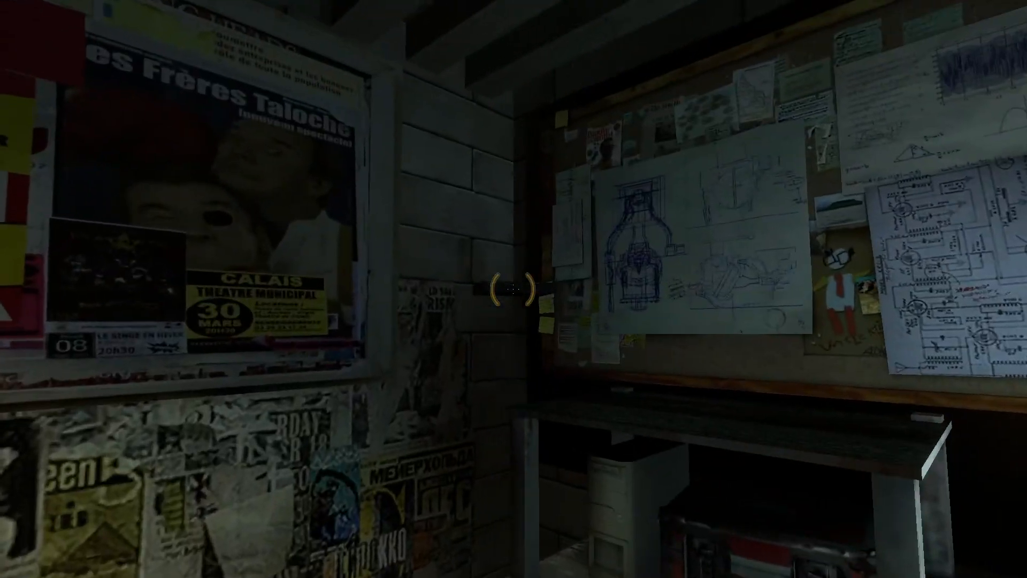
{"action": "mouse_move", "coordinate": [514, 289]}
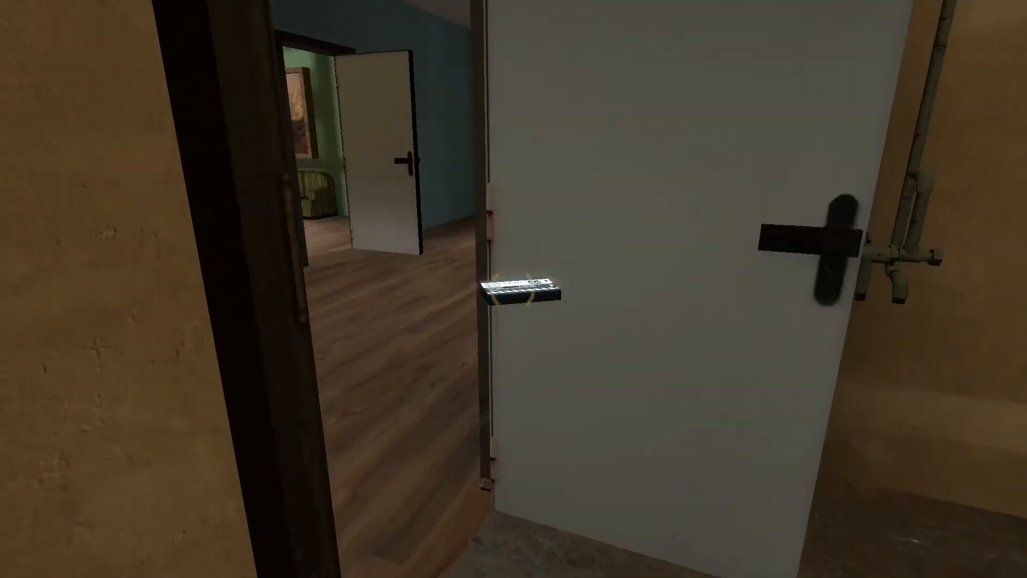
{"action": "mouse_move", "coordinate": [514, 289]}
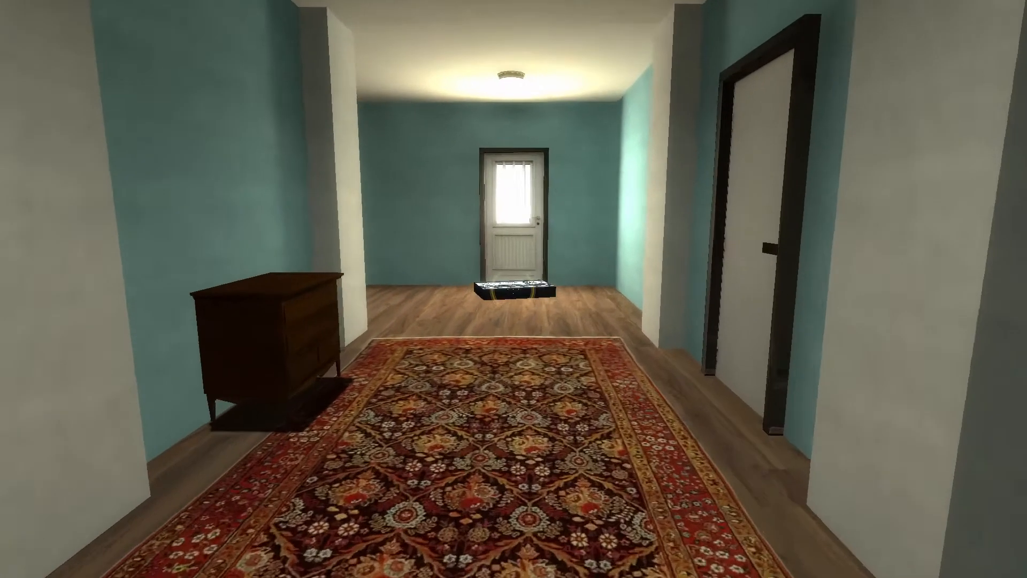
{"action": "mouse_move", "coordinate": [514, 289]}
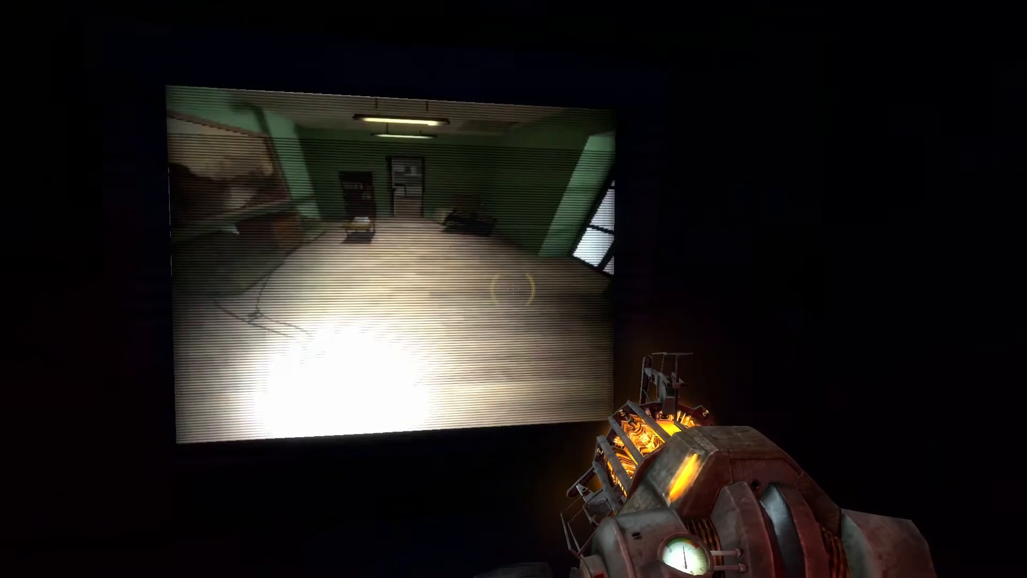
{"action": "mouse_move", "coordinate": [513, 289]}
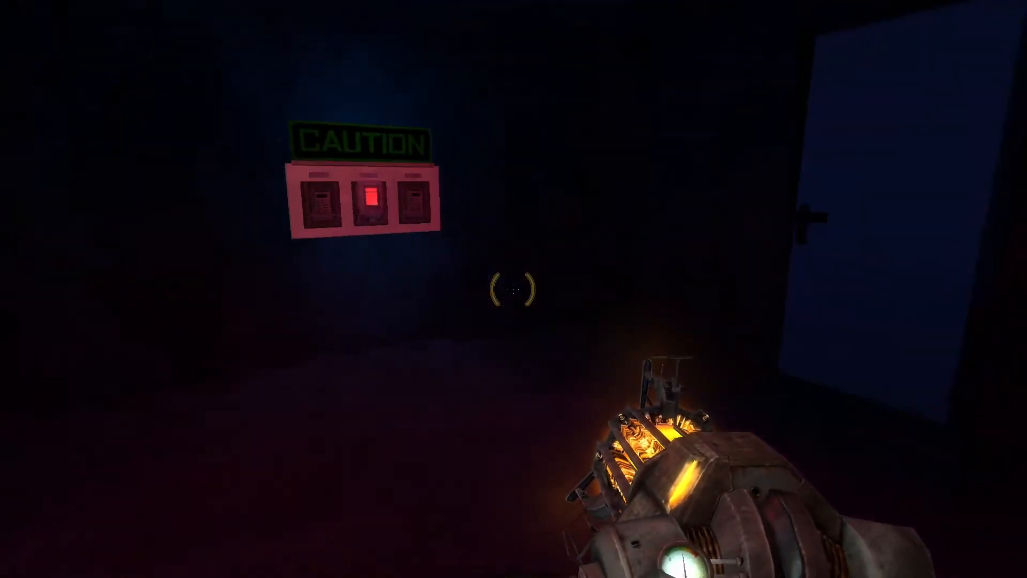
{"action": "mouse_move", "coordinate": [513, 289]}
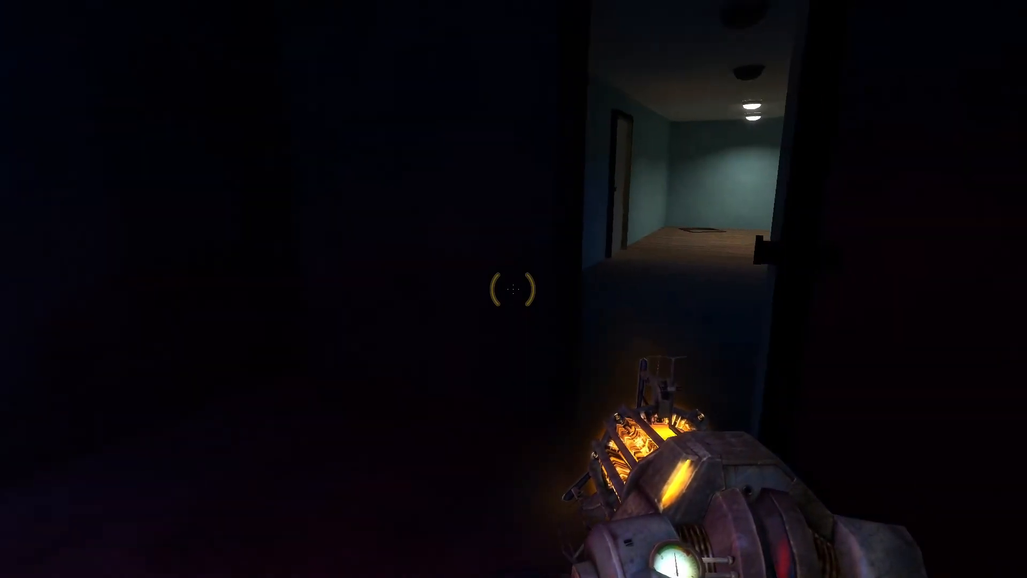
{"action": "mouse_move", "coordinate": [514, 288]}
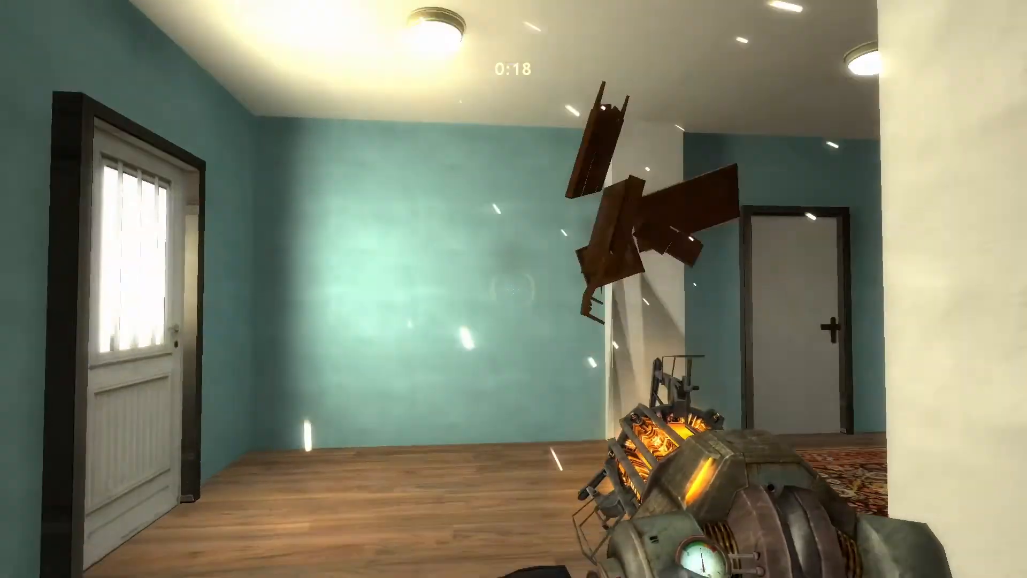
{"action": "mouse_move", "coordinate": [513, 289]}
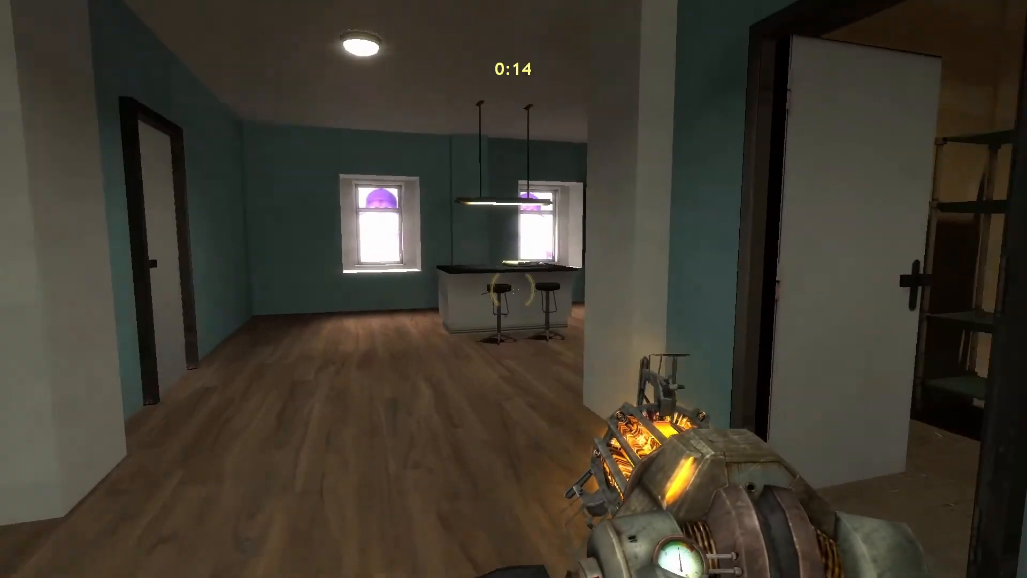
{"action": "mouse_move", "coordinate": [513, 289]}
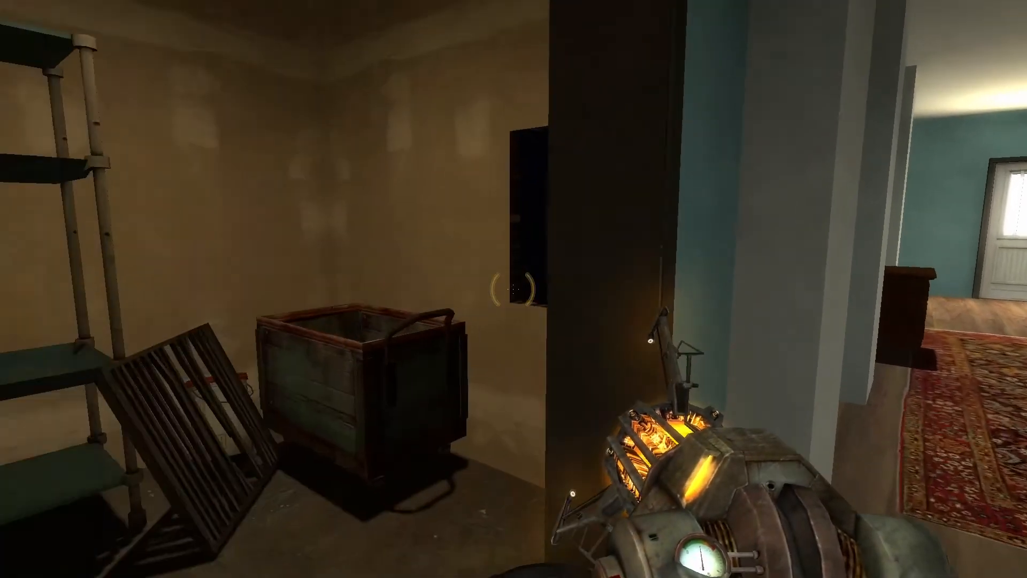
{"action": "mouse_move", "coordinate": [513, 288]}
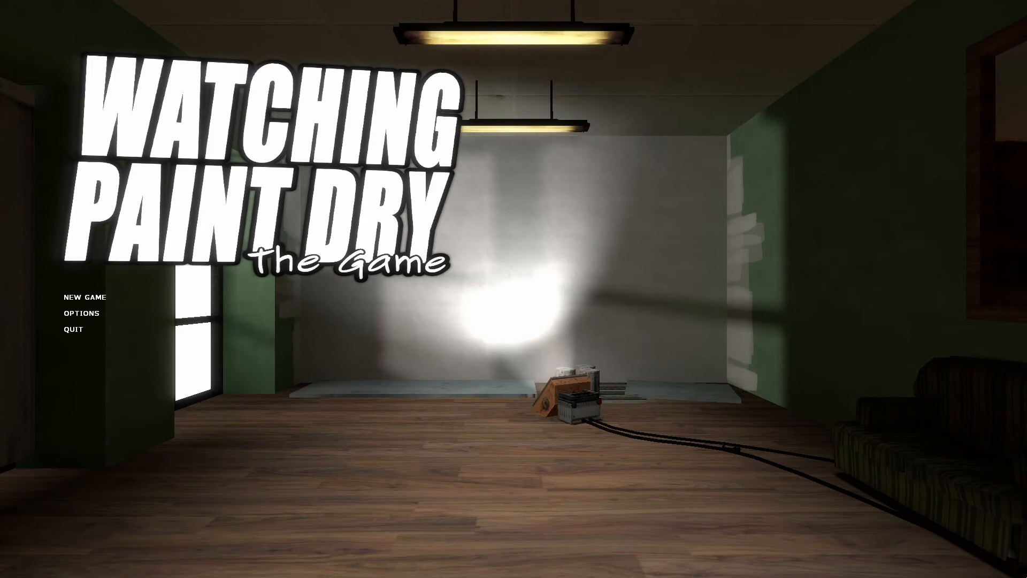
Start a fresh game, back in the dim room facing the freshly painted wall
{"action": "left_click", "coordinate": [84, 297]}
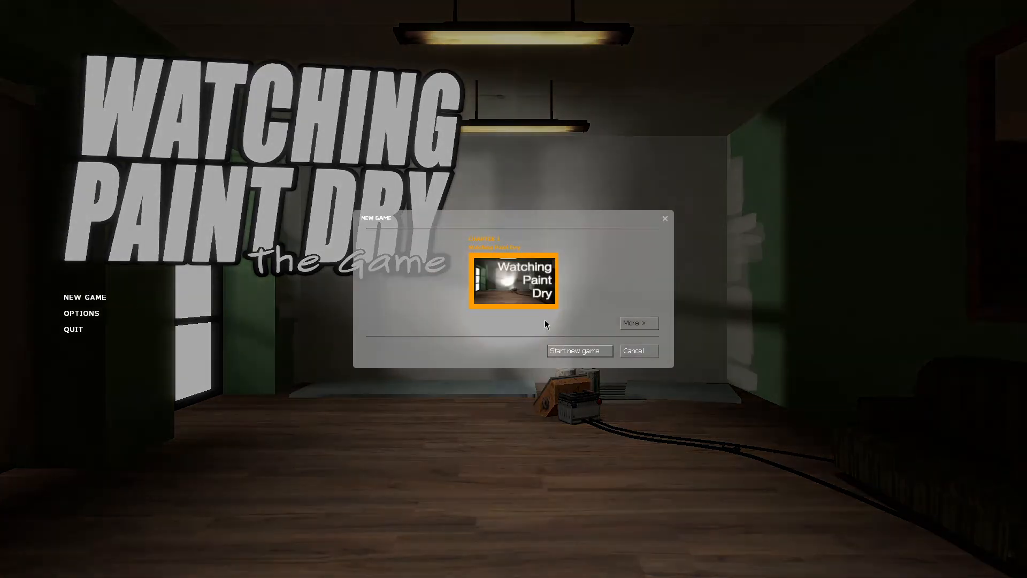
{"action": "left_click", "coordinate": [577, 350]}
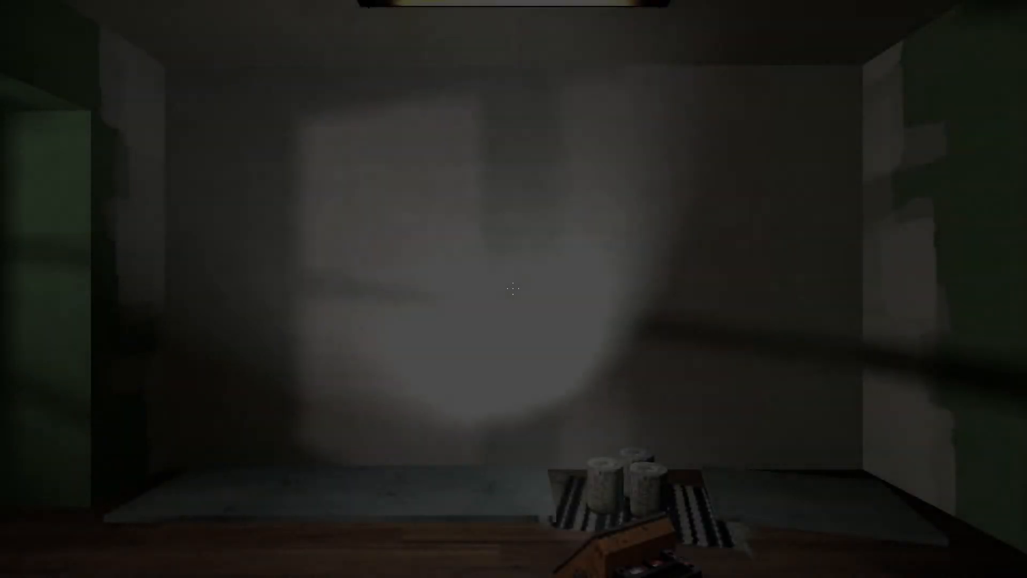
{"action": "mouse_move", "coordinate": [513, 288]}
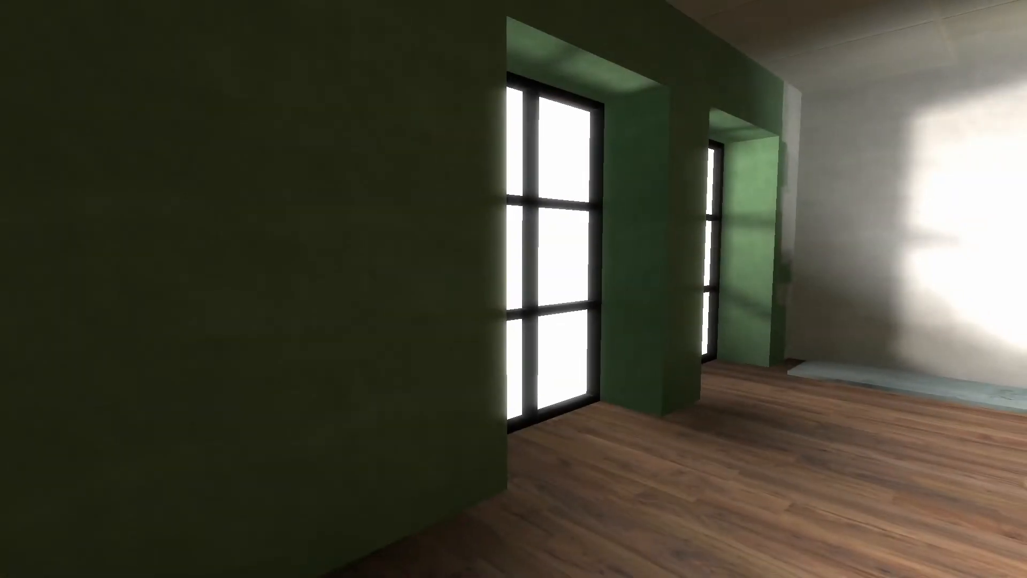
{"action": "mouse_move", "coordinate": [514, 289]}
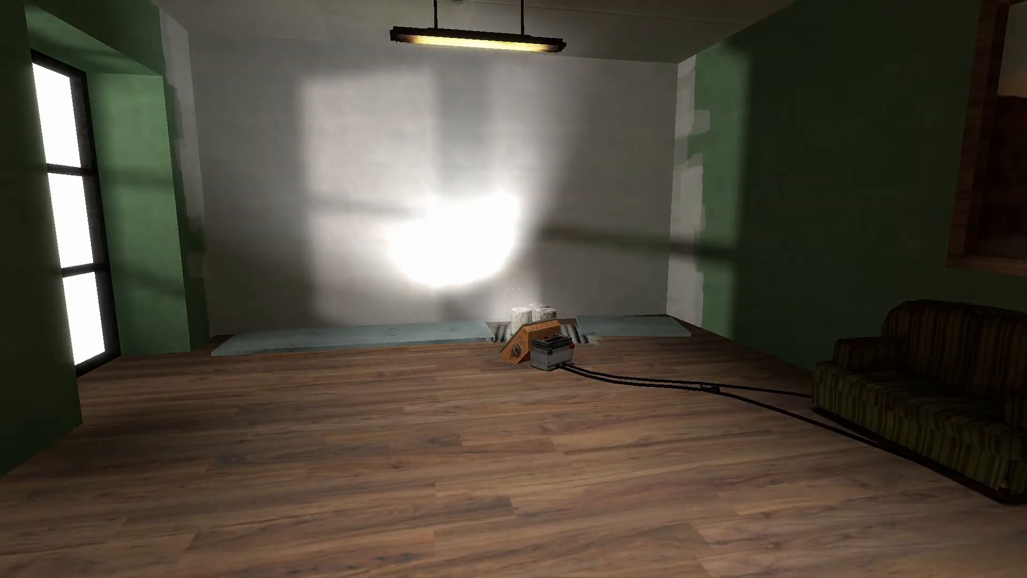
{"action": "mouse_move", "coordinate": [513, 289]}
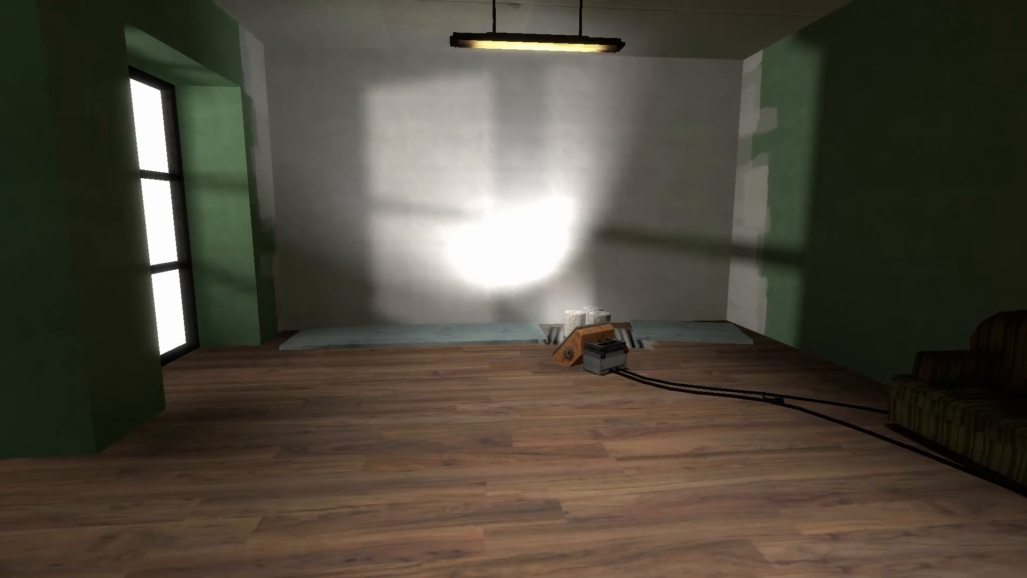
{"action": "mouse_move", "coordinate": [513, 289]}
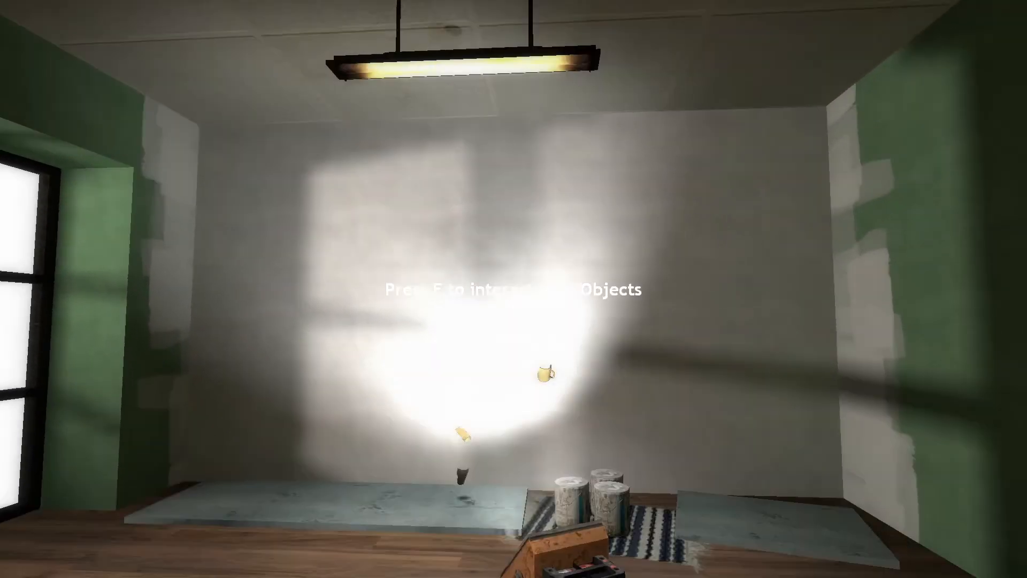
{"action": "mouse_move", "coordinate": [513, 289]}
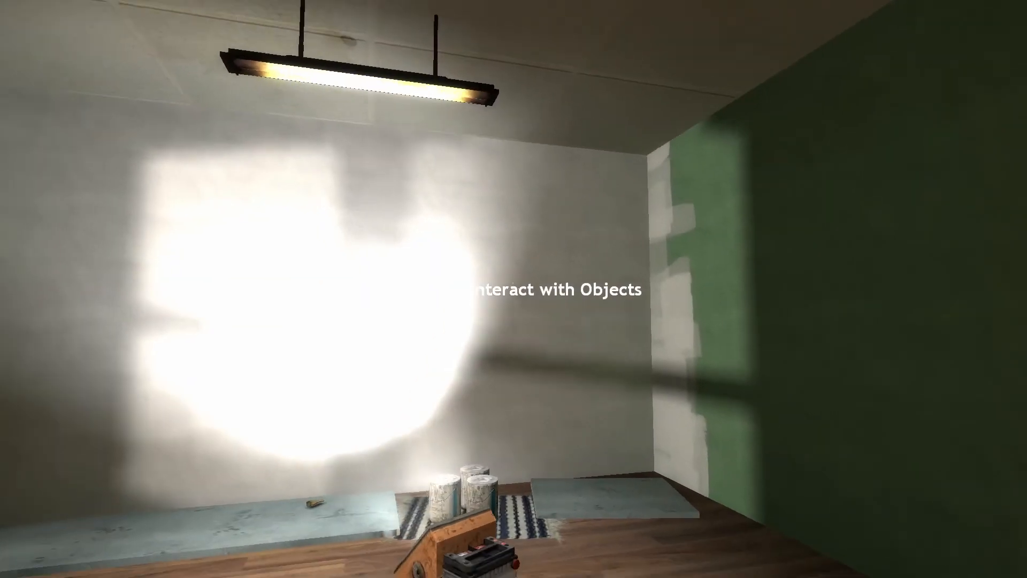